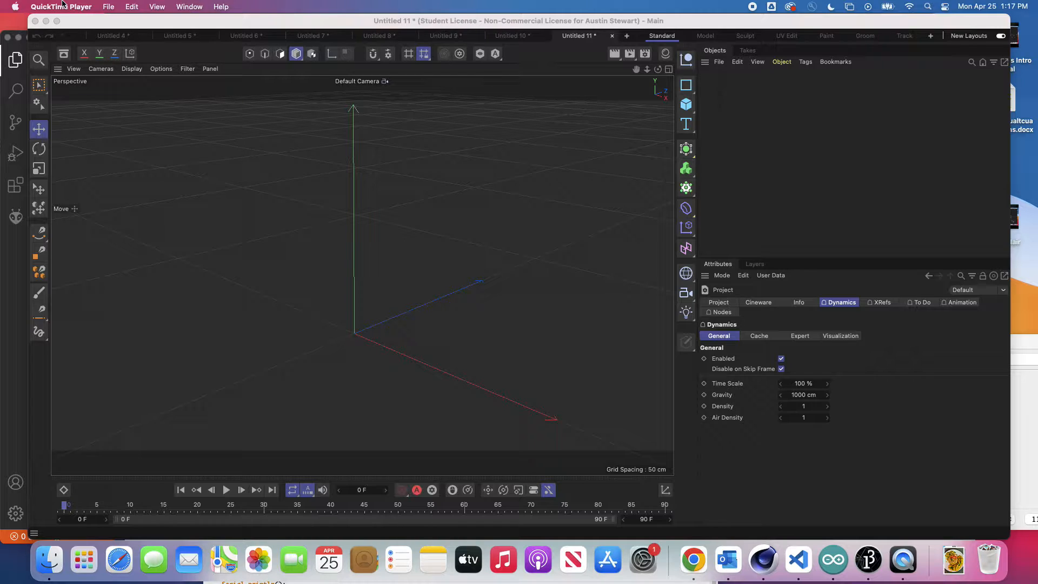
mouse_move(534, 228)
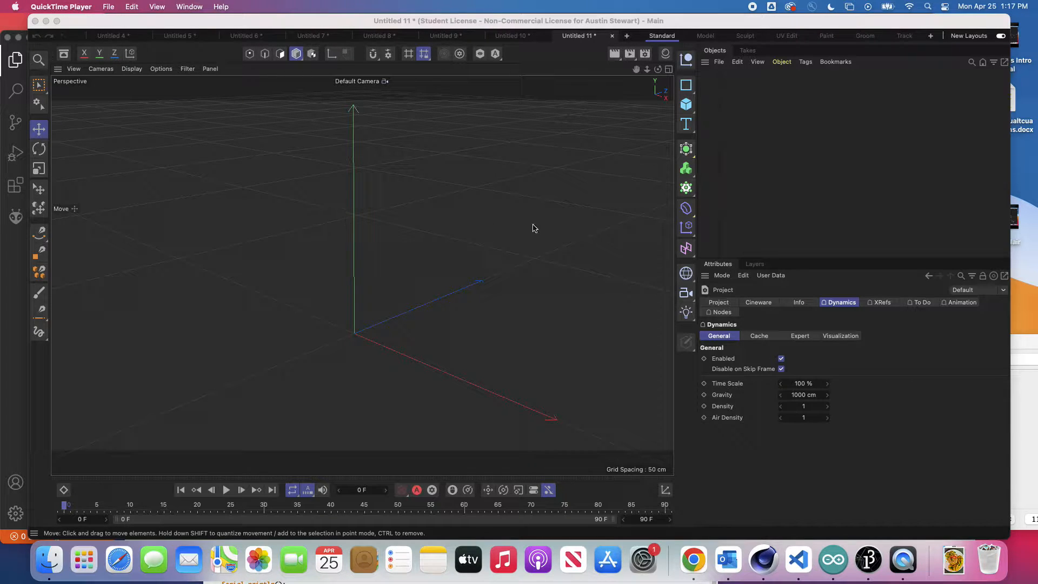
- Add a Sphere primitive and set its Type to Hexahedron
click(685, 104)
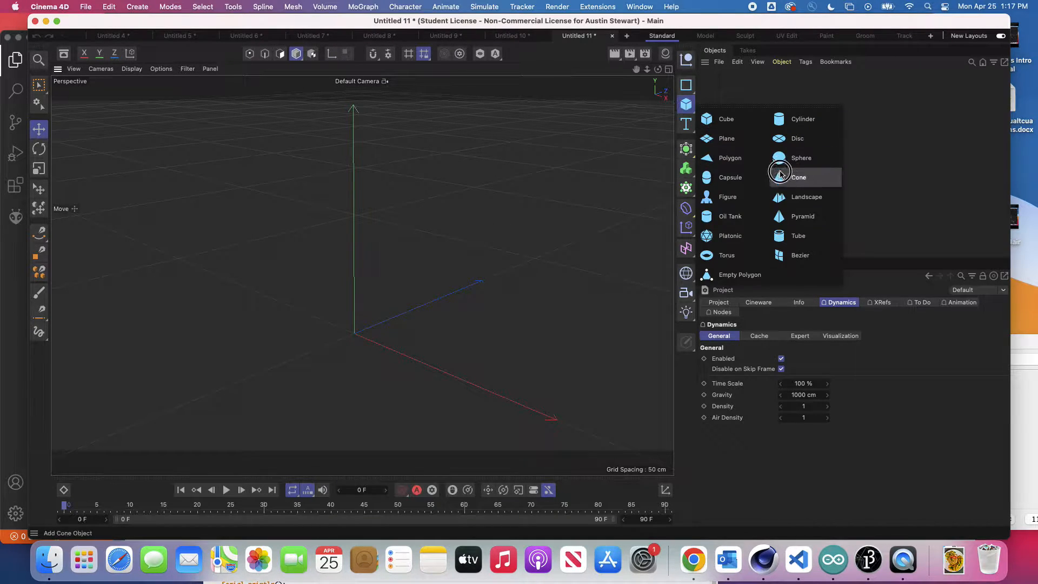
click(802, 158)
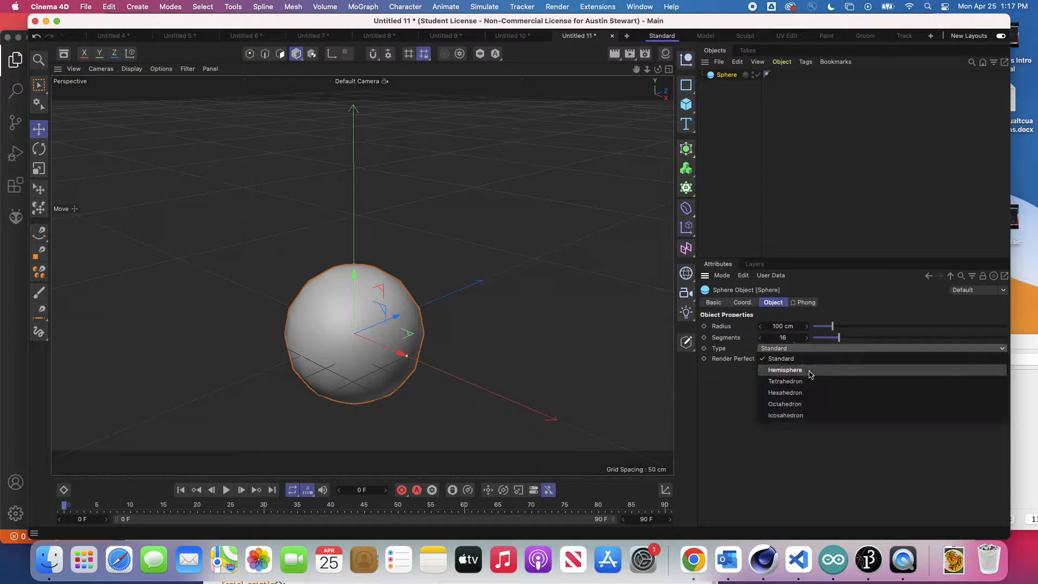
click(785, 392)
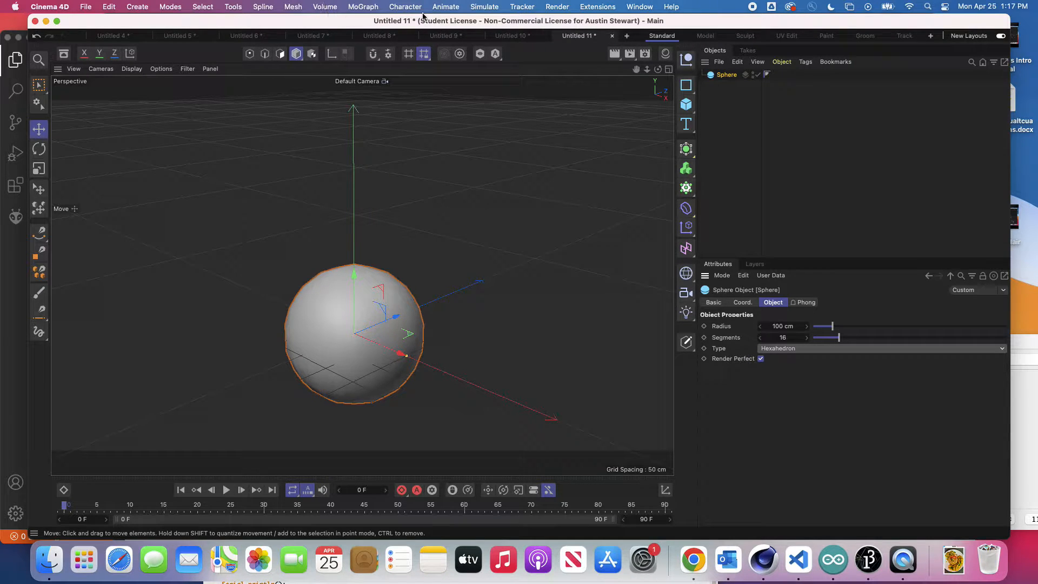
- Add Hair to the sphere via Simulate > Hair Objects so guides grow all over it
click(484, 6)
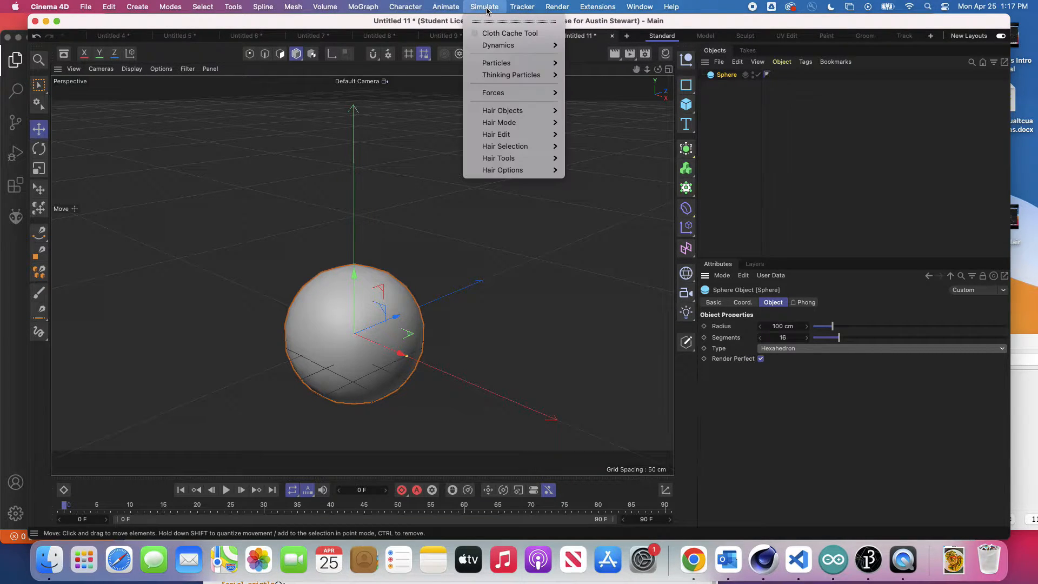
mouse_move(530, 88)
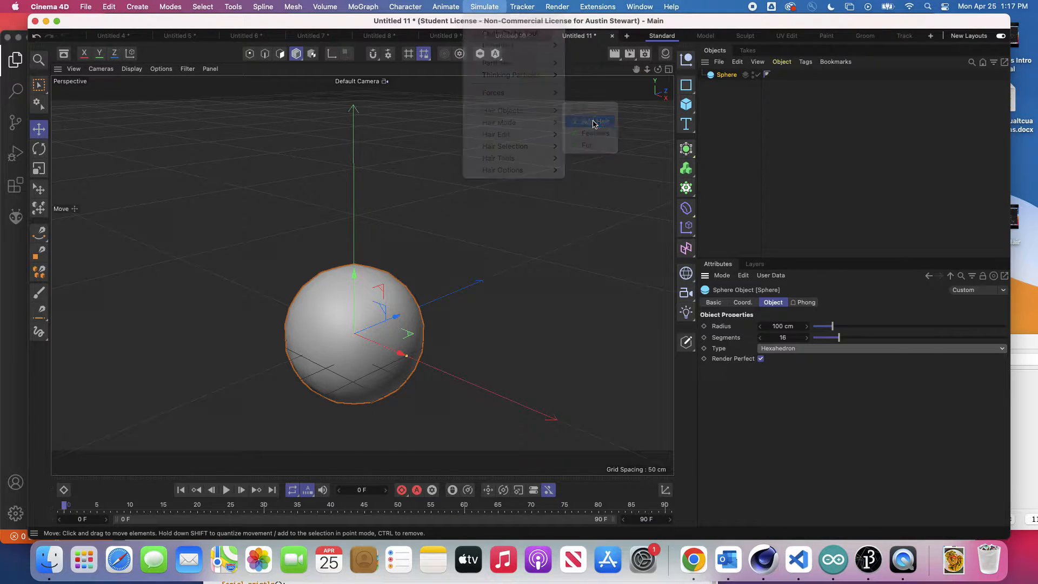
click(591, 122)
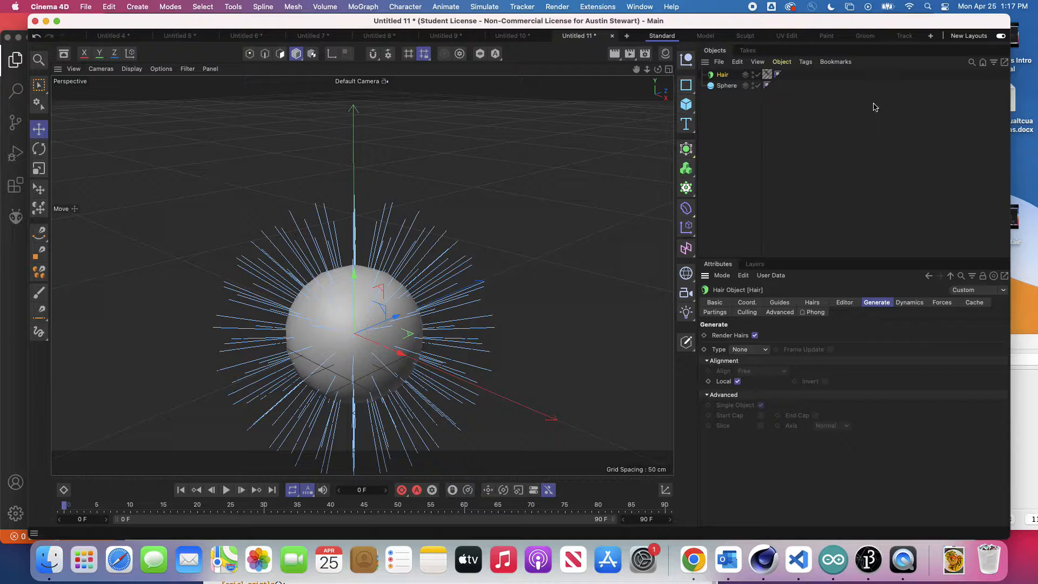
click(226, 490)
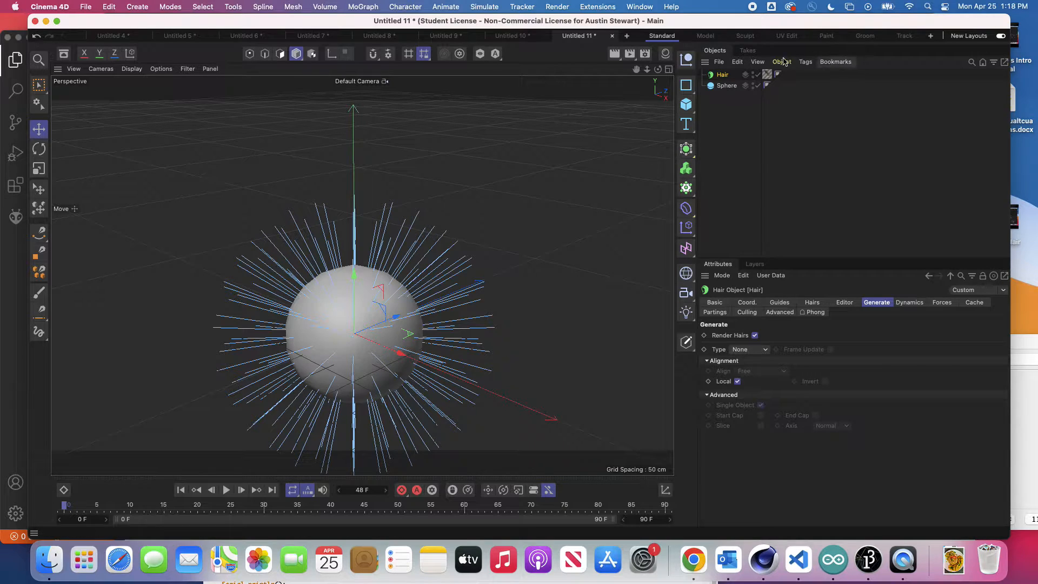
mouse_move(723, 75)
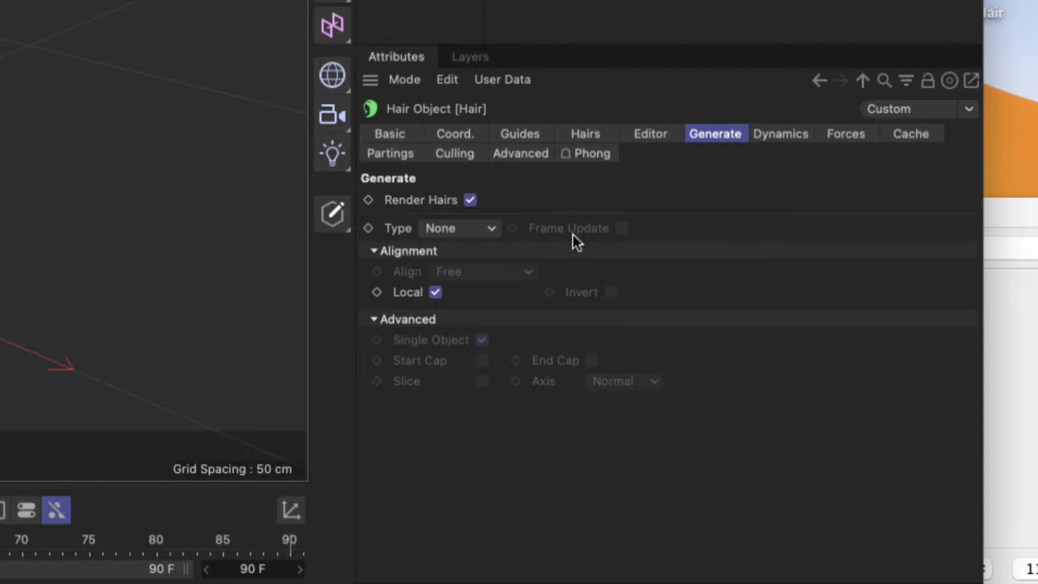
mouse_move(520, 137)
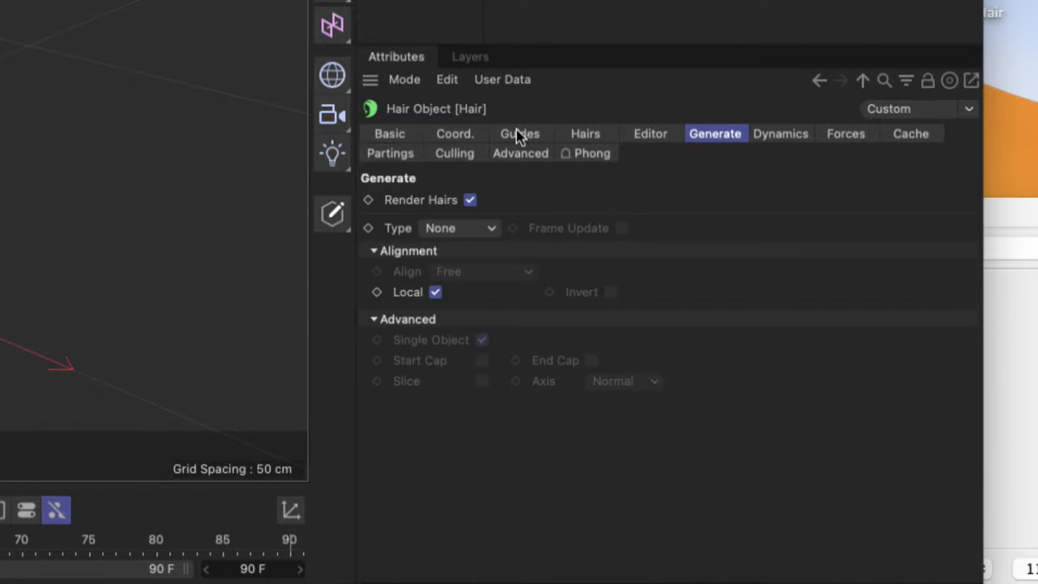
- Review the Hair object's Guides settings, then its Hairs count and cloning settings
click(520, 133)
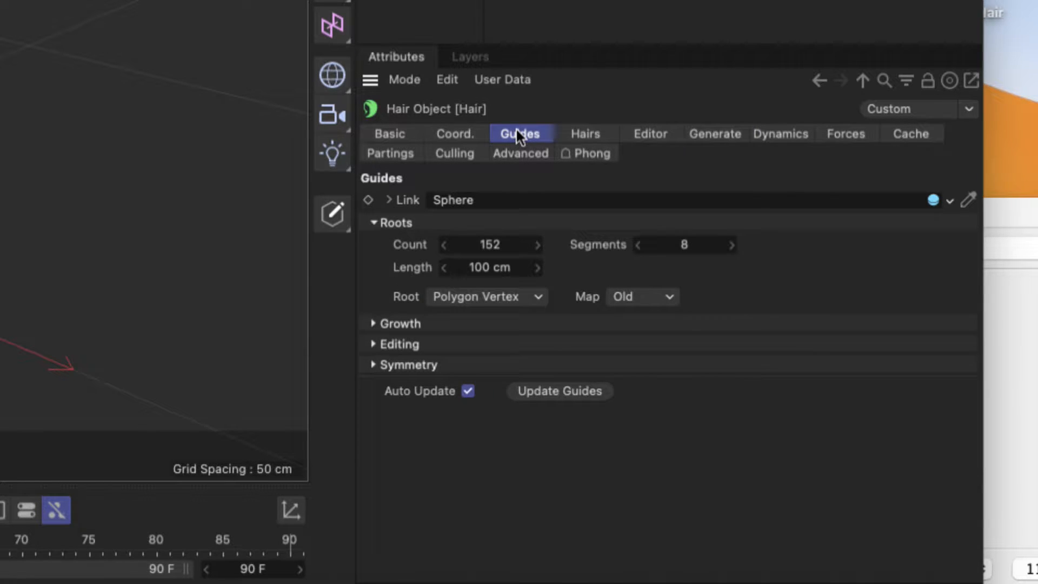
mouse_move(493, 243)
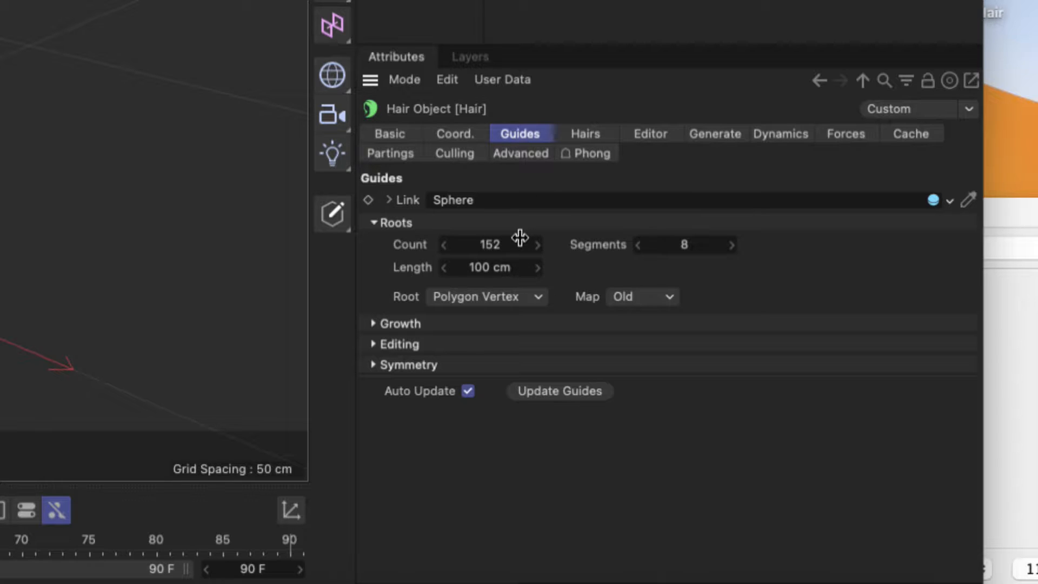
mouse_move(585, 137)
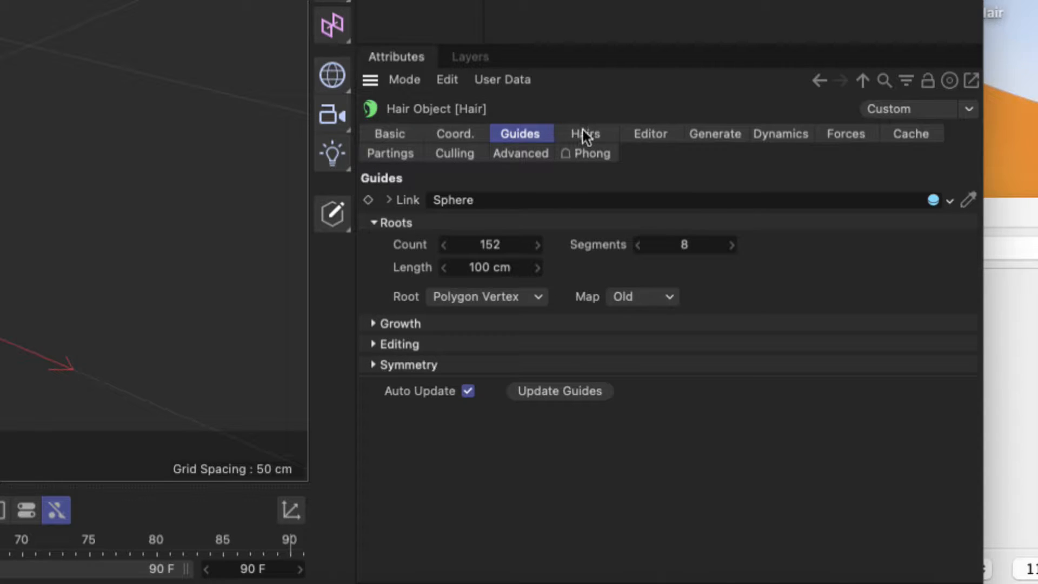
click(585, 133)
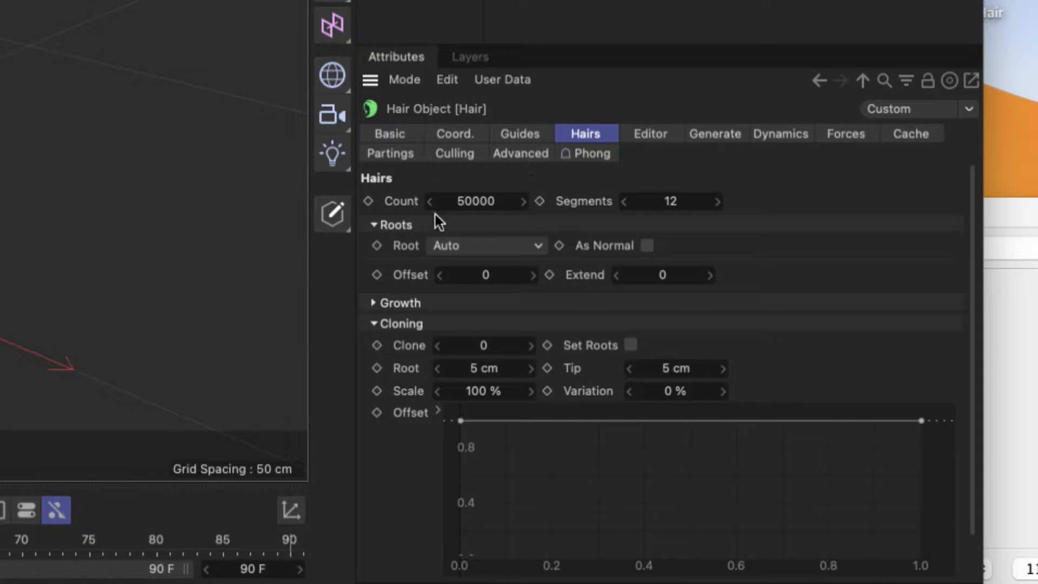
mouse_move(486, 258)
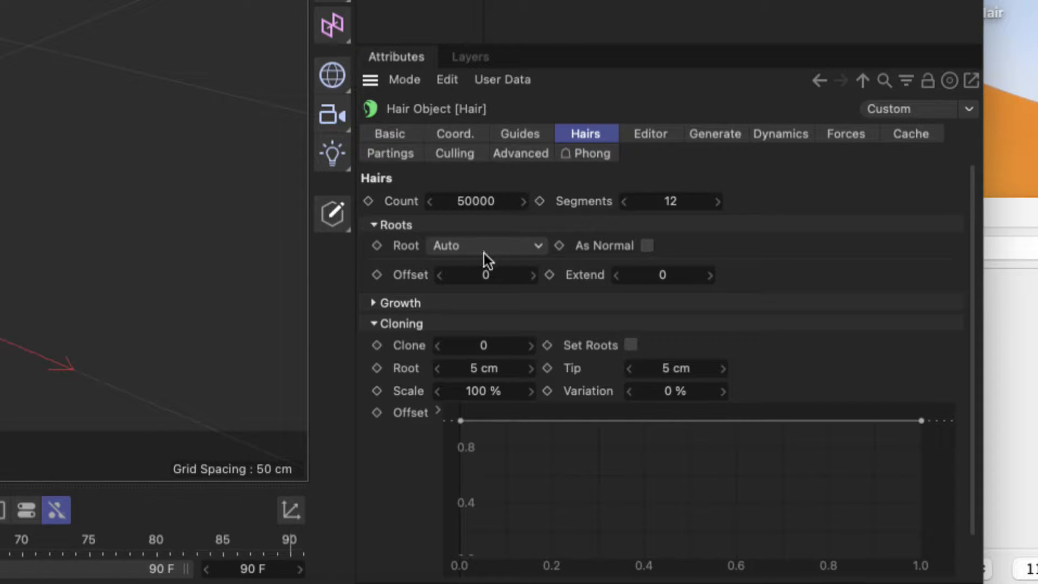
mouse_move(562, 211)
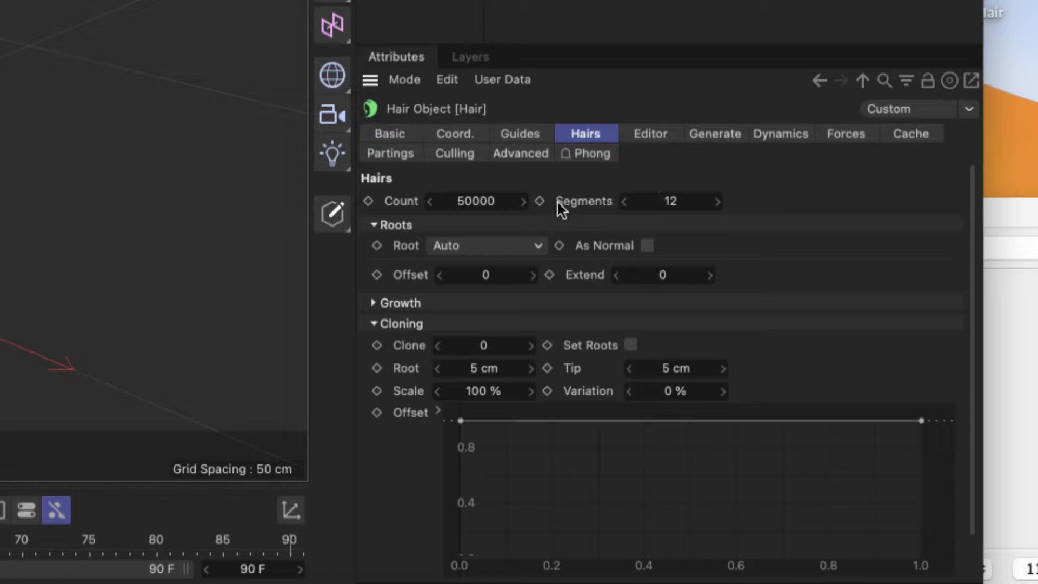
mouse_move(651, 226)
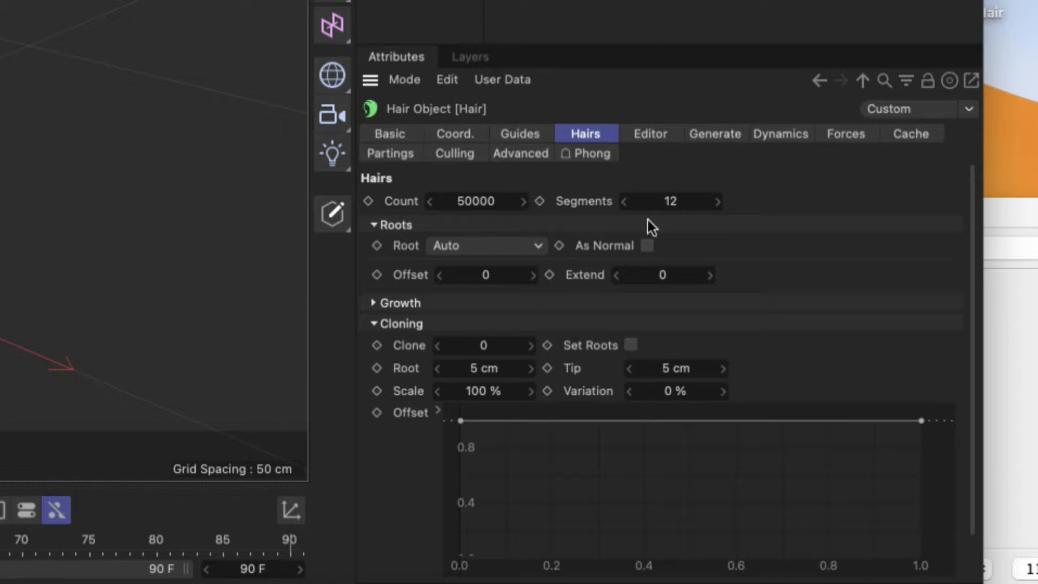
mouse_move(670, 206)
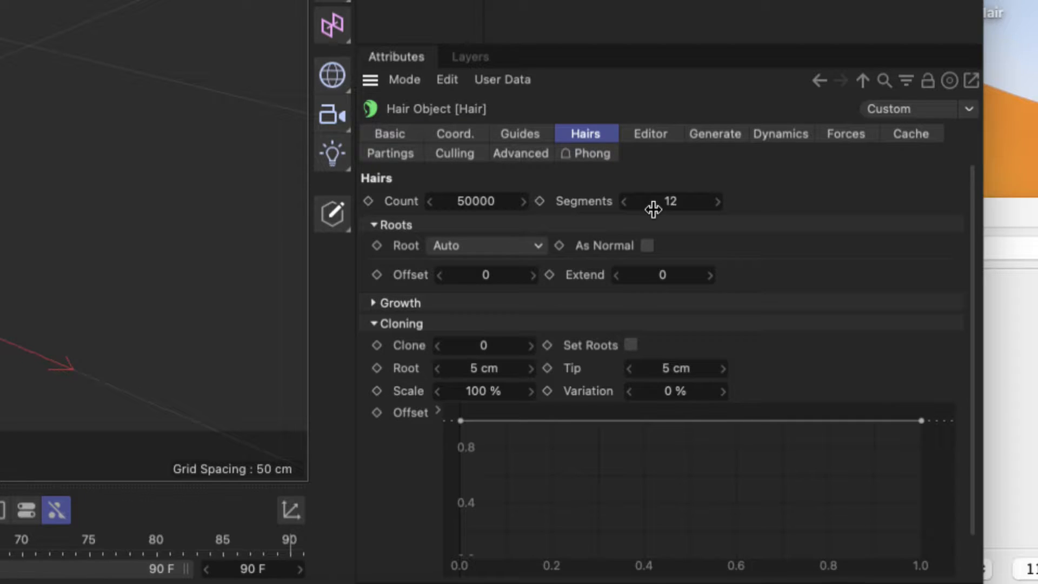
mouse_move(726, 140)
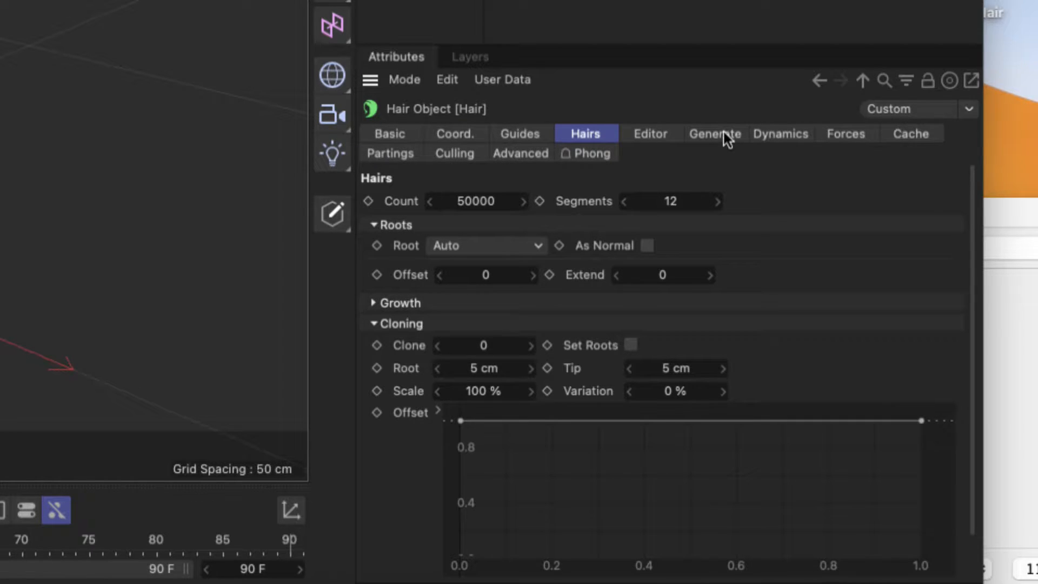
- In the Hair Generate settings, turn off Render Hairs and expand the geometry Type choices
click(715, 133)
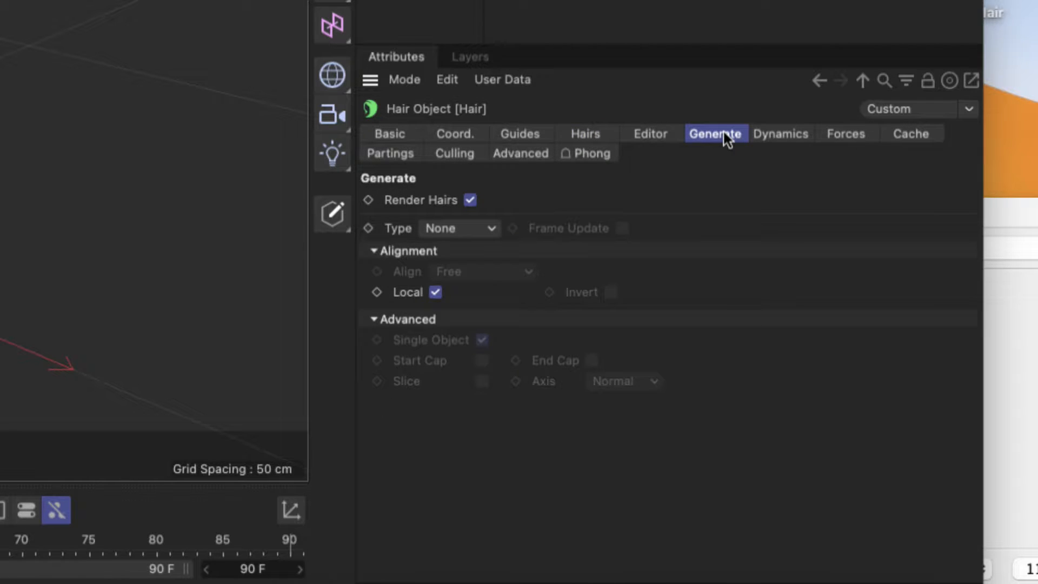
mouse_move(674, 278)
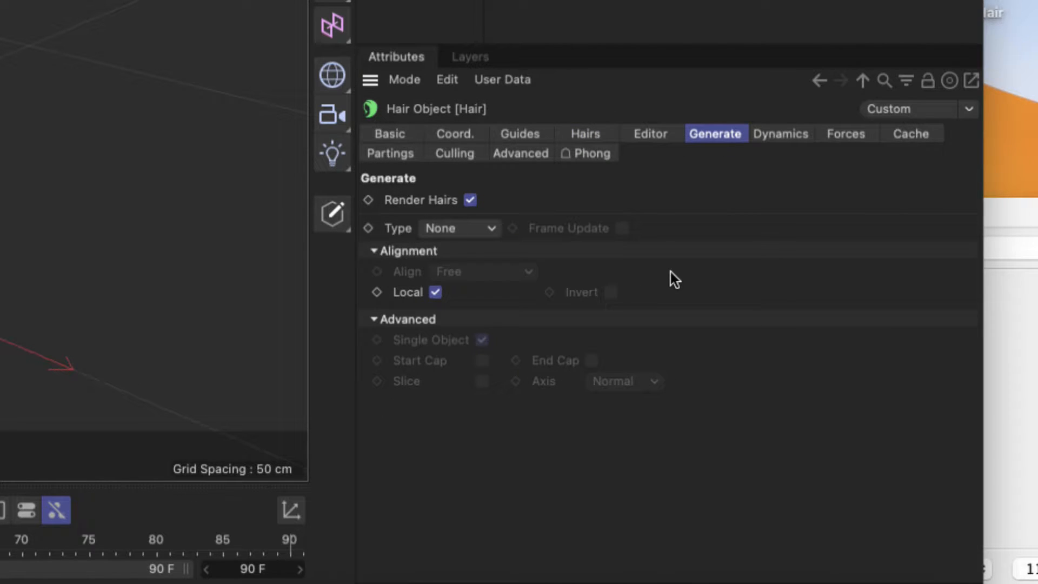
mouse_move(487, 199)
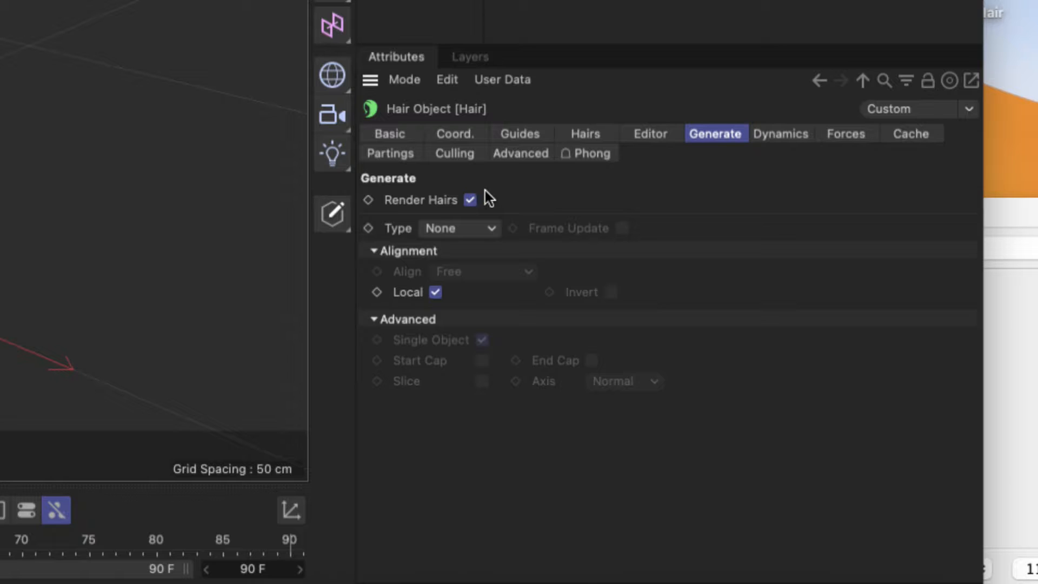
mouse_move(416, 227)
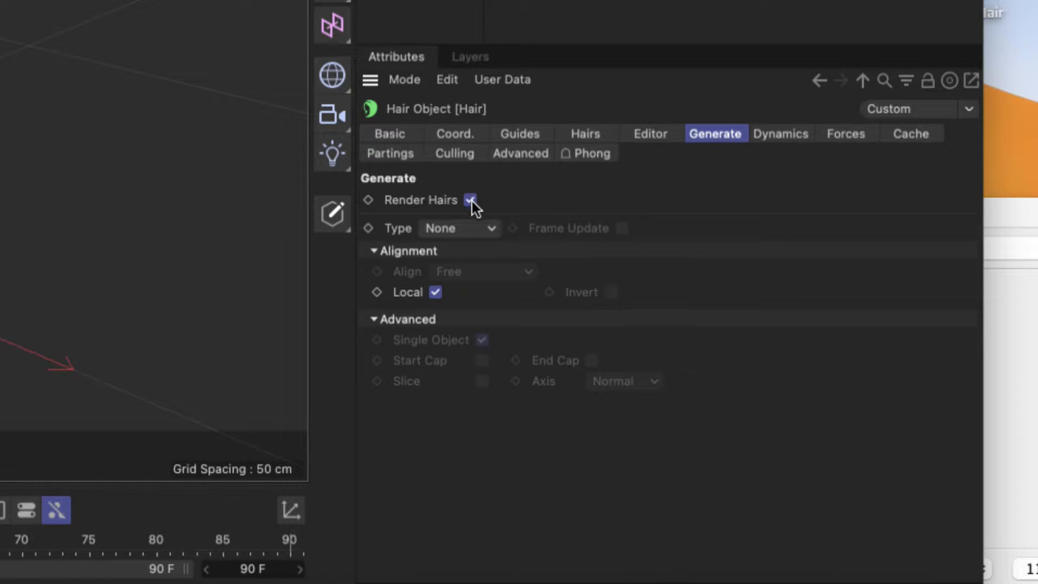
click(470, 199)
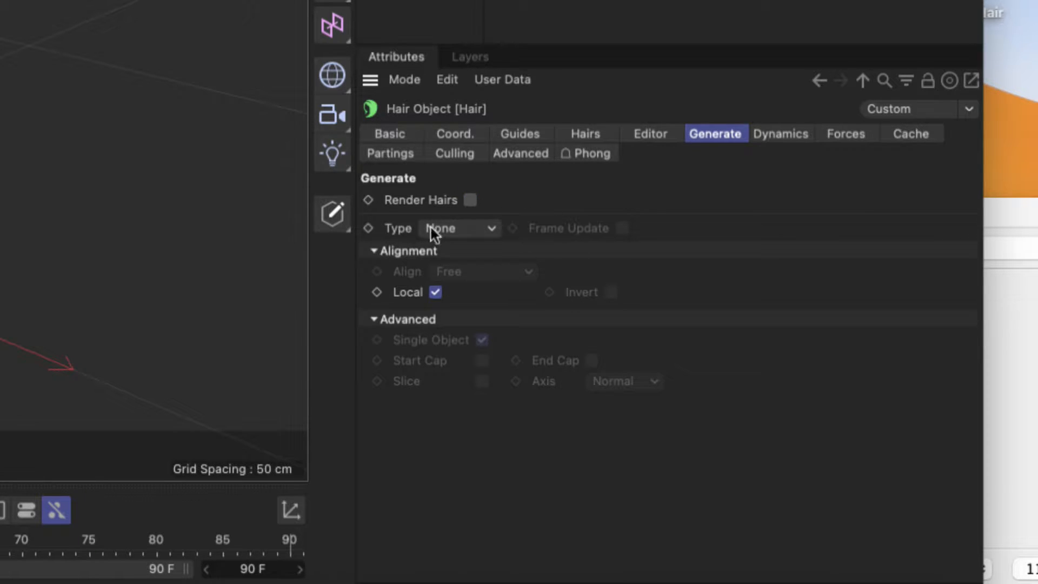
click(459, 228)
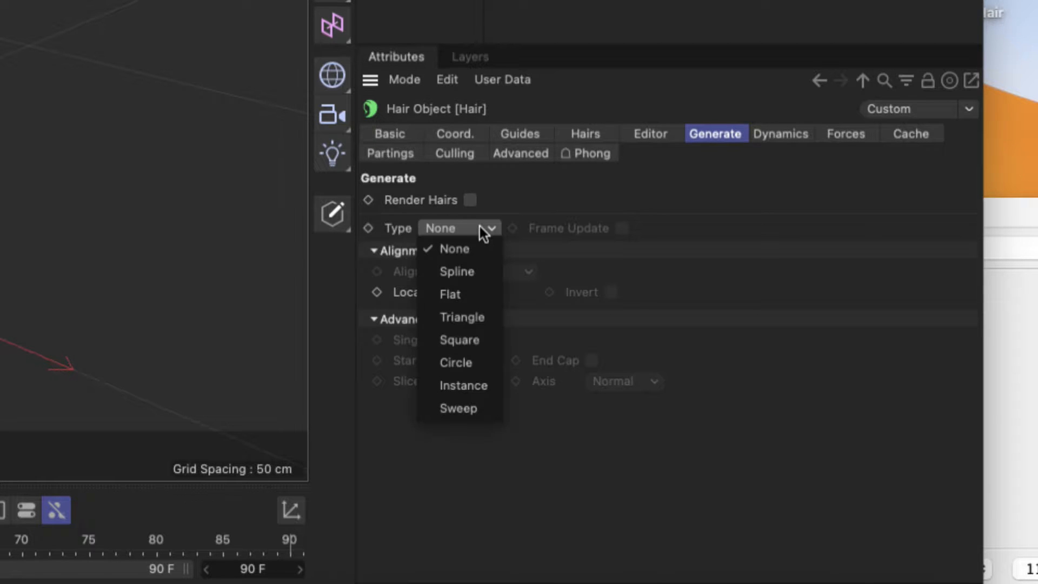
mouse_move(487, 364)
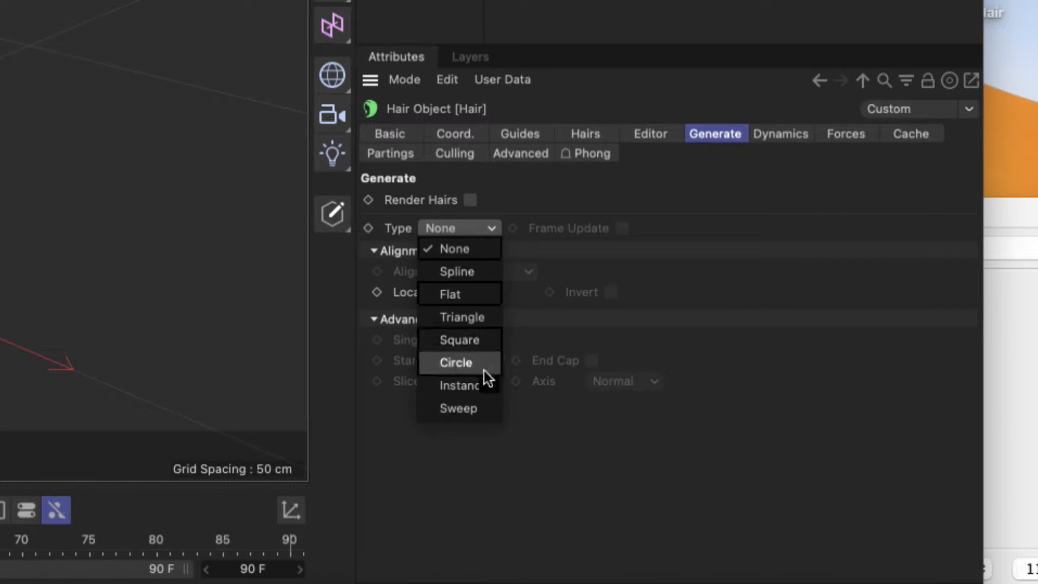
mouse_move(475, 293)
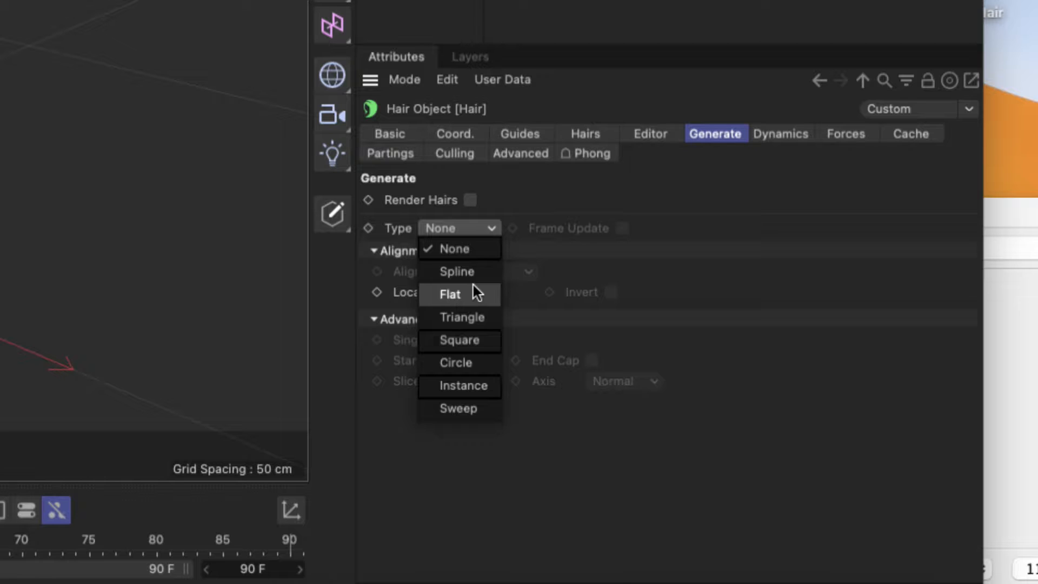
mouse_move(456, 271)
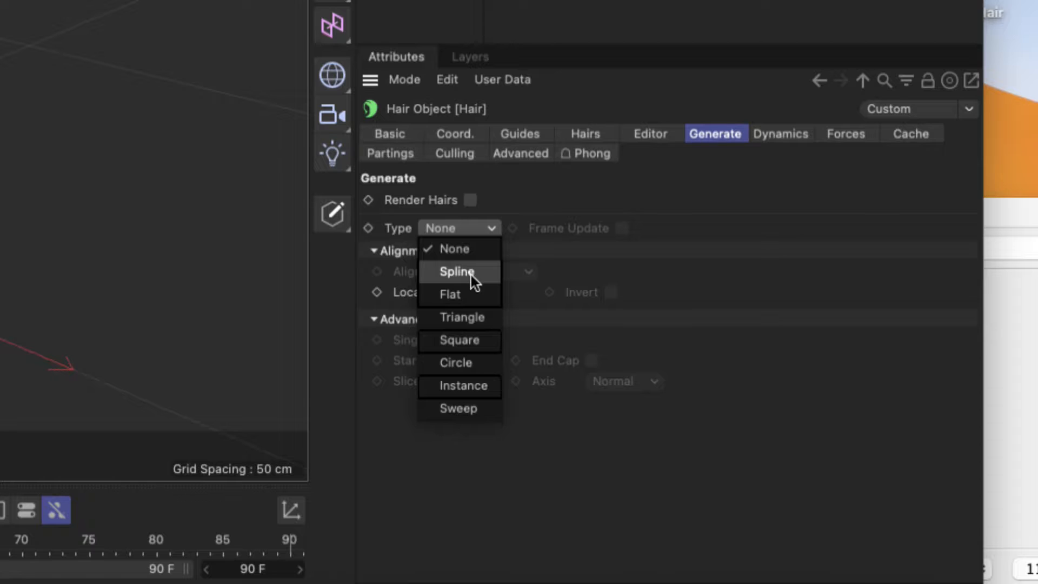
mouse_move(462, 294)
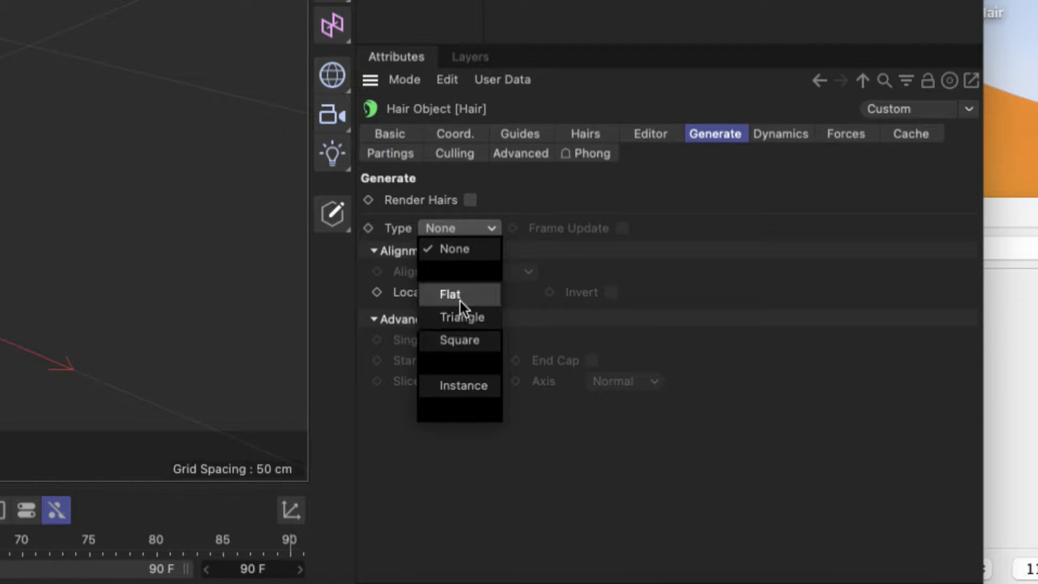
mouse_move(452, 316)
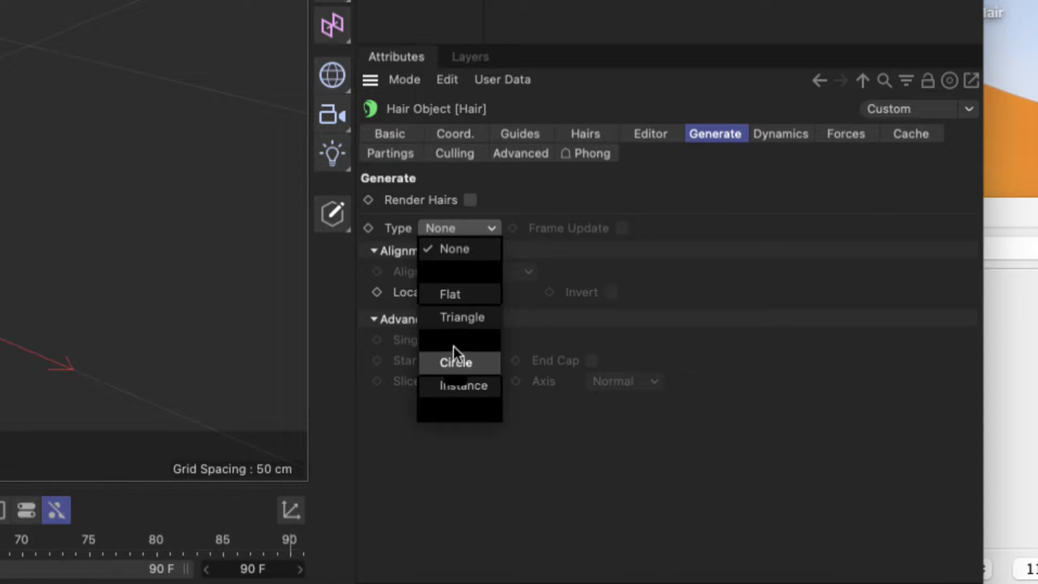
mouse_move(452, 326)
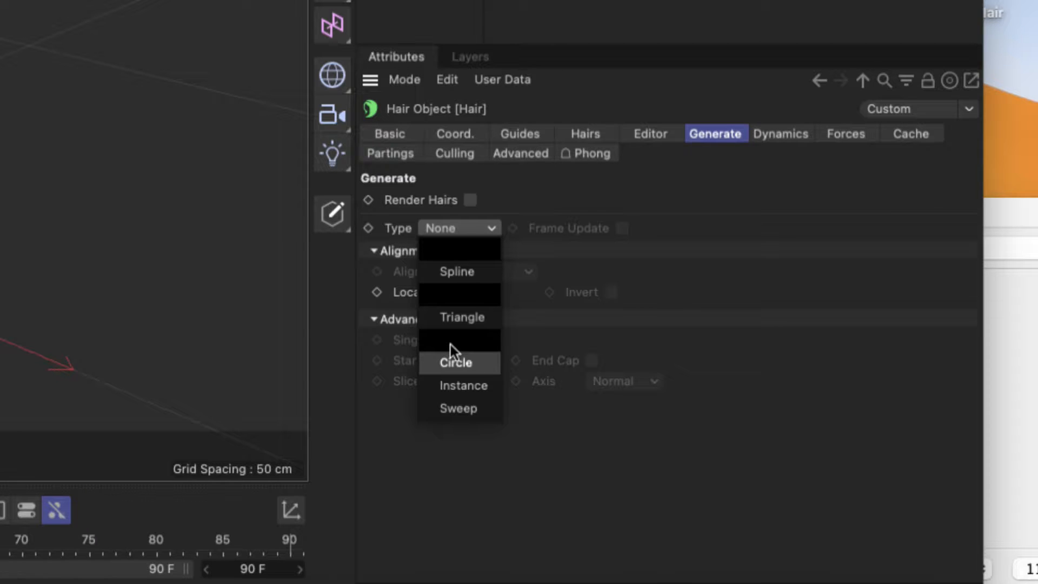
mouse_move(450, 331)
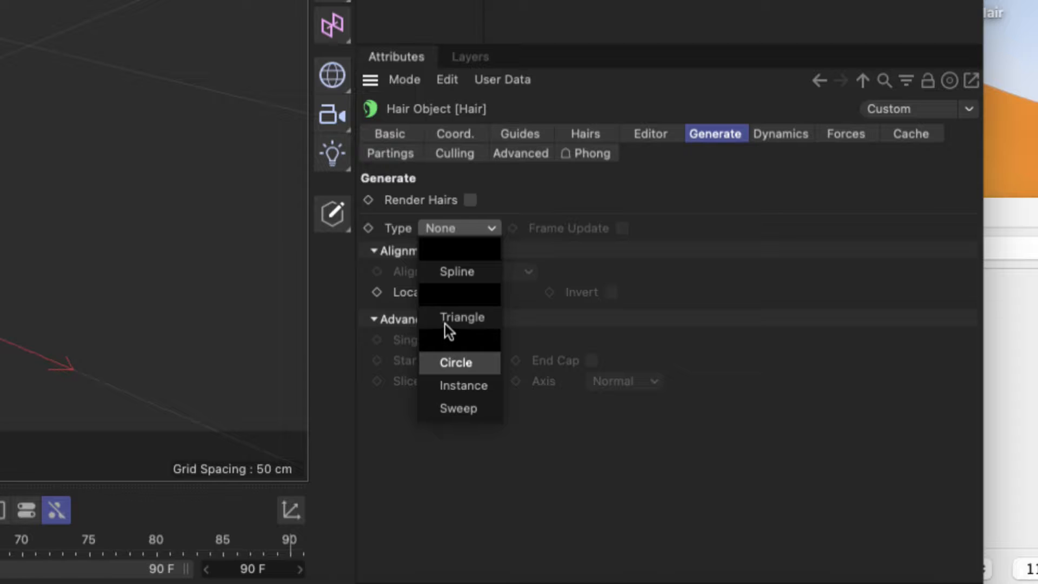
mouse_move(449, 356)
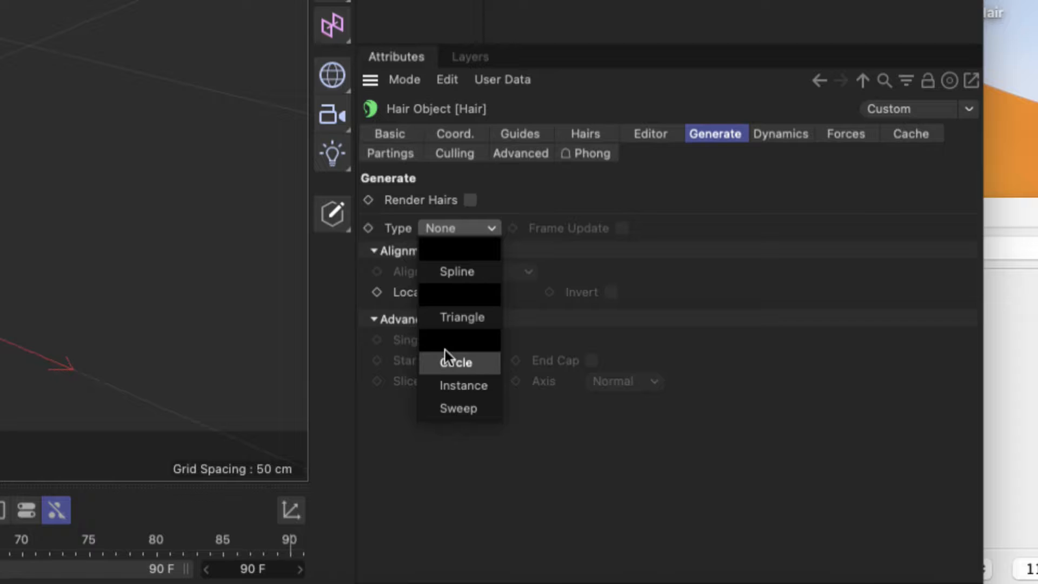
mouse_move(468, 389)
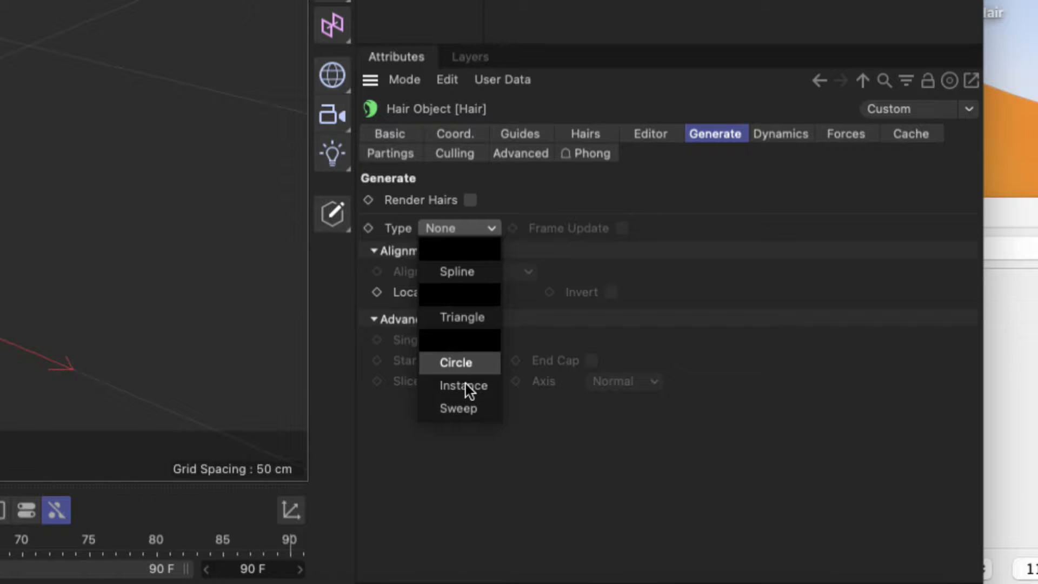
mouse_move(458, 408)
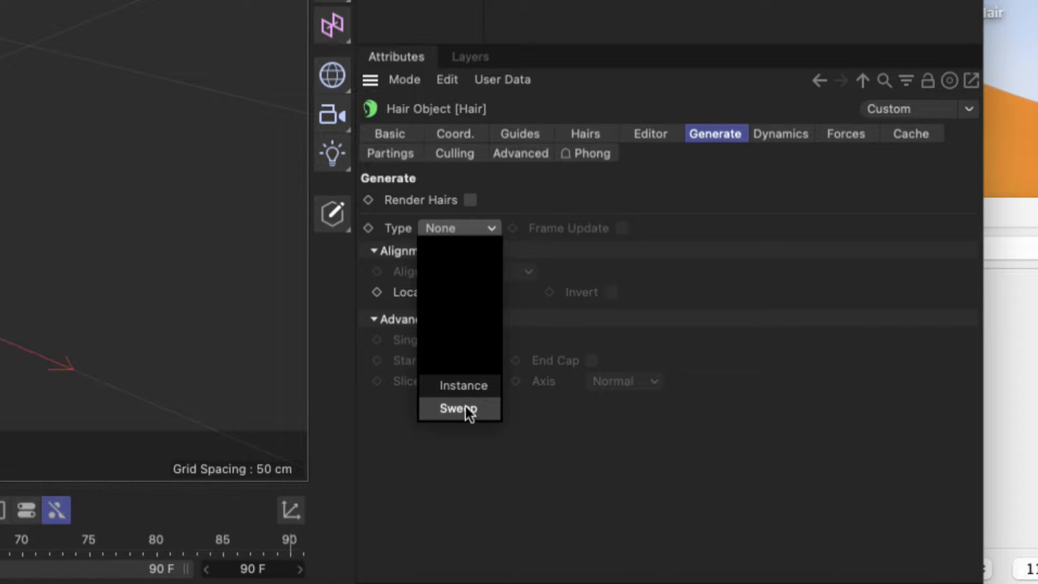
mouse_move(458, 388)
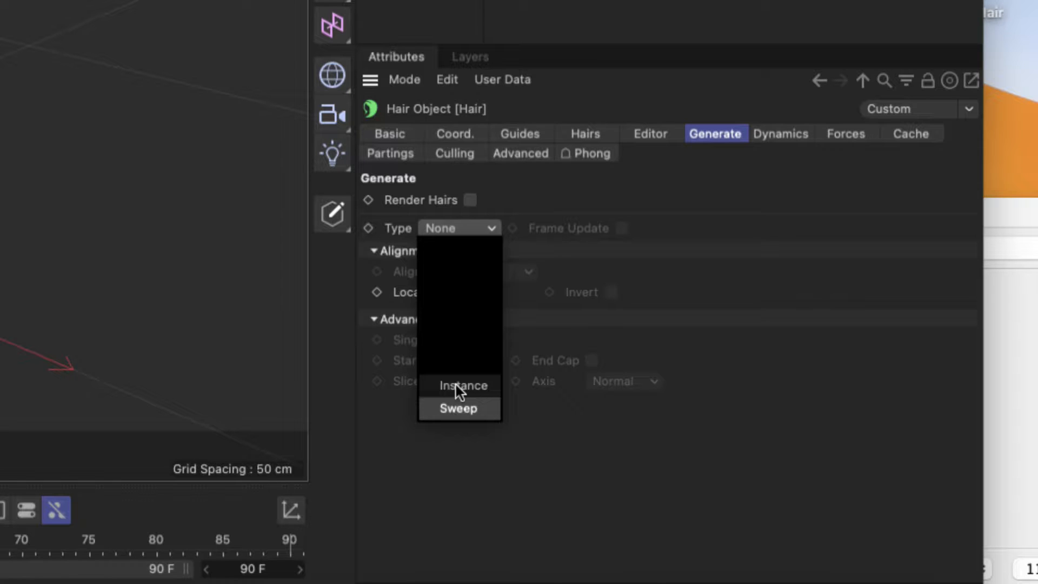
- Set the hair's generated geometry Type to Instance
click(462, 385)
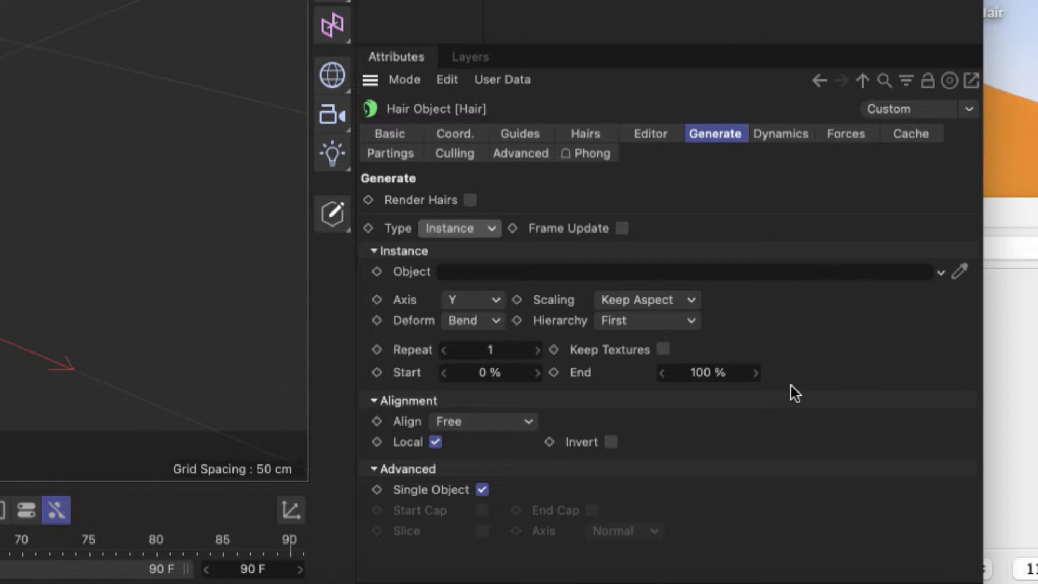
mouse_move(785, 285)
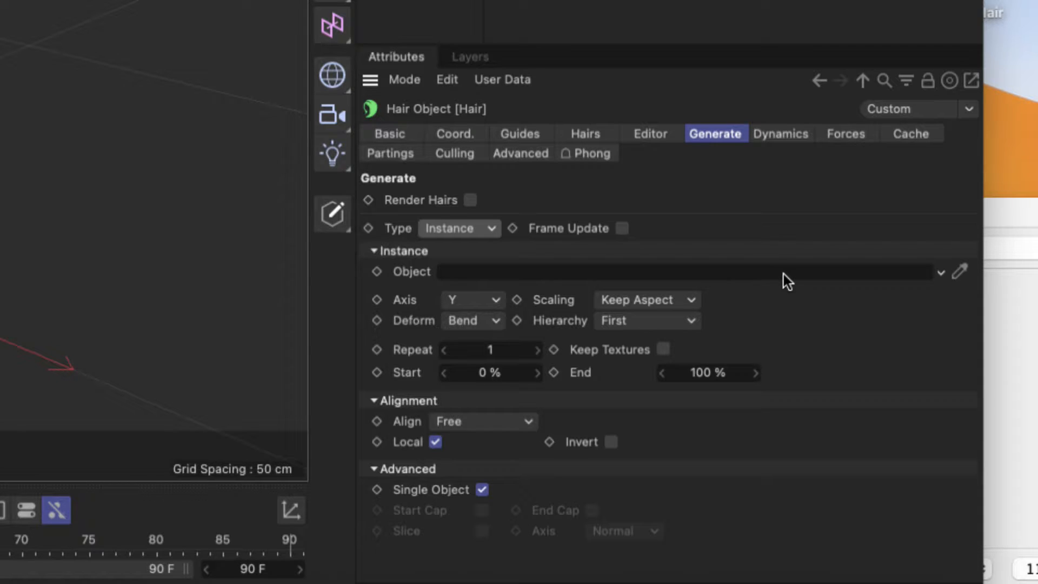
mouse_move(298, 206)
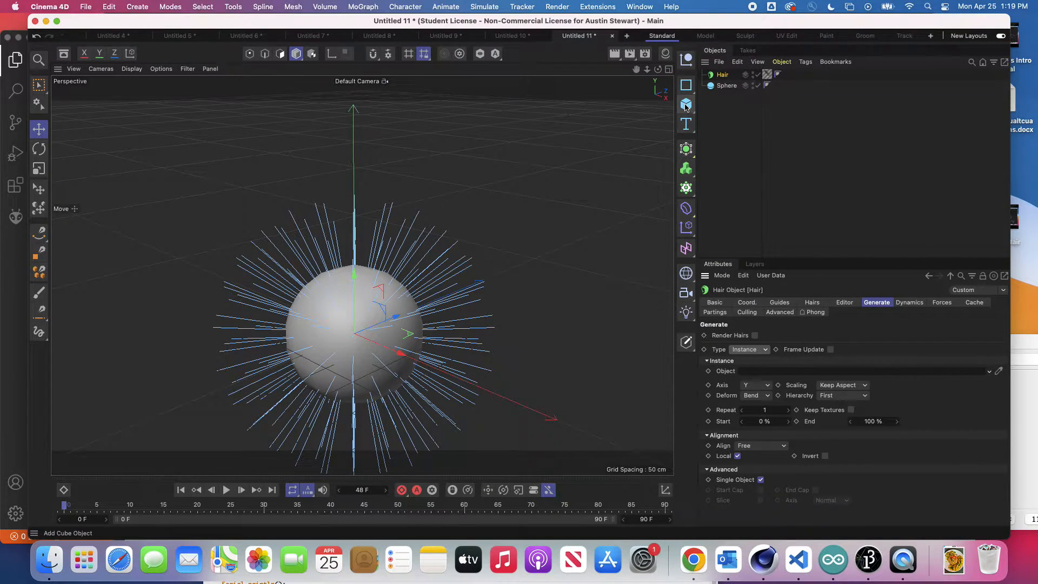
- Add a Tube of 19 cm outer radius, 13 cm inner radius and 324 cm height
click(685, 104)
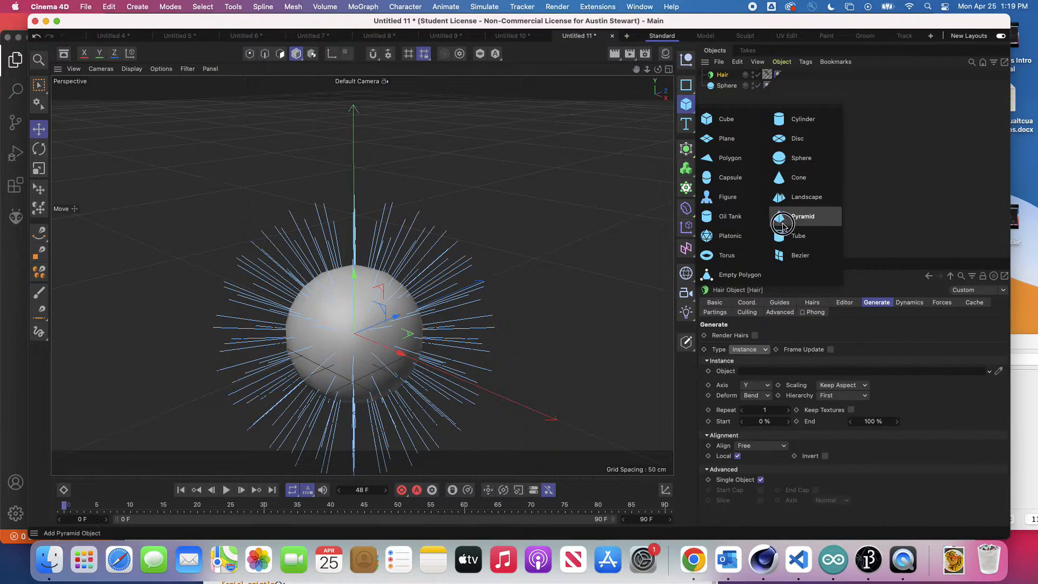
click(798, 236)
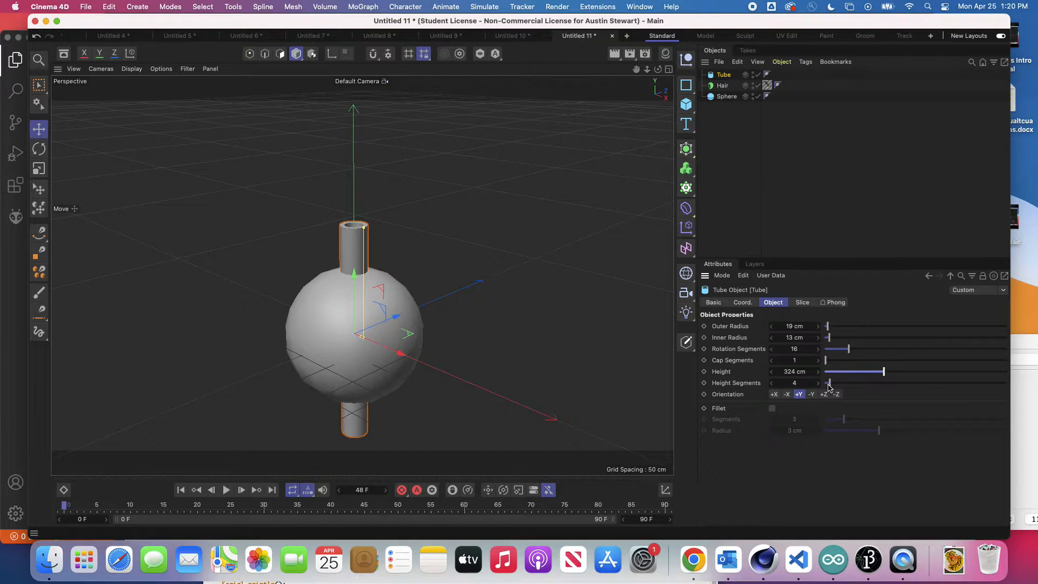
mouse_move(745, 360)
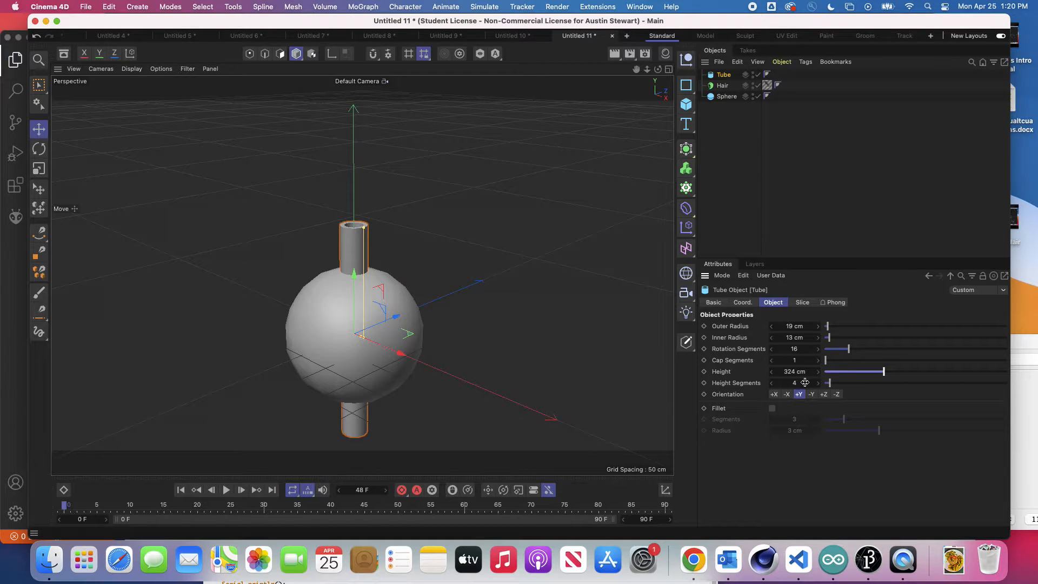
click(727, 96)
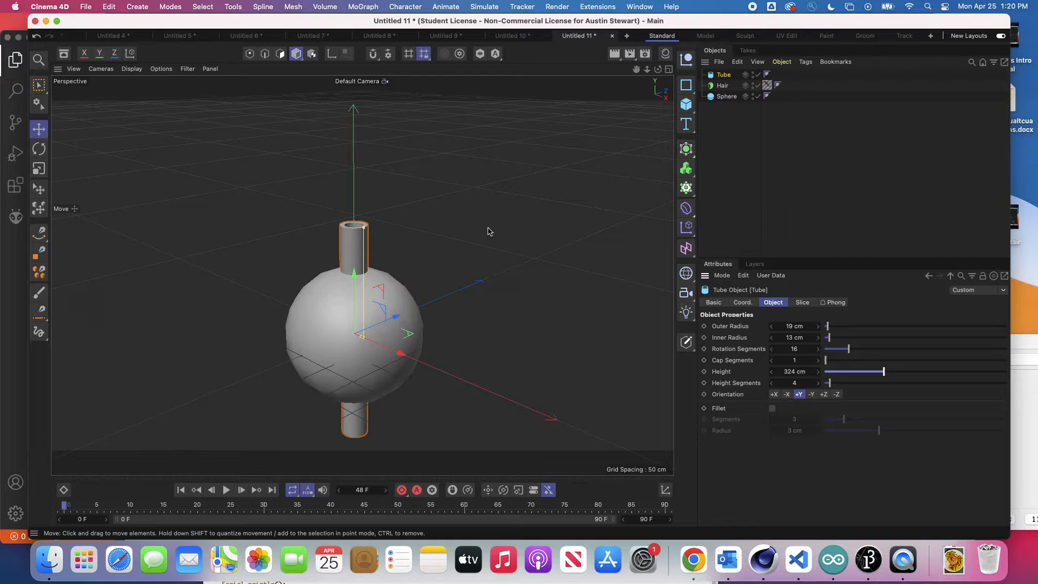
- Link the Tube as the Hair object's instance object and briefly preview playback
click(727, 96)
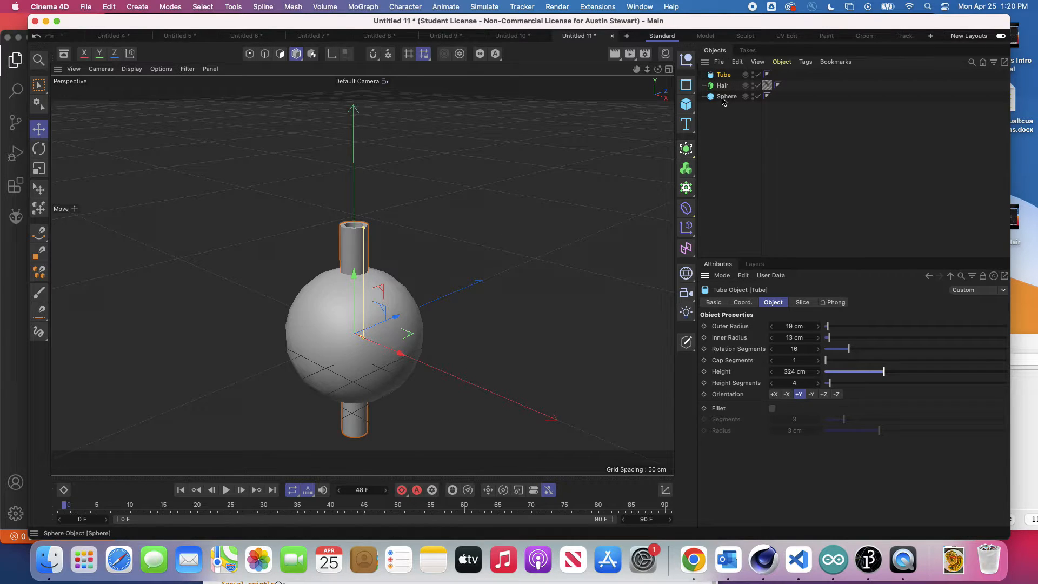
click(723, 85)
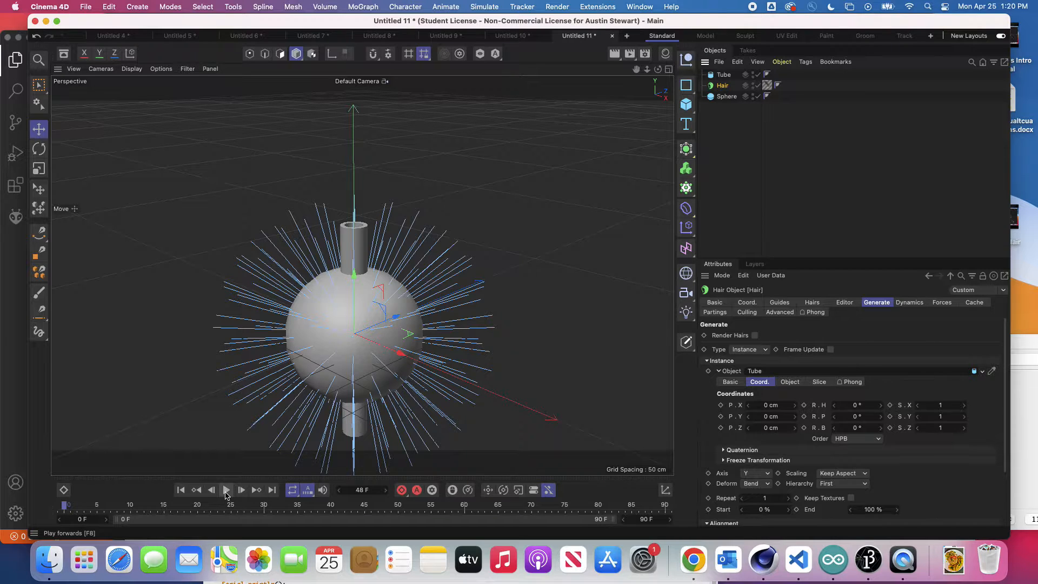
click(241, 490)
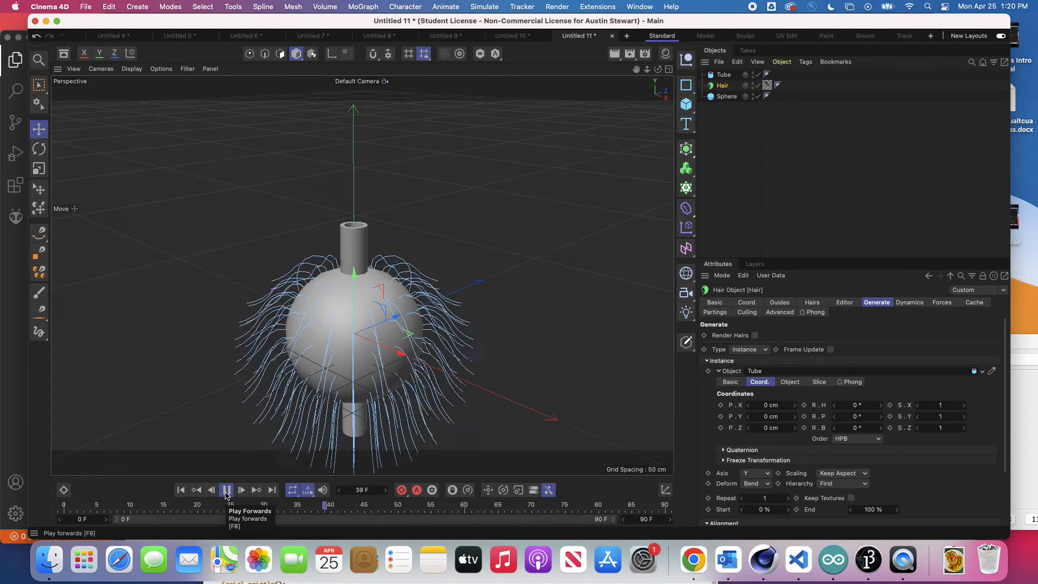
click(226, 490)
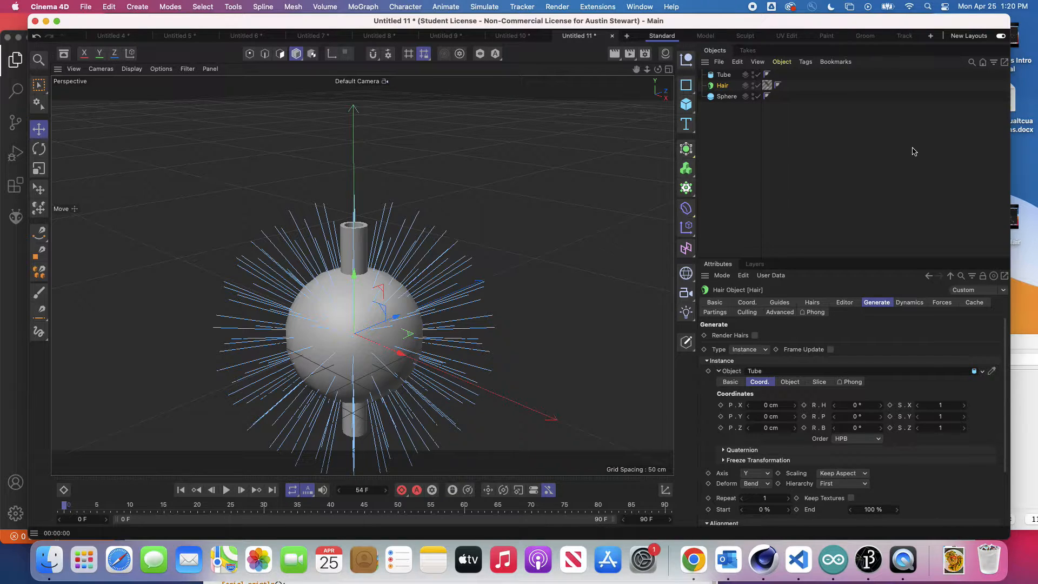
mouse_move(973, 368)
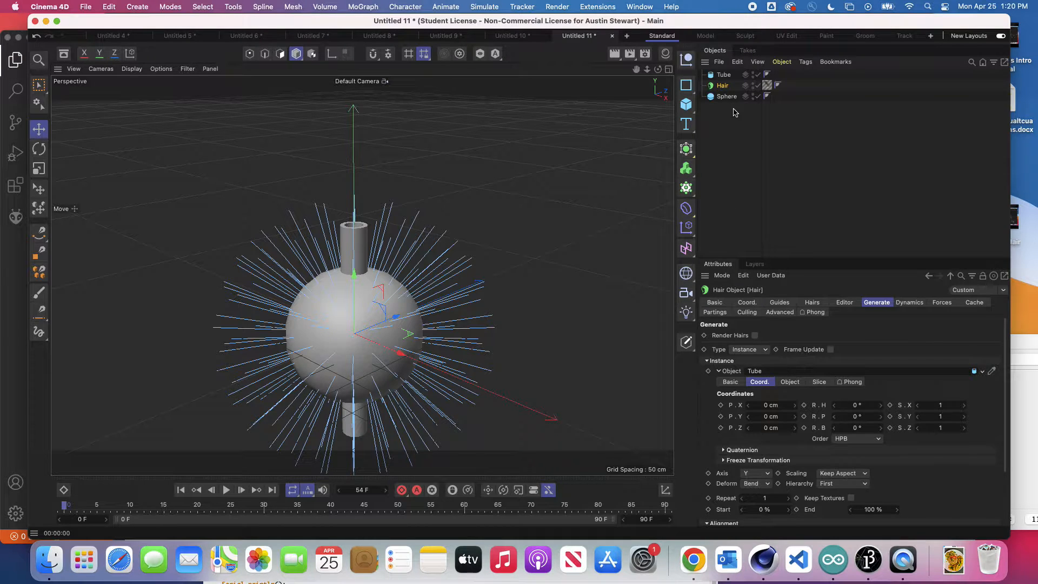
- Select the Tube to raise its Height Segments to 30
click(724, 75)
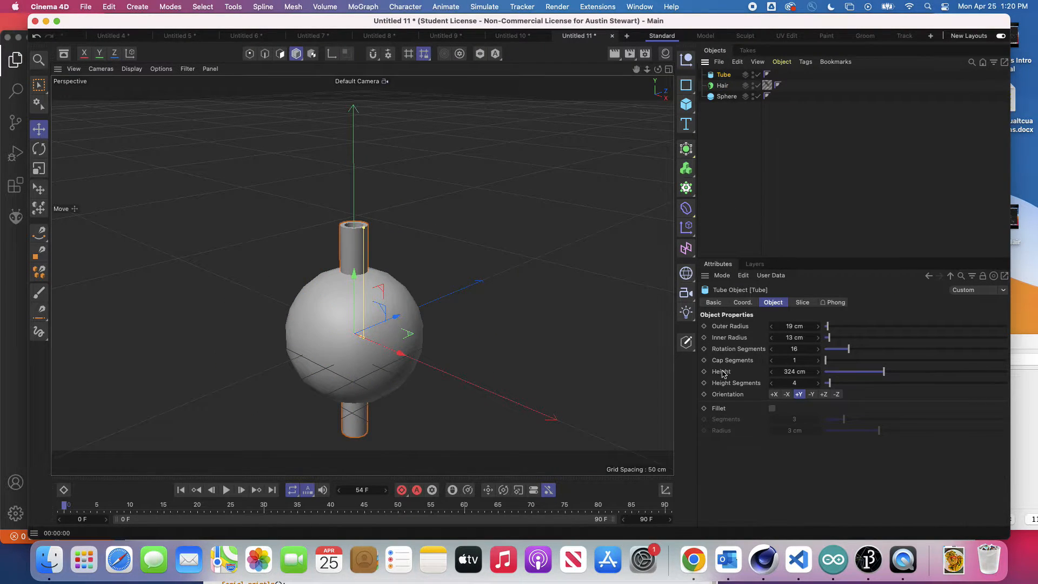
mouse_move(858, 389)
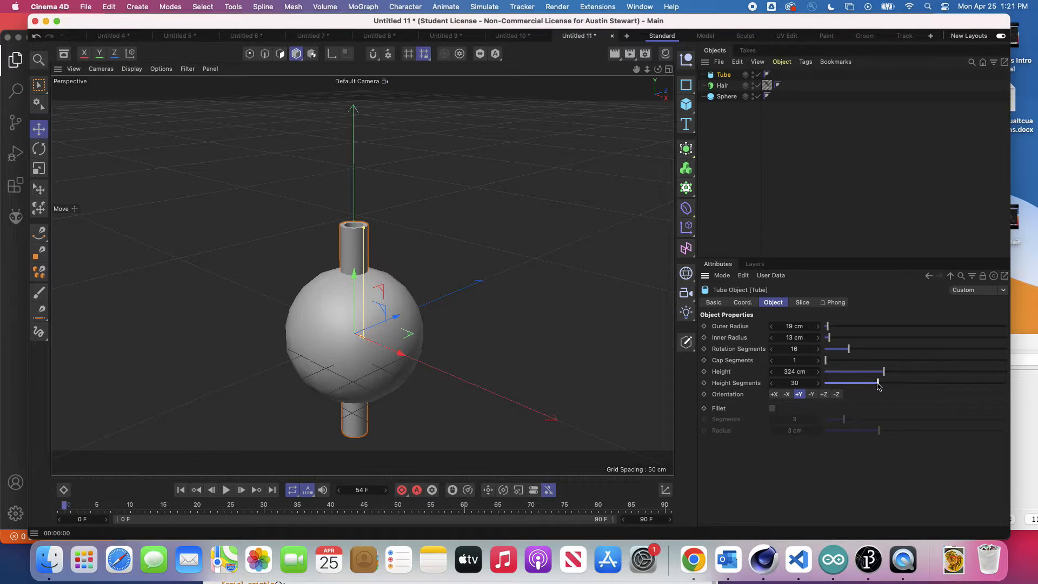
mouse_move(476, 338)
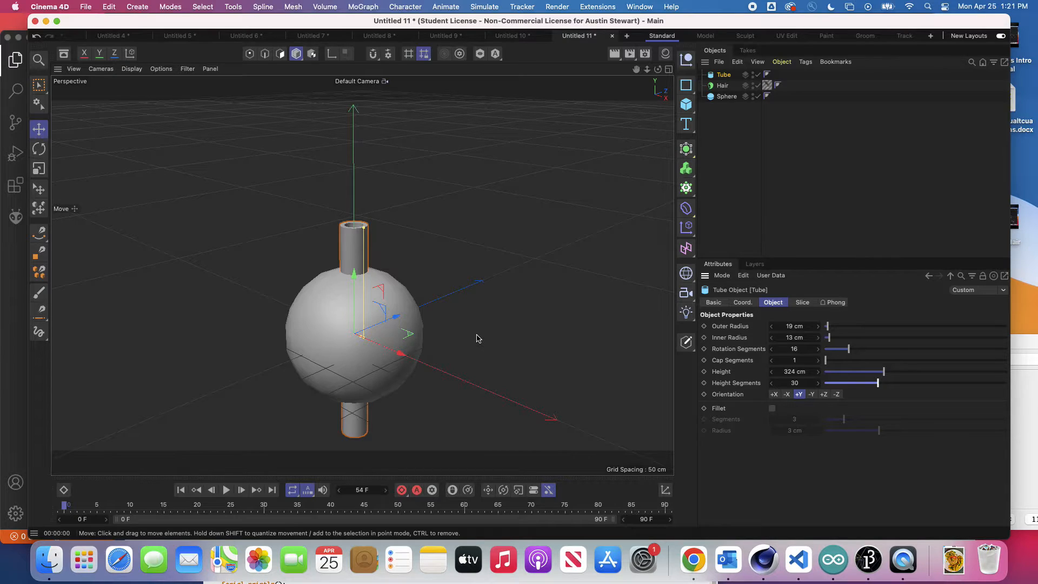
- Make the Tube an editable polygon object, reselect Hair and replay the animation
click(724, 74)
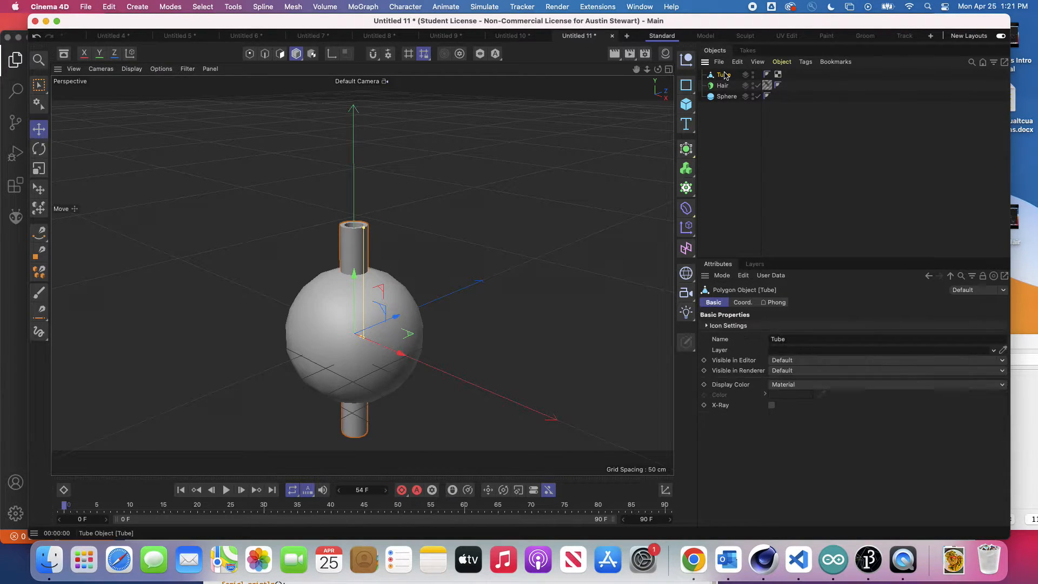
click(723, 85)
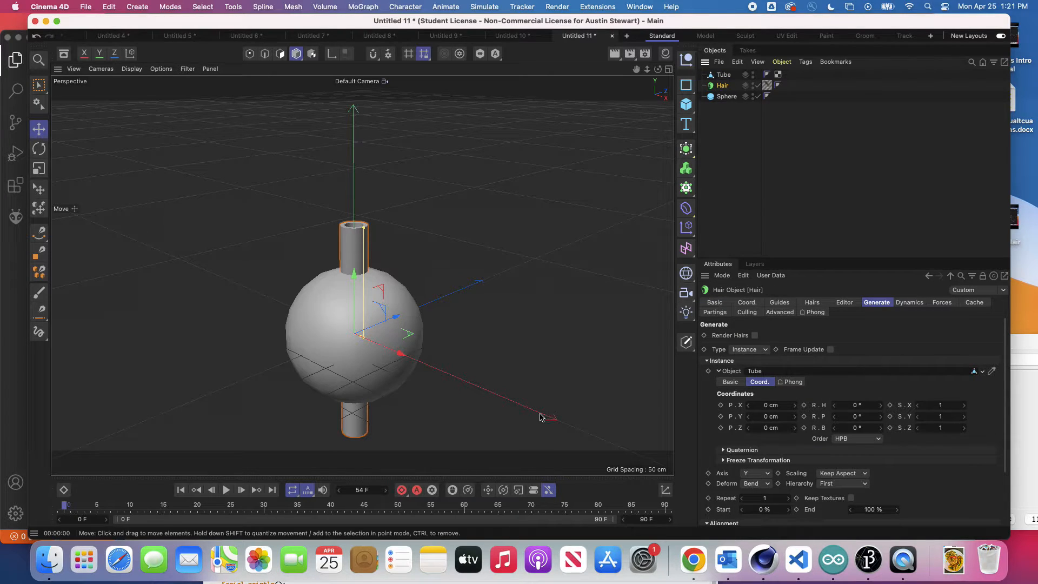
mouse_move(180, 491)
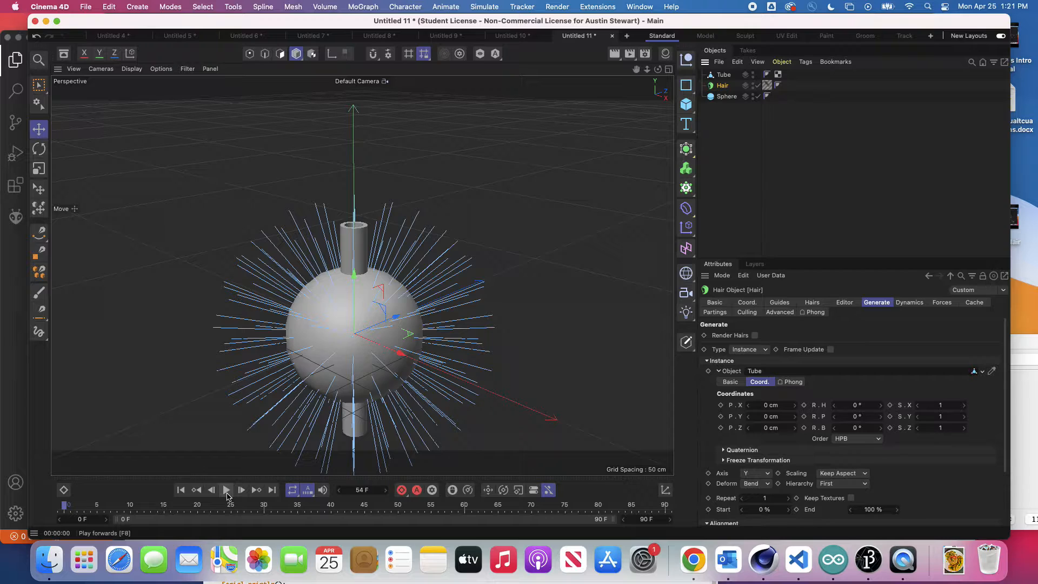
mouse_move(241, 490)
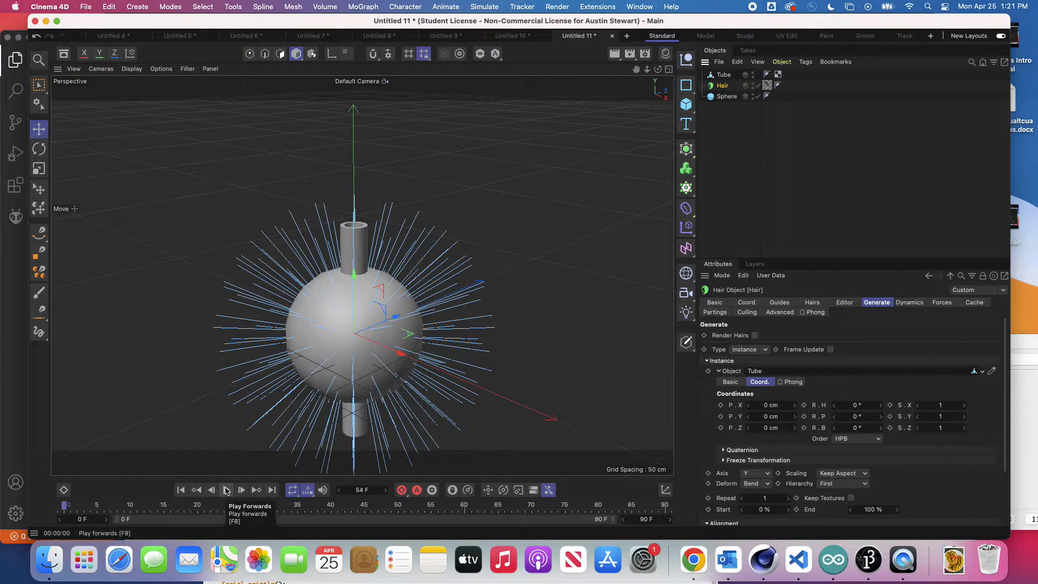
click(226, 490)
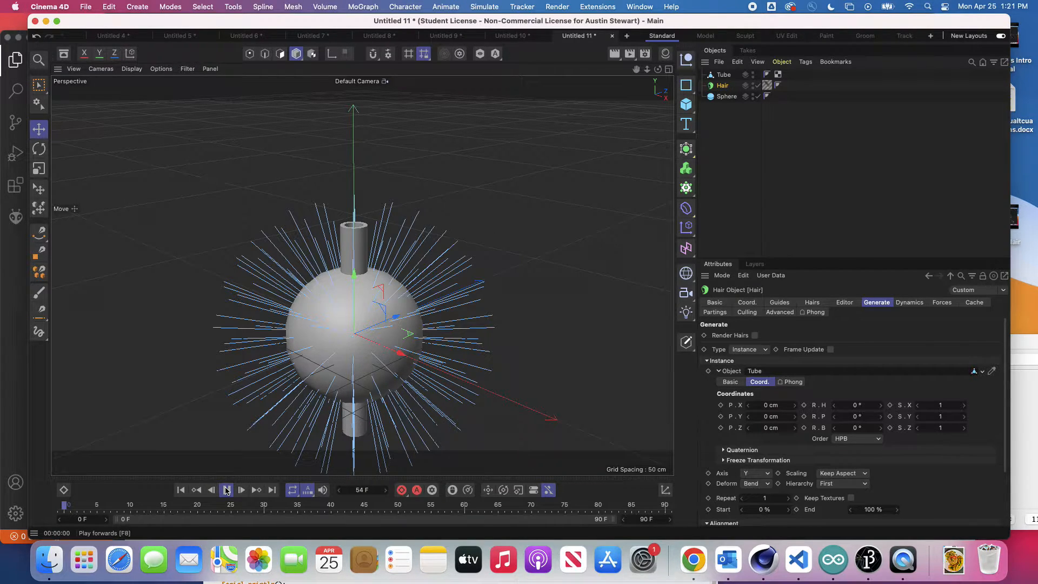
click(226, 490)
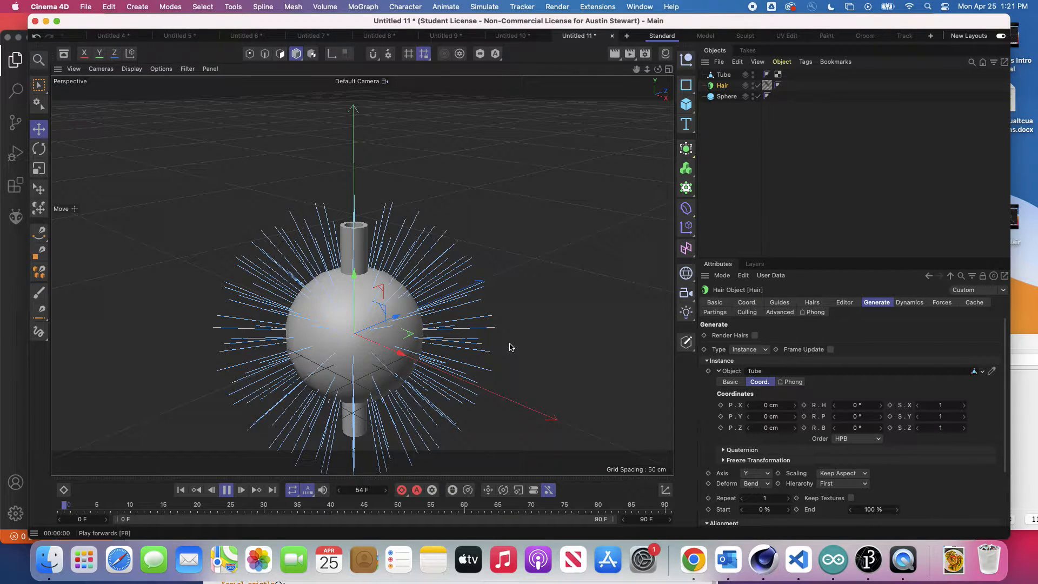
mouse_move(203, 389)
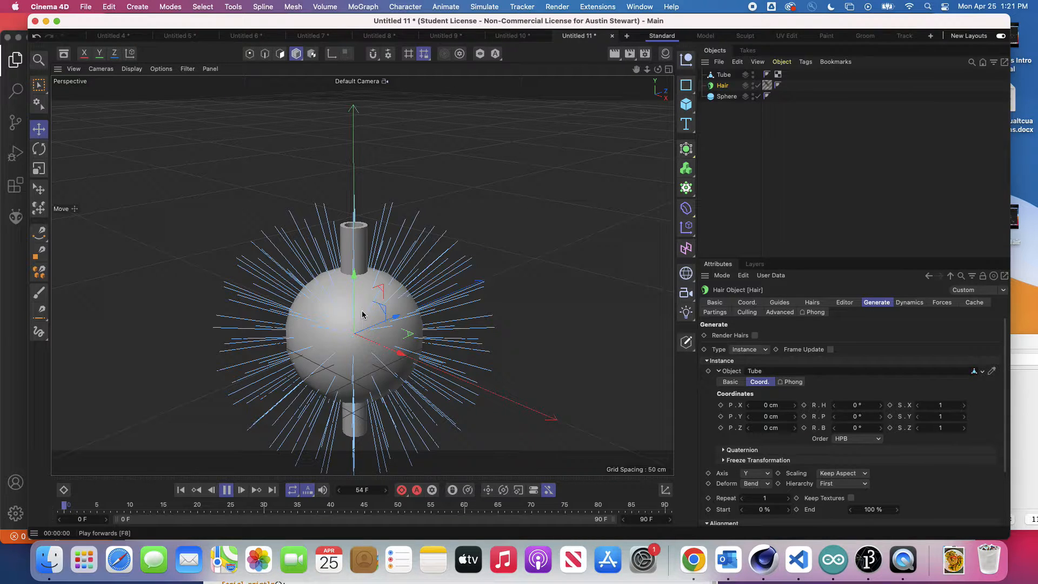
mouse_move(544, 233)
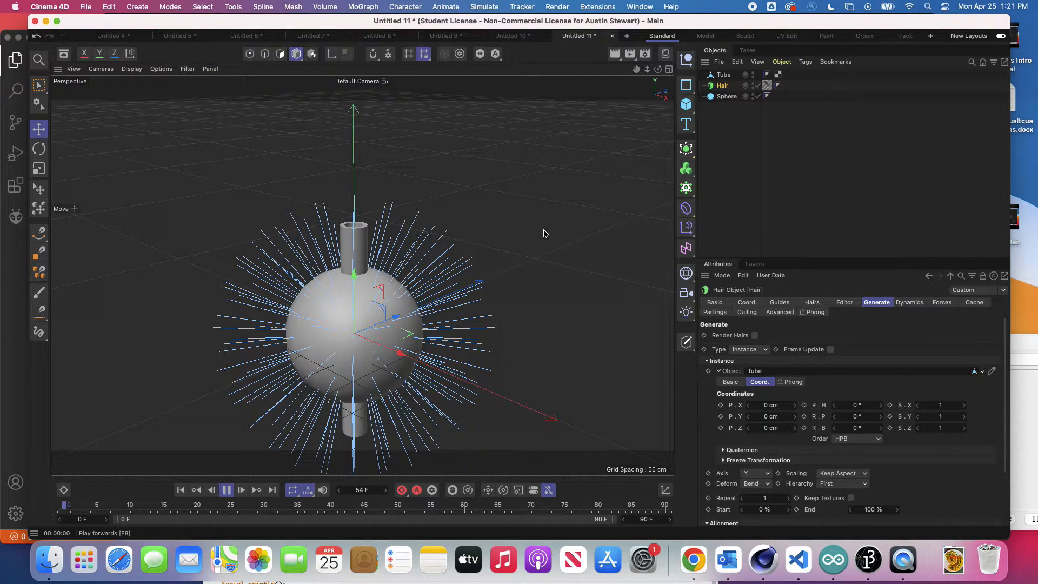
mouse_move(405, 250)
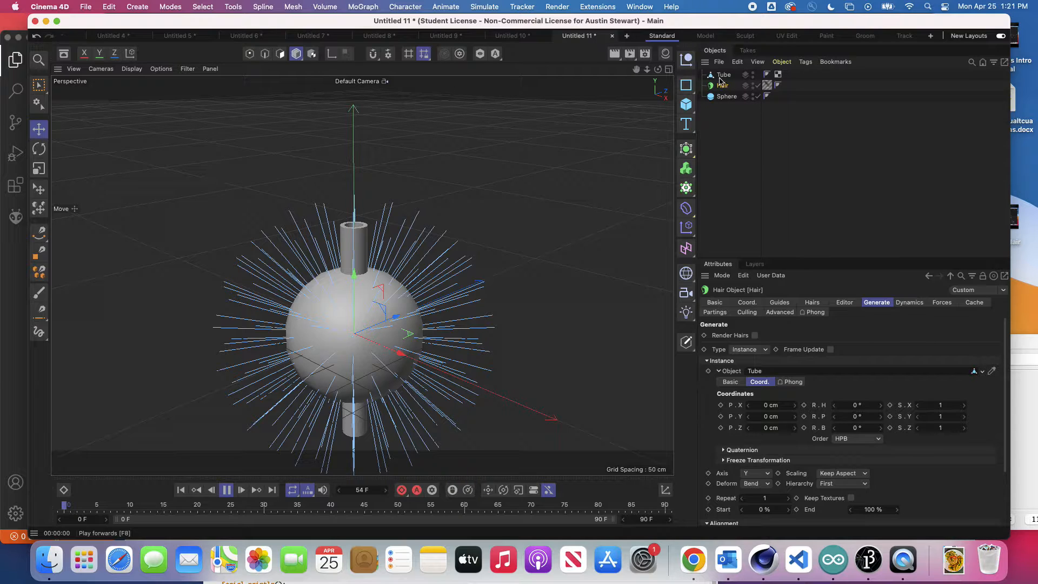
click(723, 84)
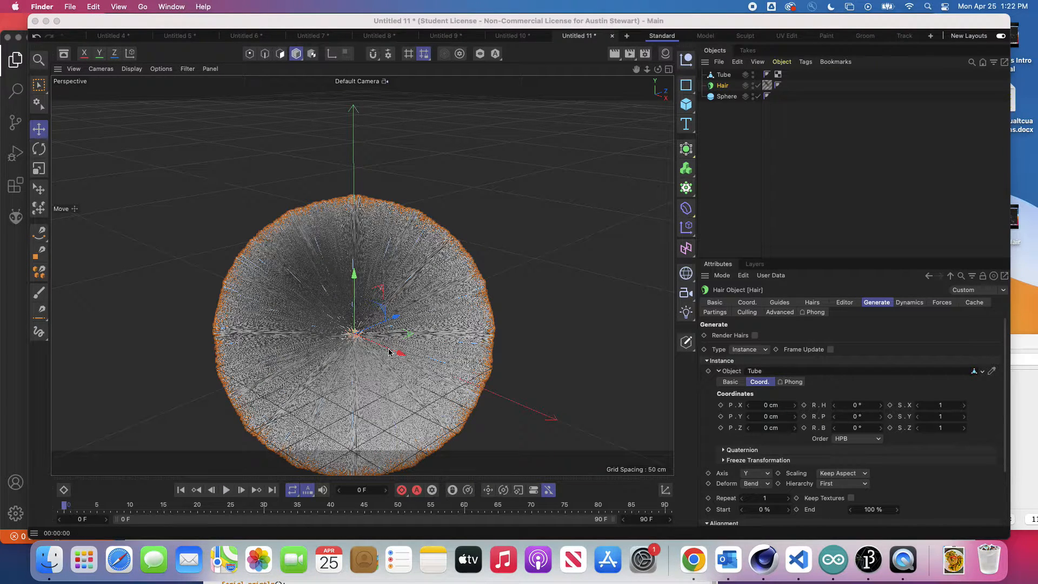
mouse_move(611, 271)
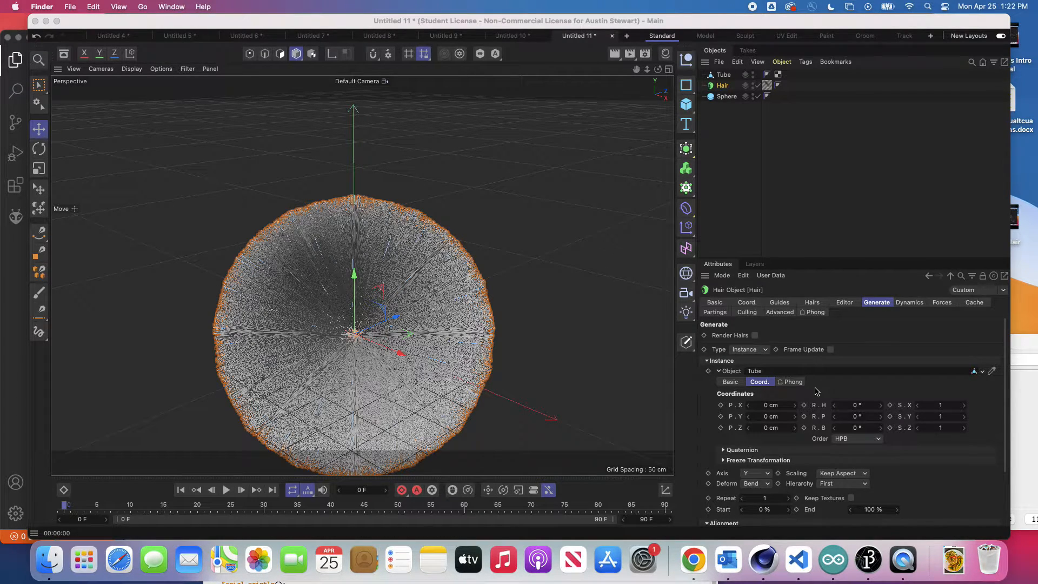
mouse_move(937, 339)
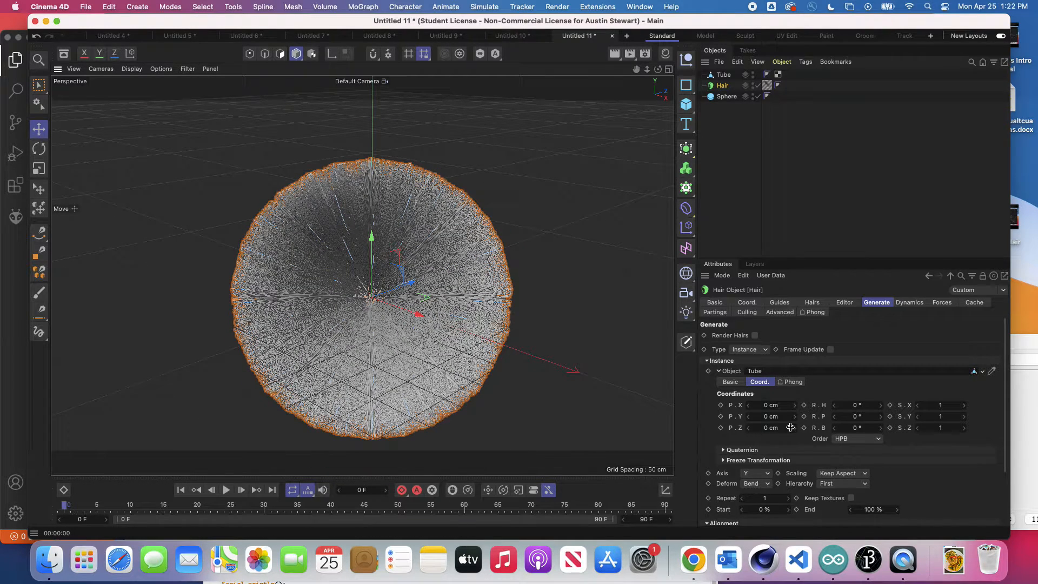
- Check the 152 guide count and set the Hair object's hair Count to 152
click(723, 86)
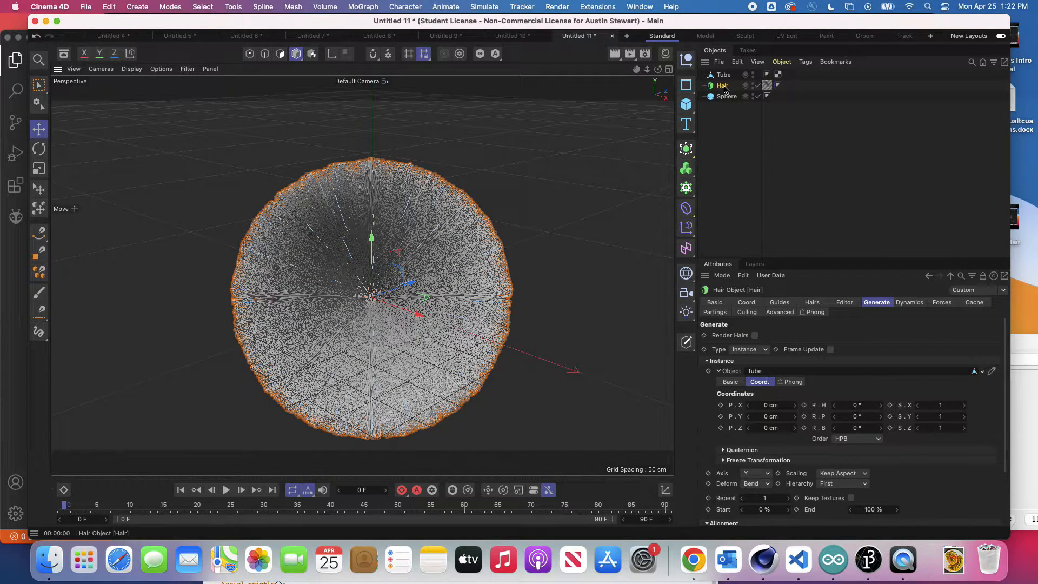
mouse_move(724, 86)
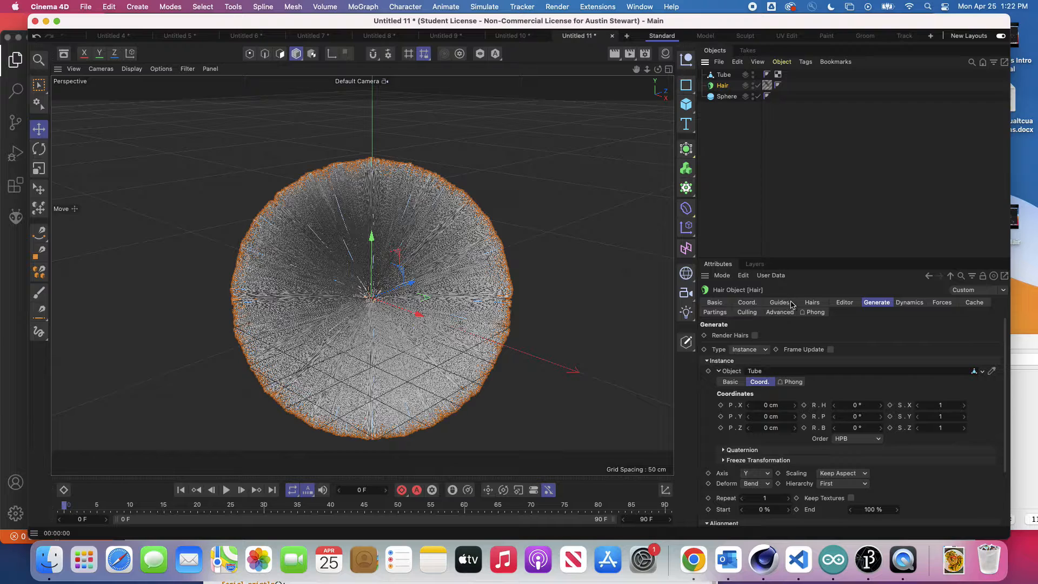
click(780, 302)
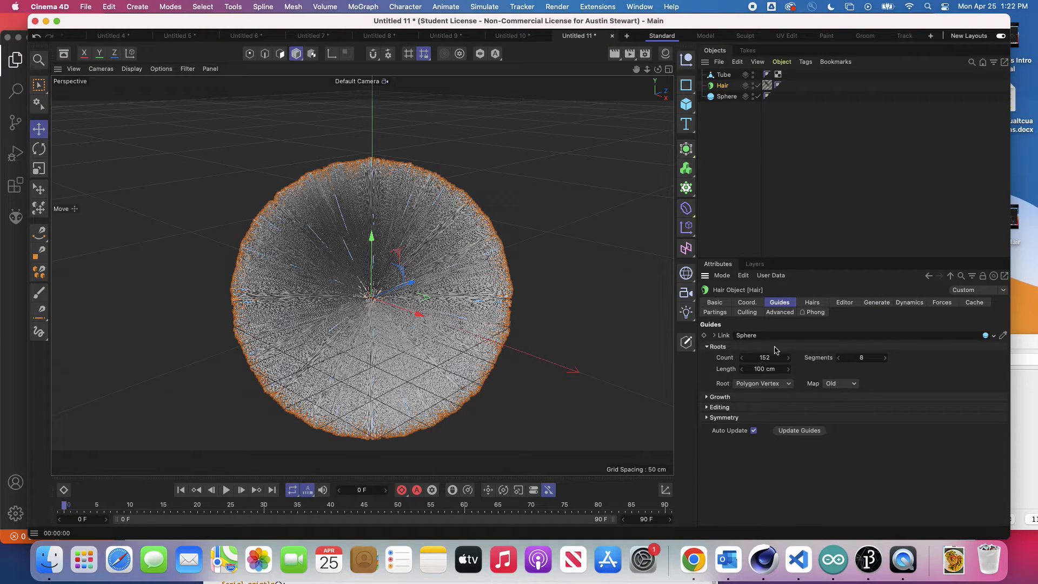
click(812, 303)
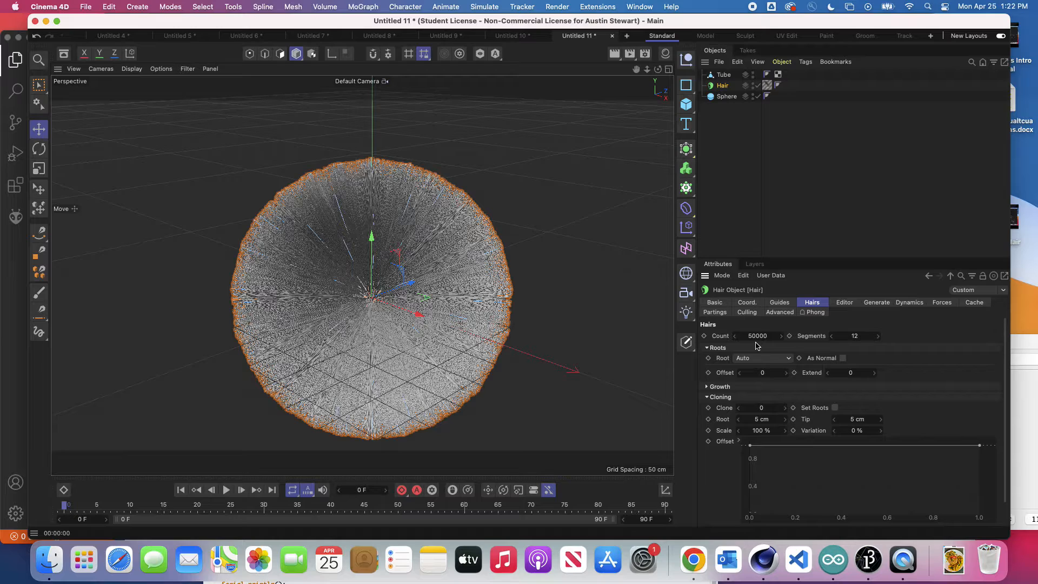
mouse_move(884, 306)
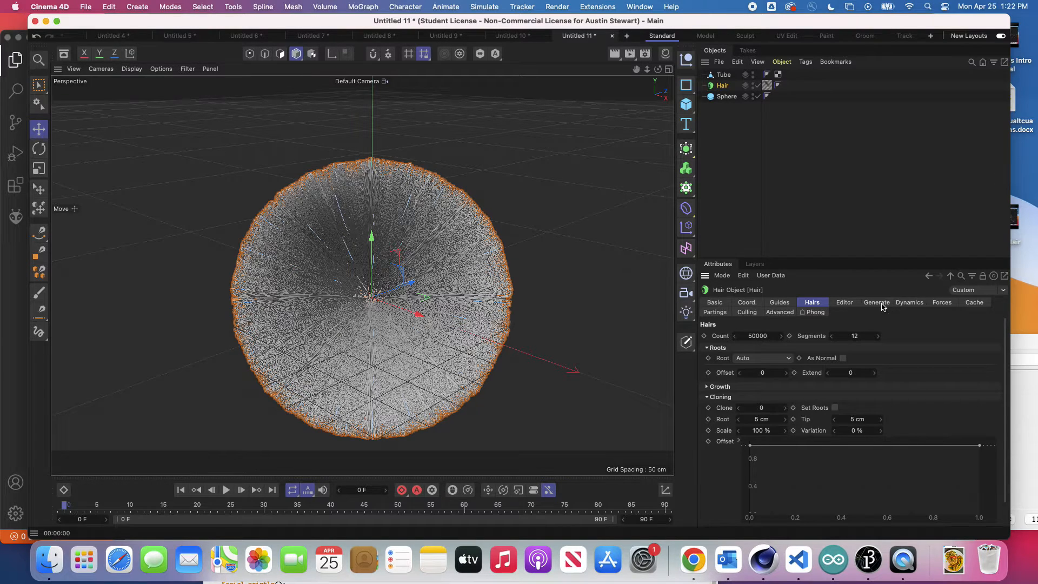
mouse_move(745, 324)
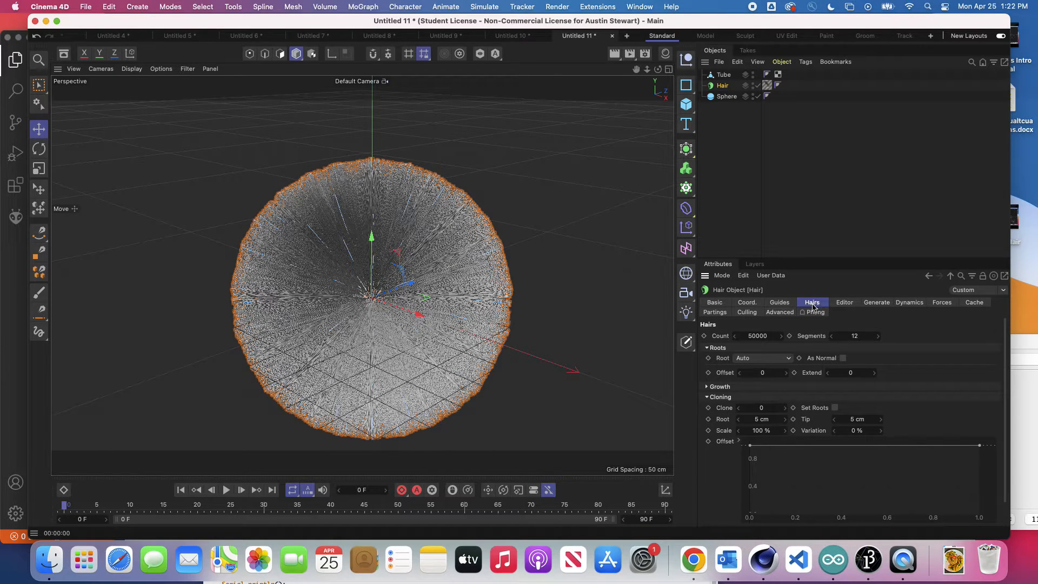
mouse_move(810, 307)
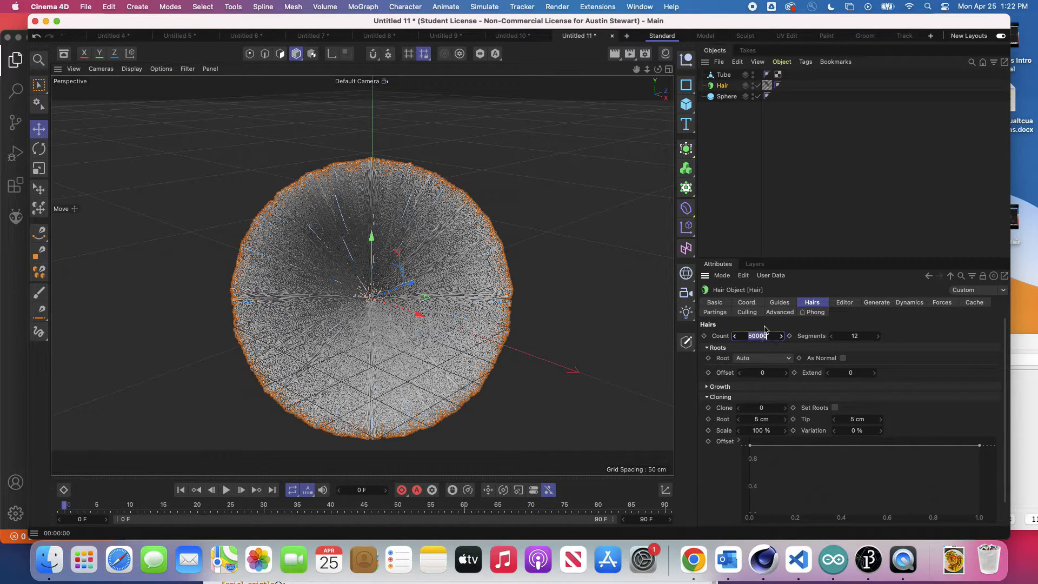
click(781, 302)
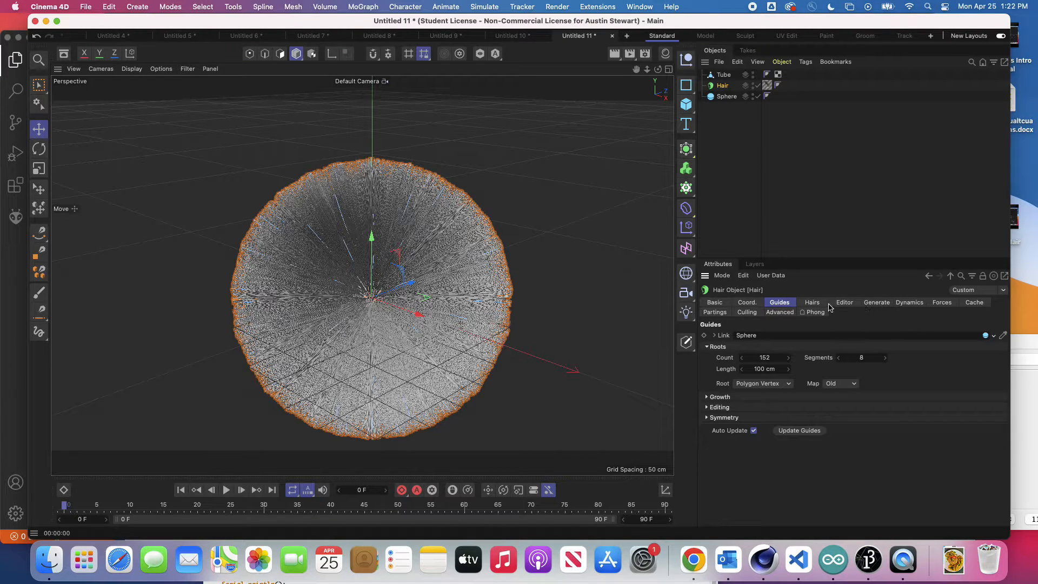
click(876, 301)
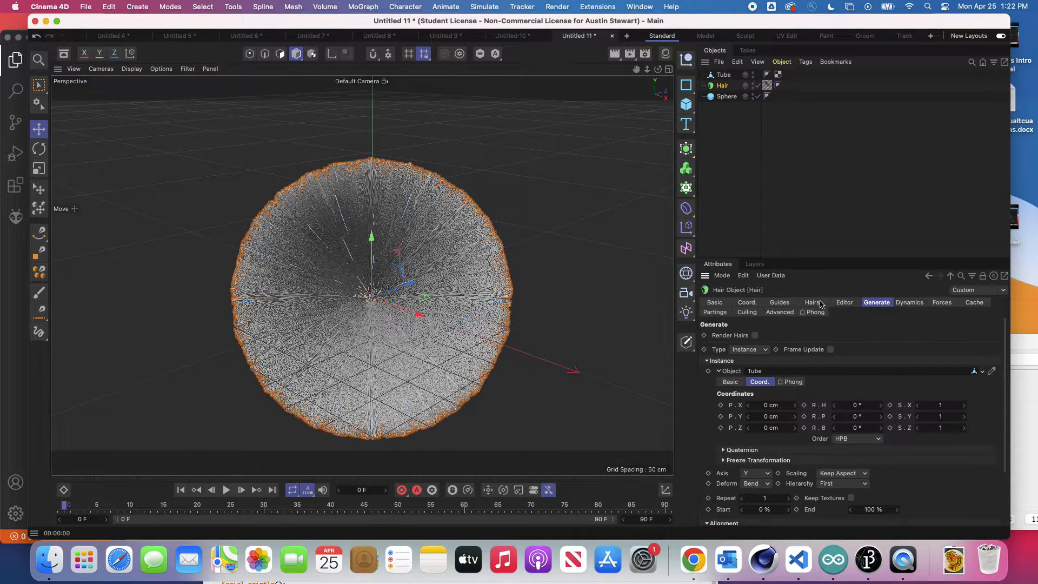
click(812, 302)
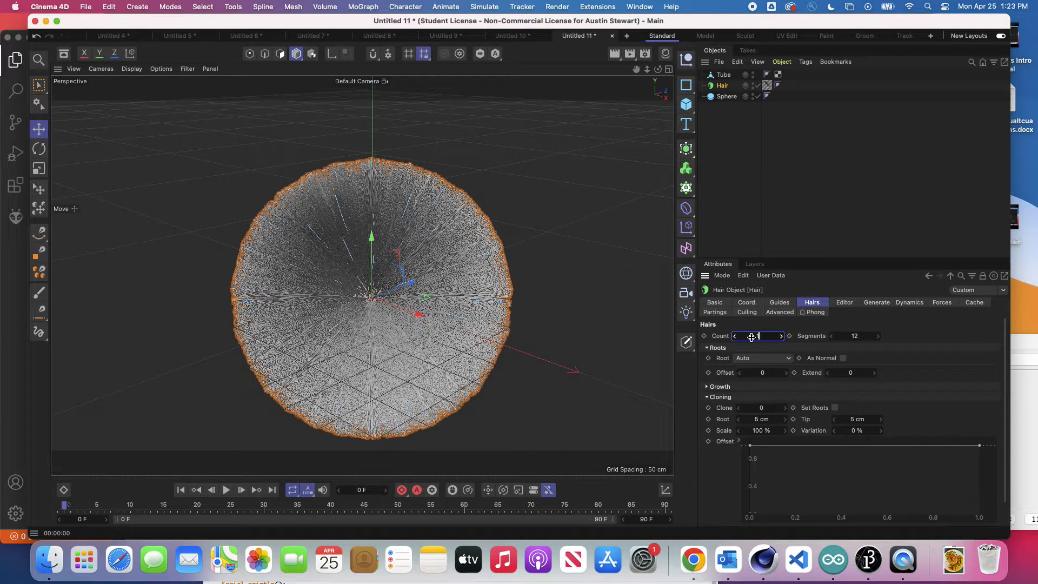
text(152)
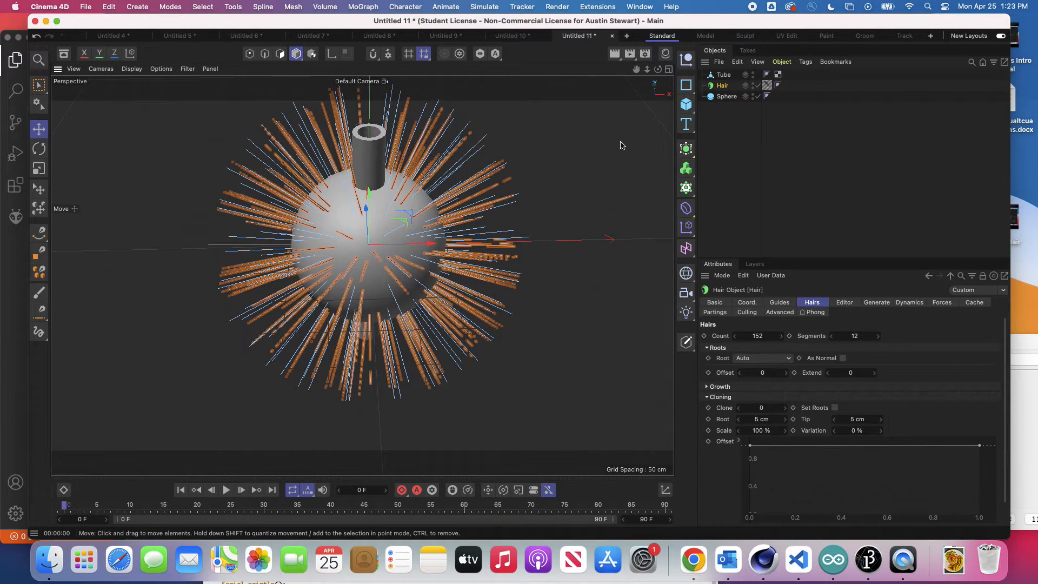
- Add a Null object, then show the Material Manager listing the Hair Mat material
click(685, 58)
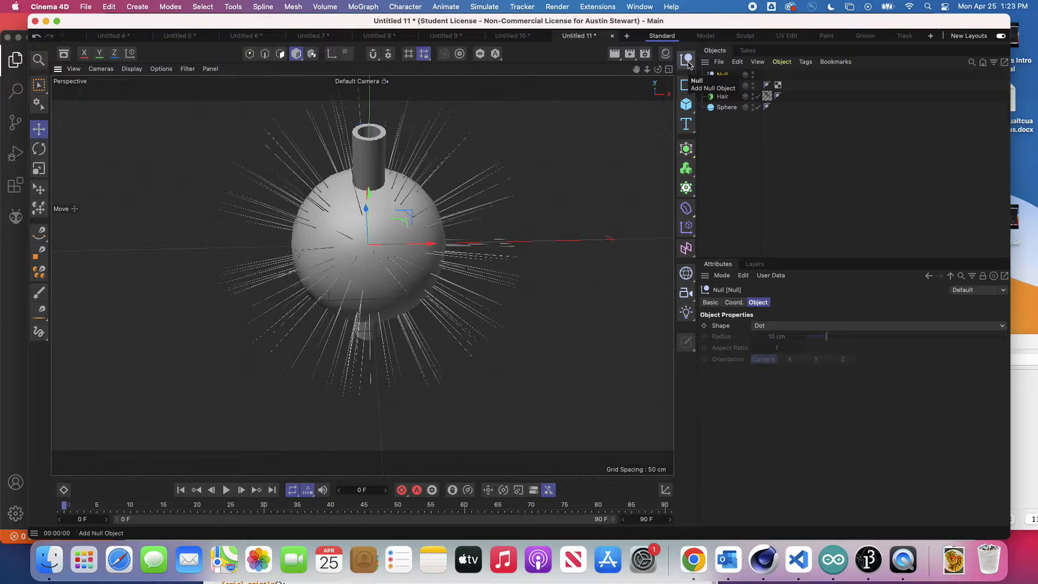
click(723, 97)
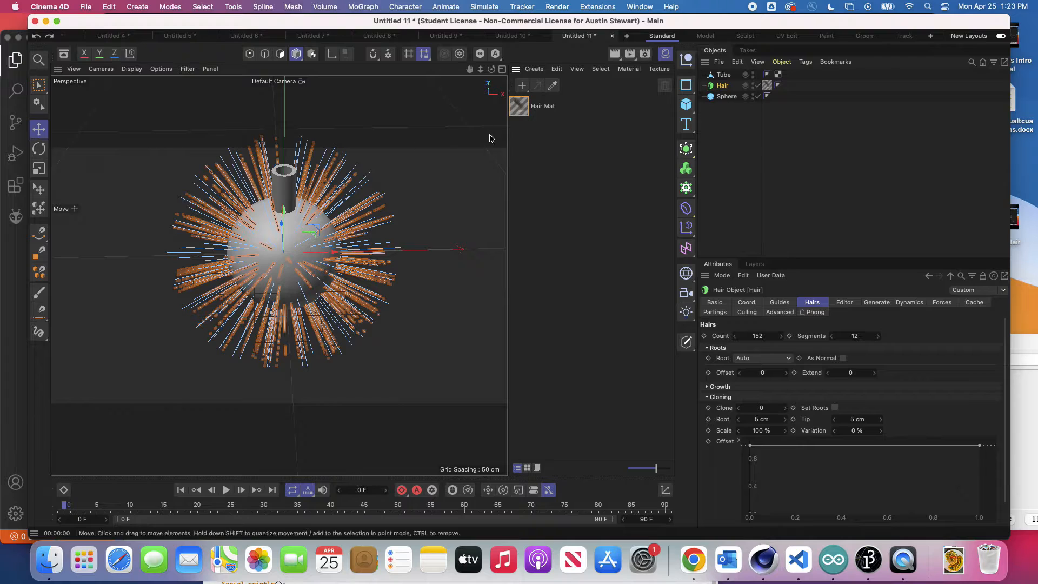
- Set Hair Mat thickness to 10 cm at both Root and Tip for uniform cylinders
double_click(519, 106)
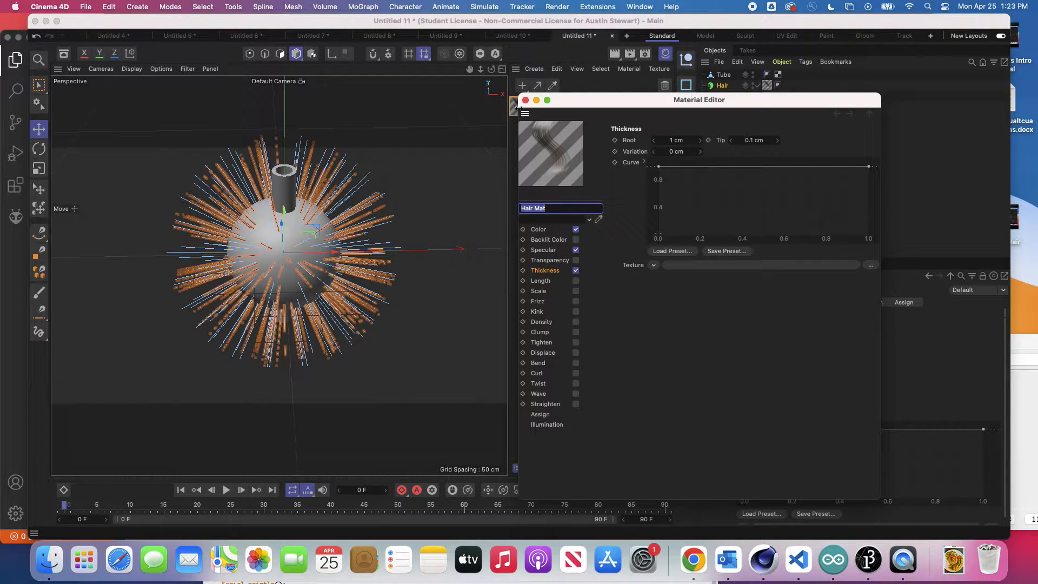
mouse_move(491, 216)
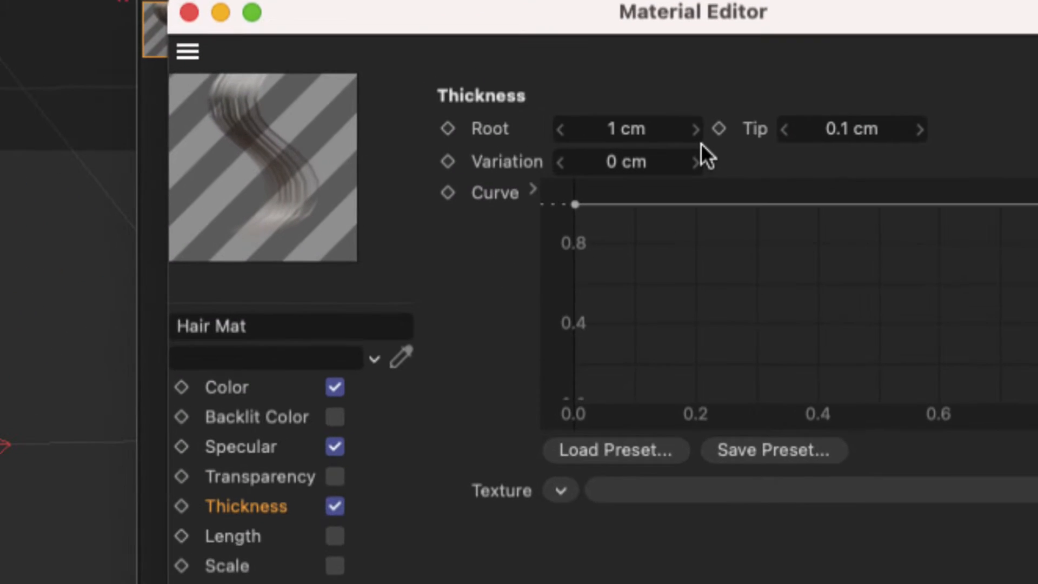
mouse_move(962, 147)
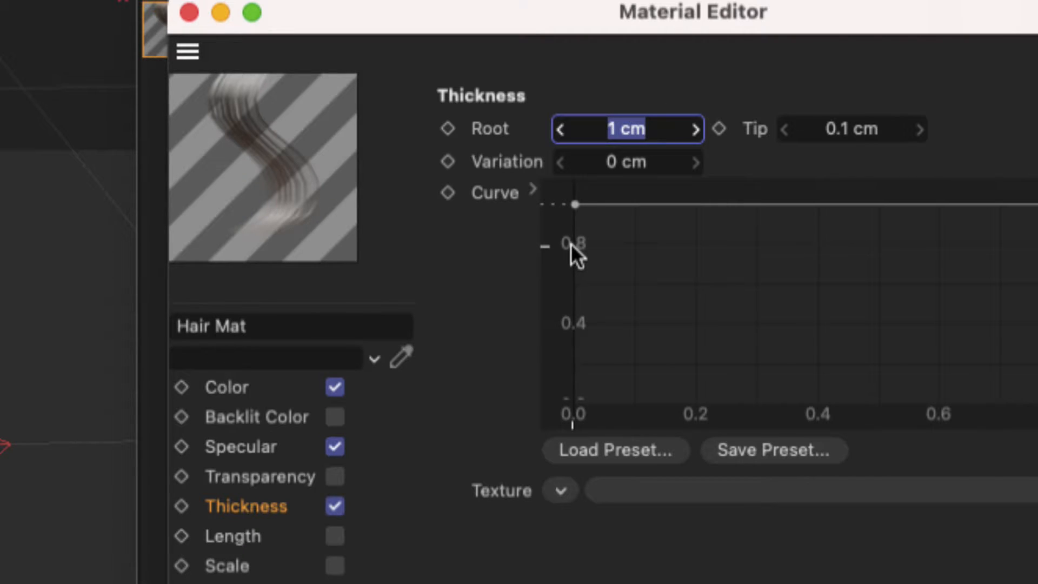
text(10)
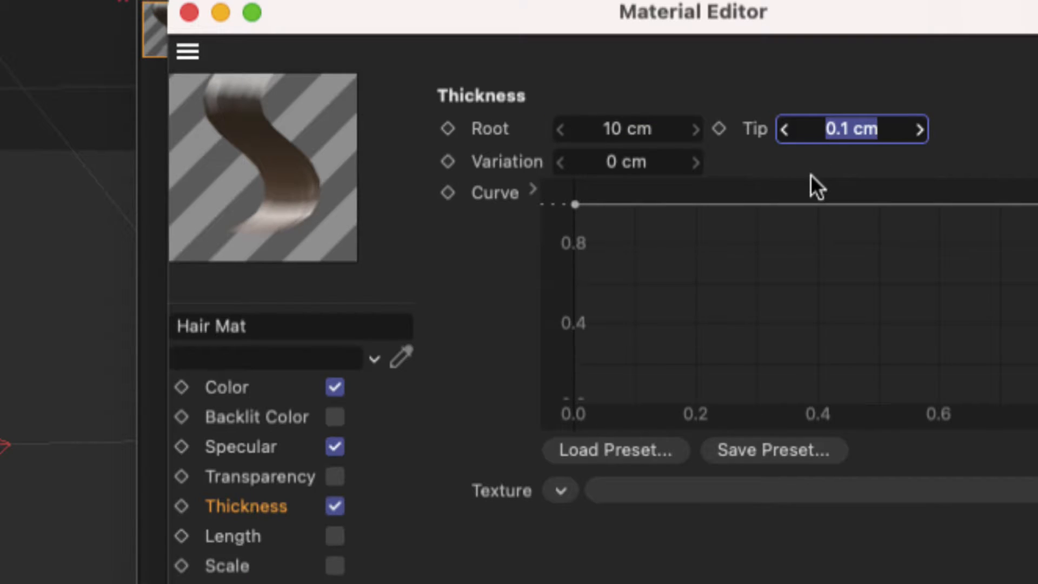
text(10)
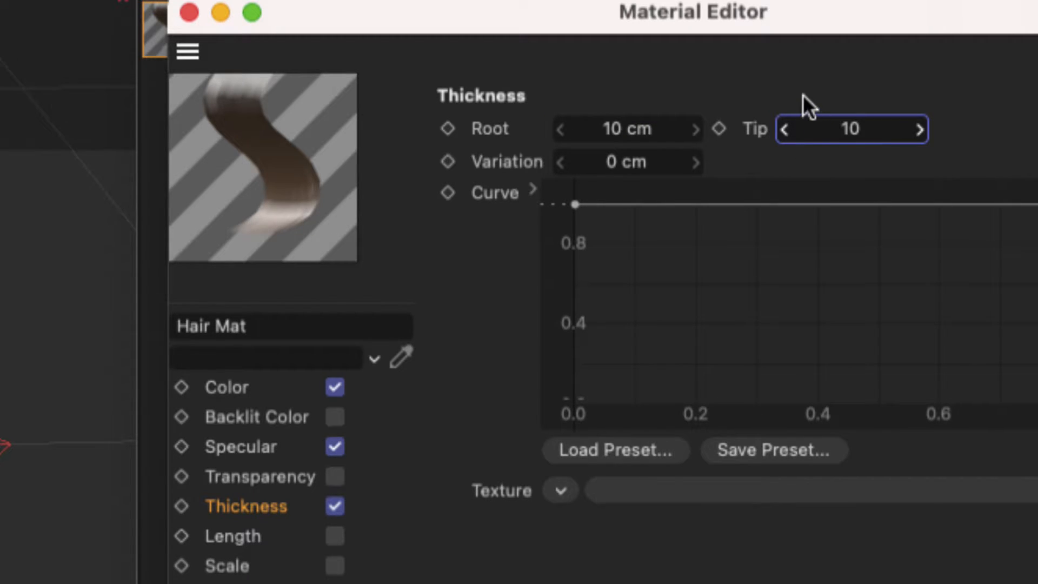
key(Return)
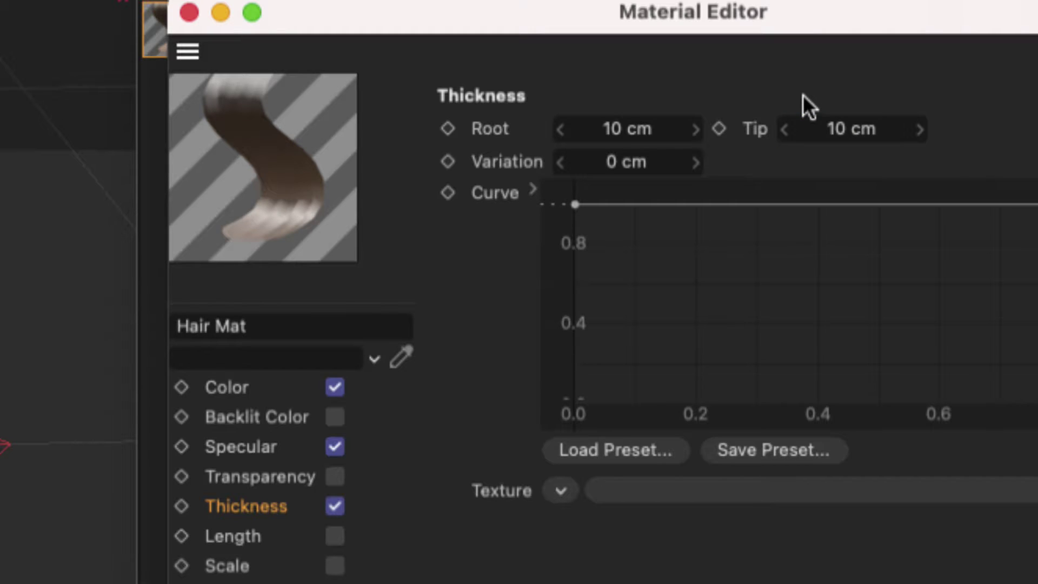
mouse_move(778, 69)
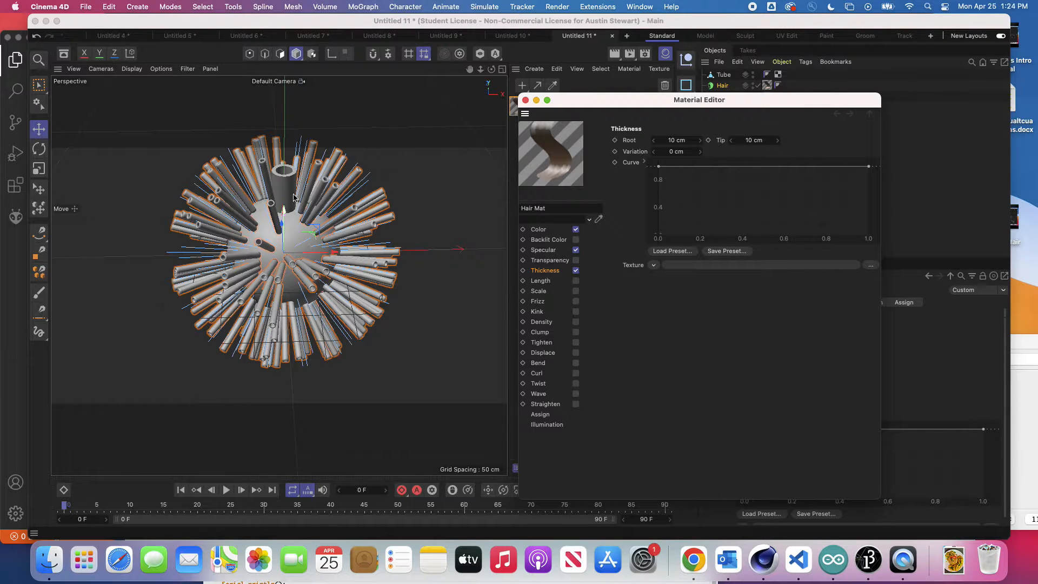
mouse_move(549, 99)
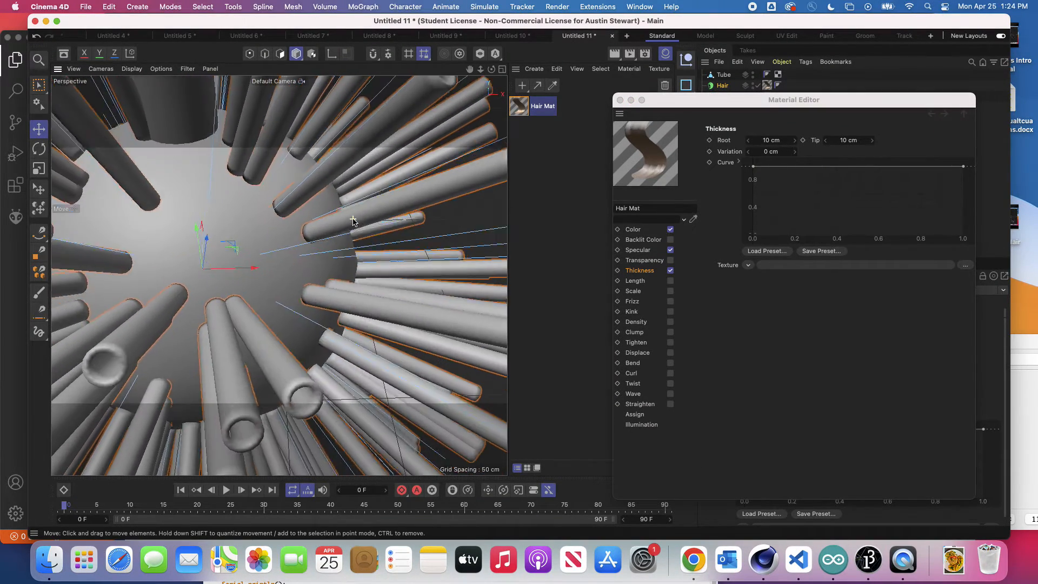
- Play the hair animation and stop it around frame 23 so the tubes droop
click(225, 490)
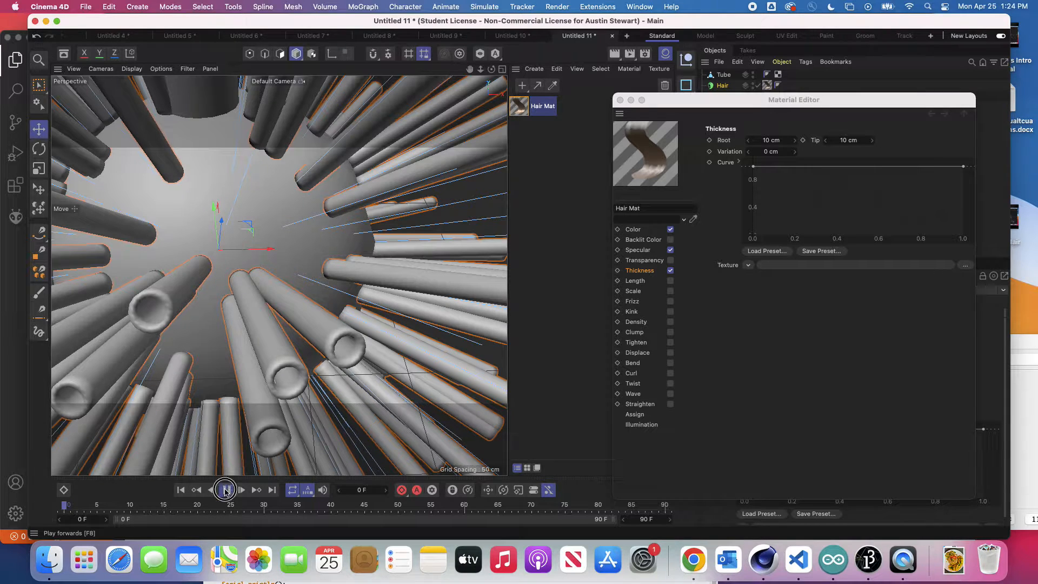
click(226, 490)
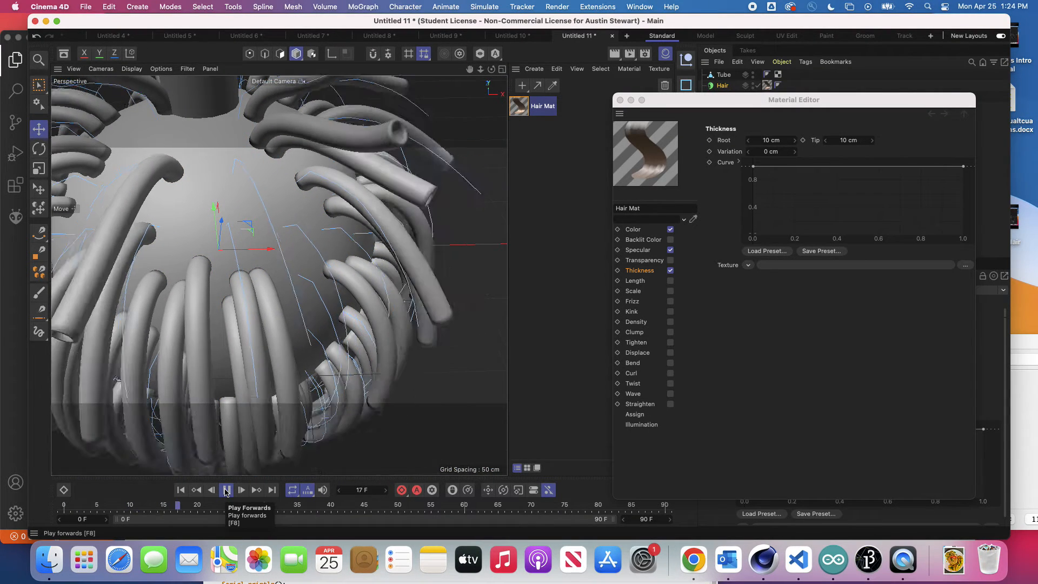
click(226, 490)
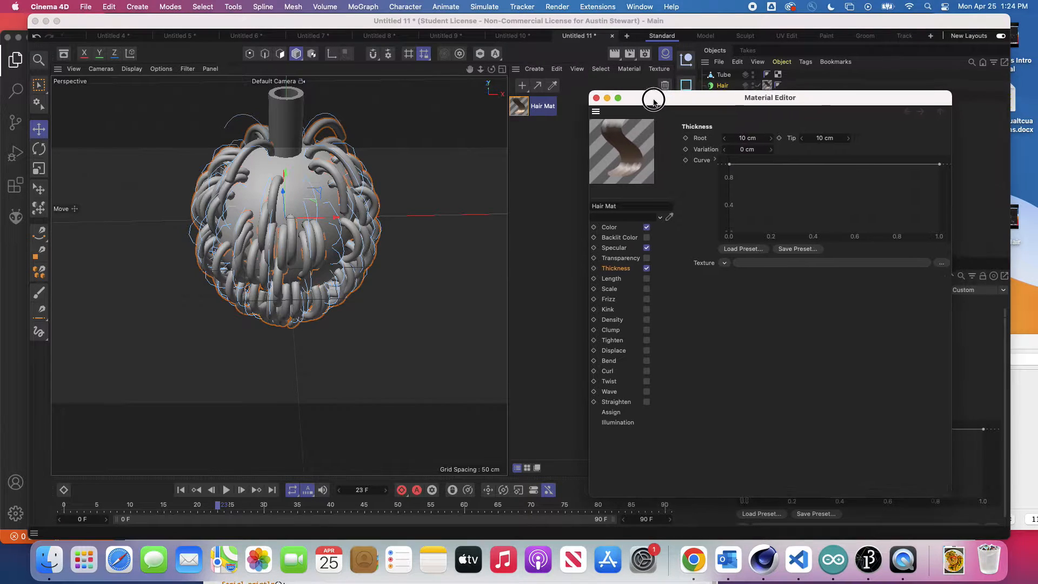
- Close the material editor and review the Hair object's Dynamics, Forces and Generate settings
click(594, 98)
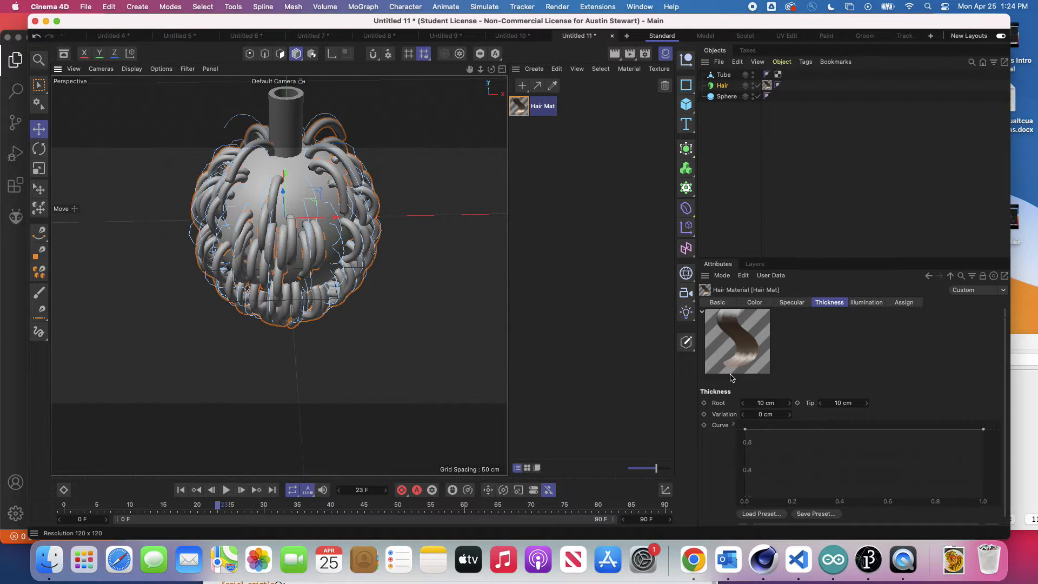
click(727, 96)
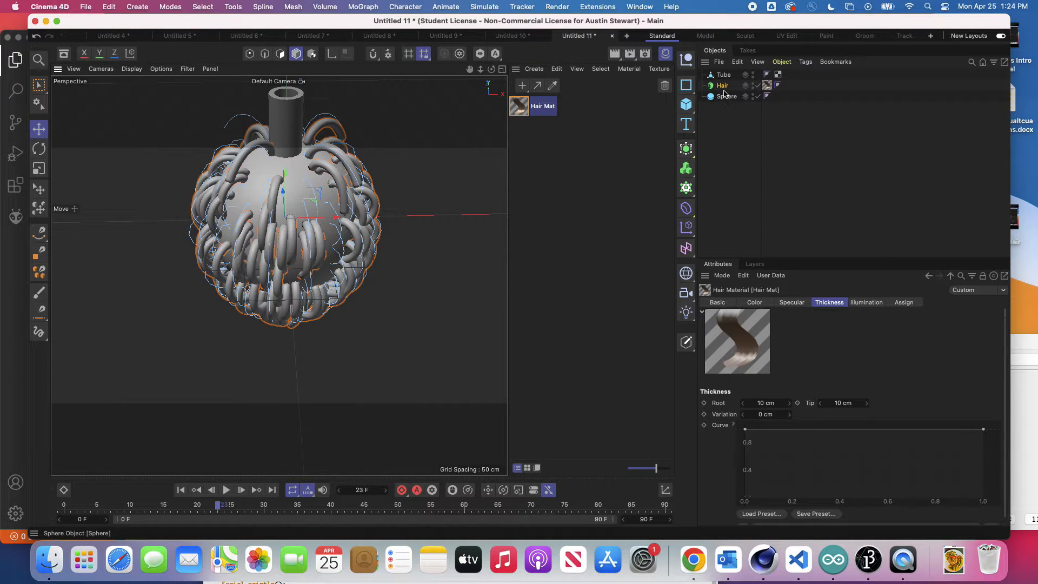
click(722, 85)
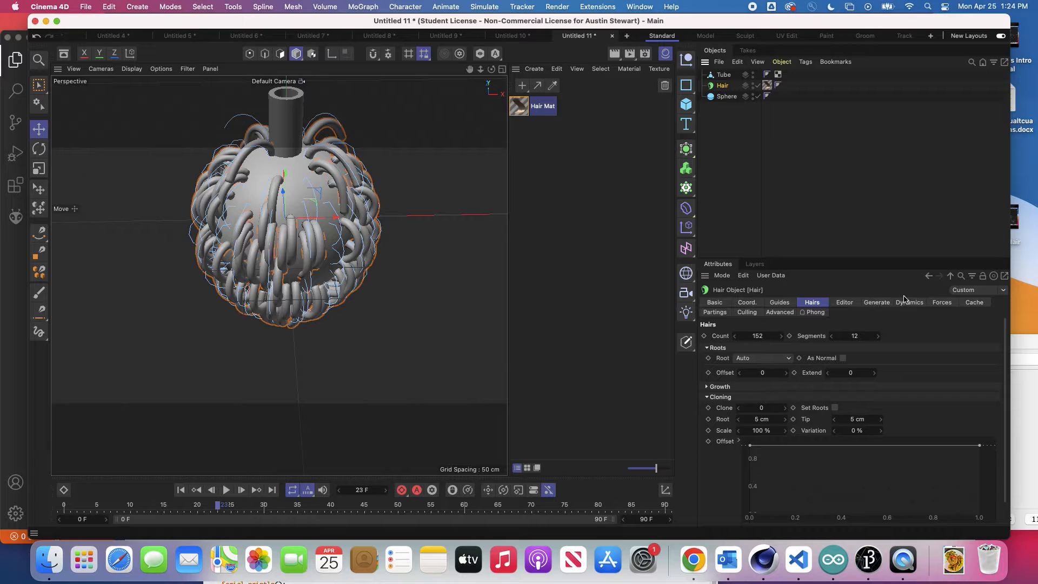
click(908, 302)
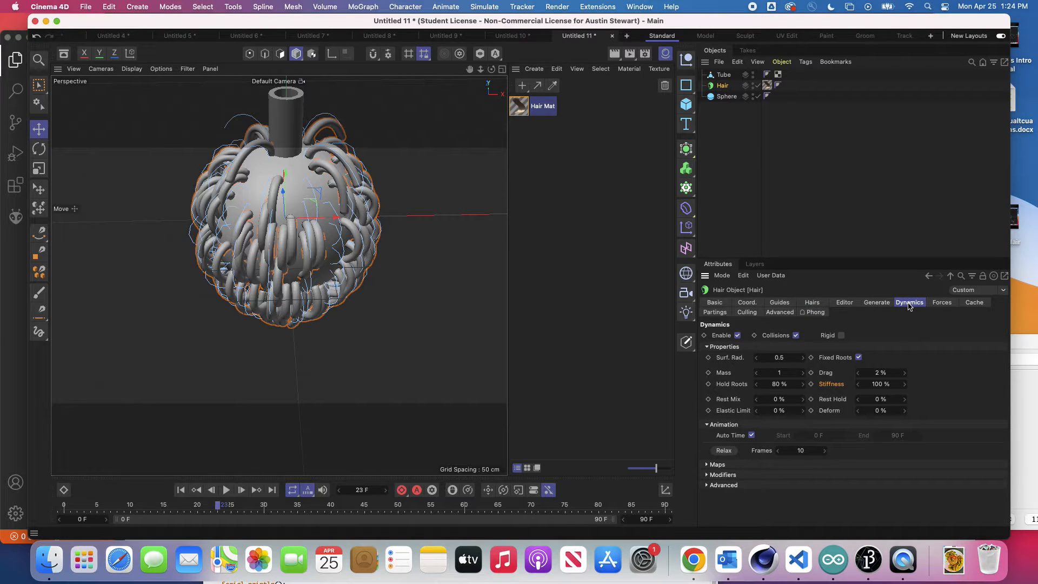
mouse_move(939, 306)
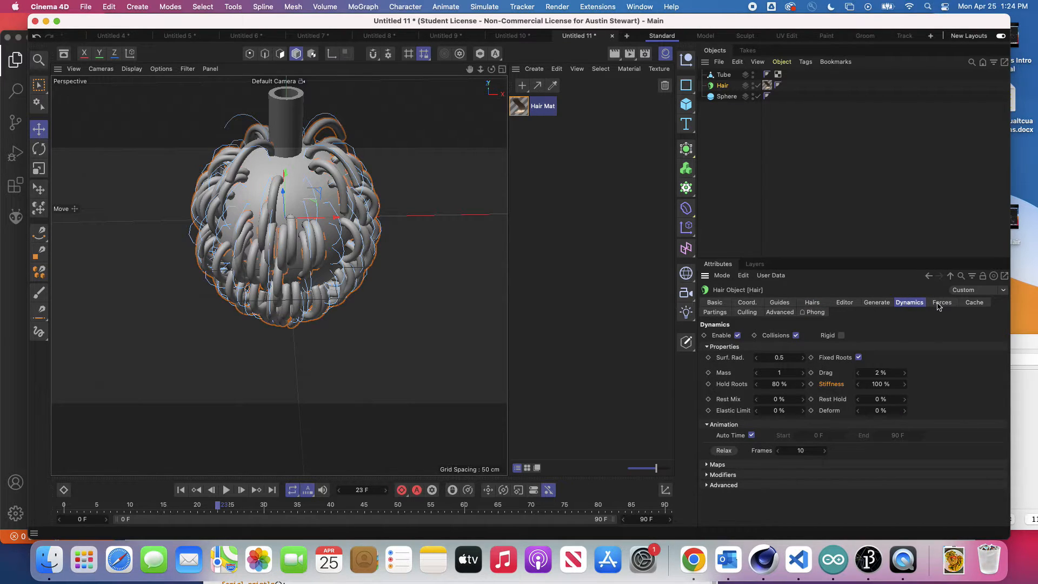
click(941, 303)
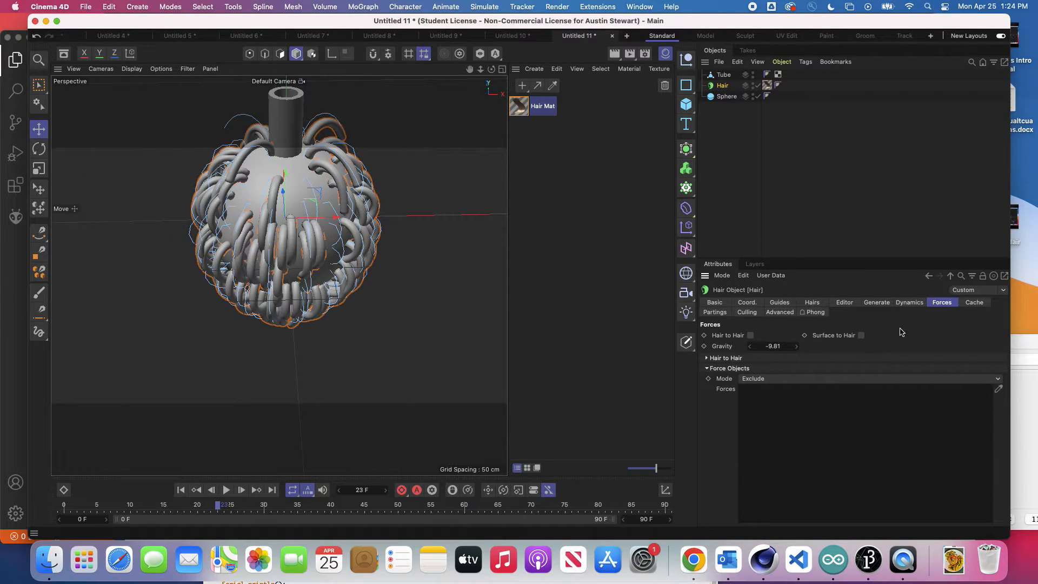
click(908, 303)
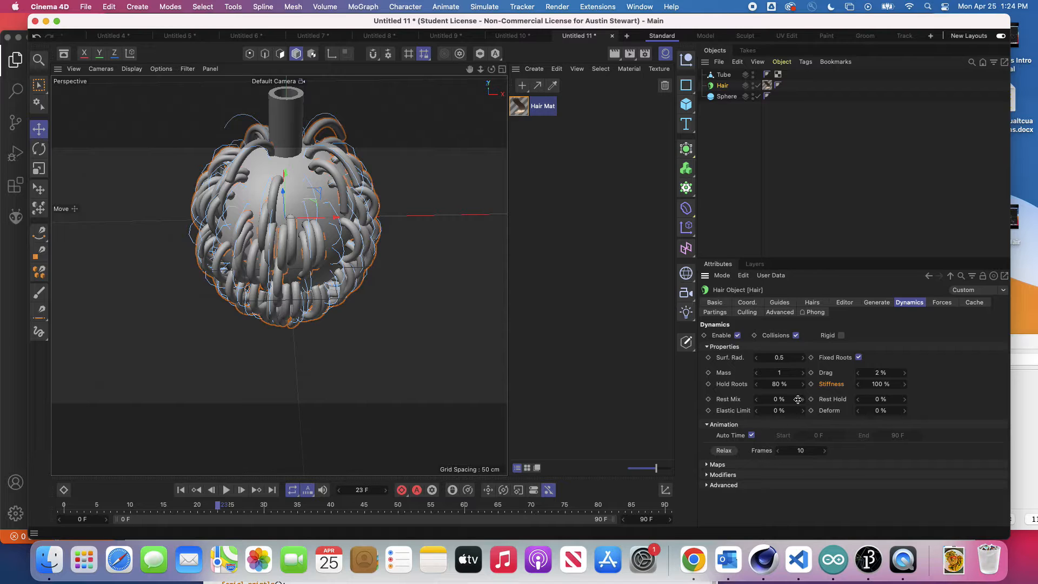
mouse_move(910, 301)
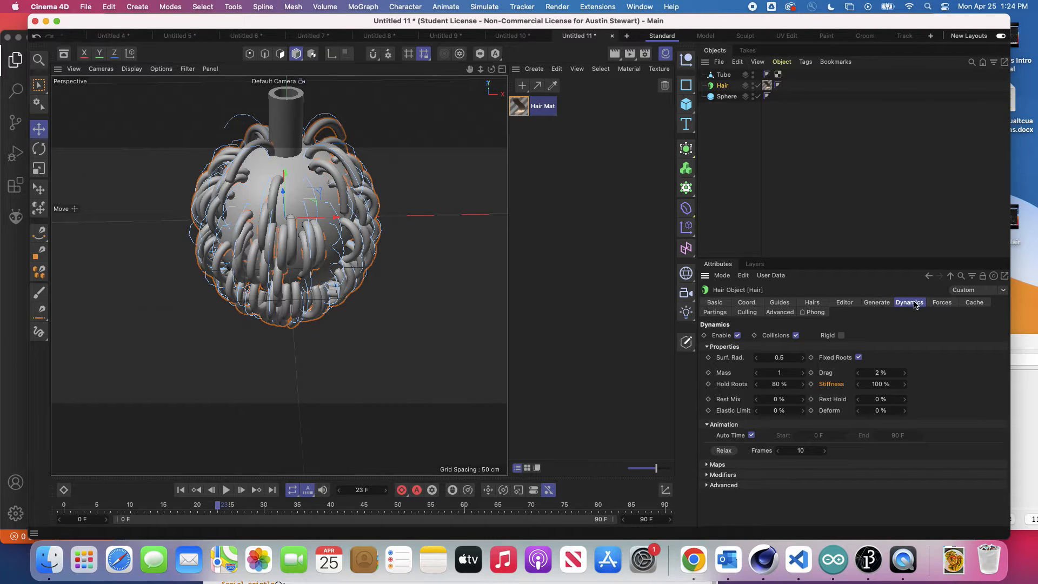
click(876, 301)
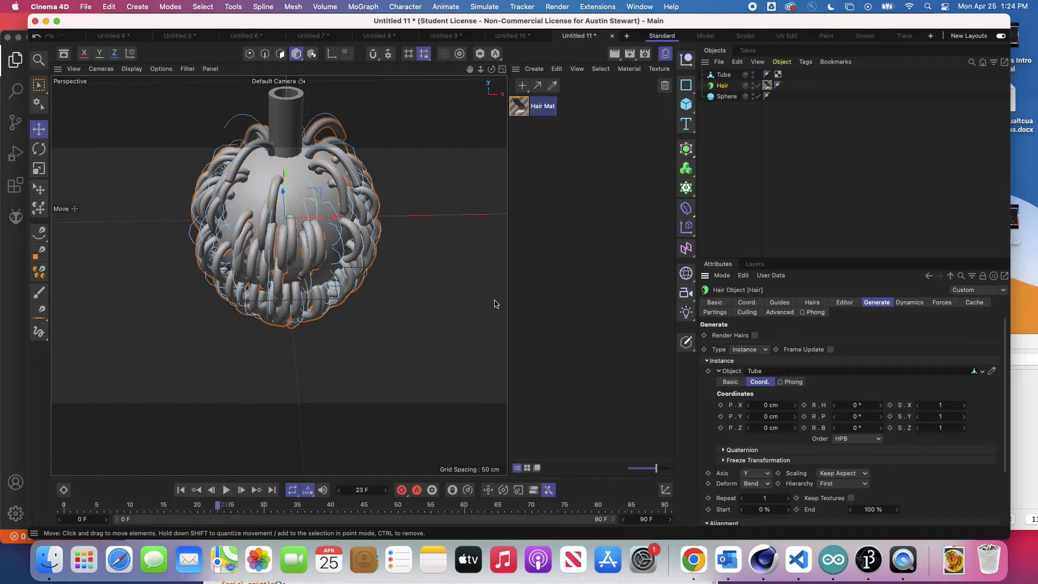
mouse_move(278, 464)
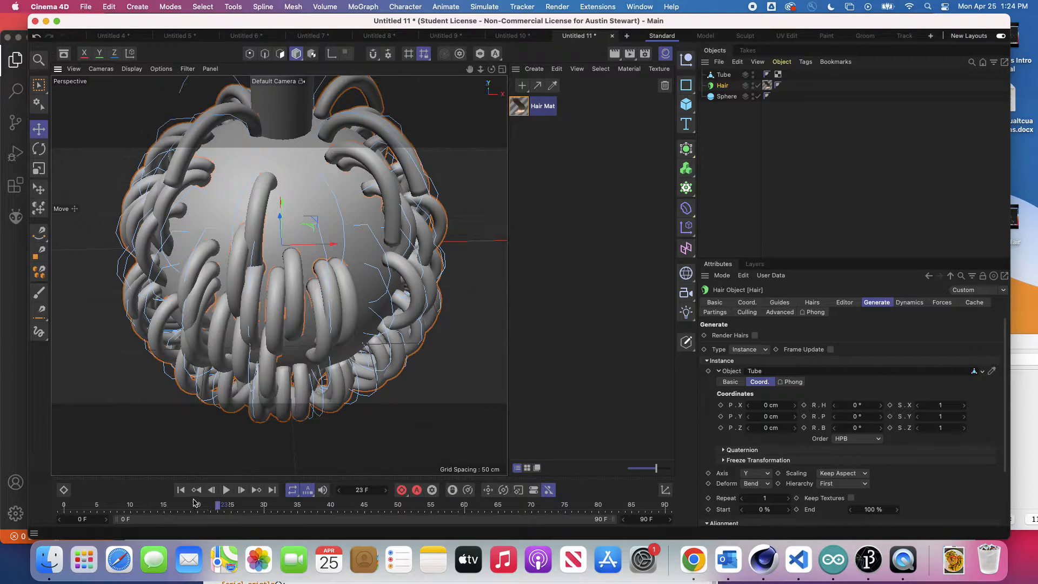
- Restart the hair animation from the first frame
click(226, 489)
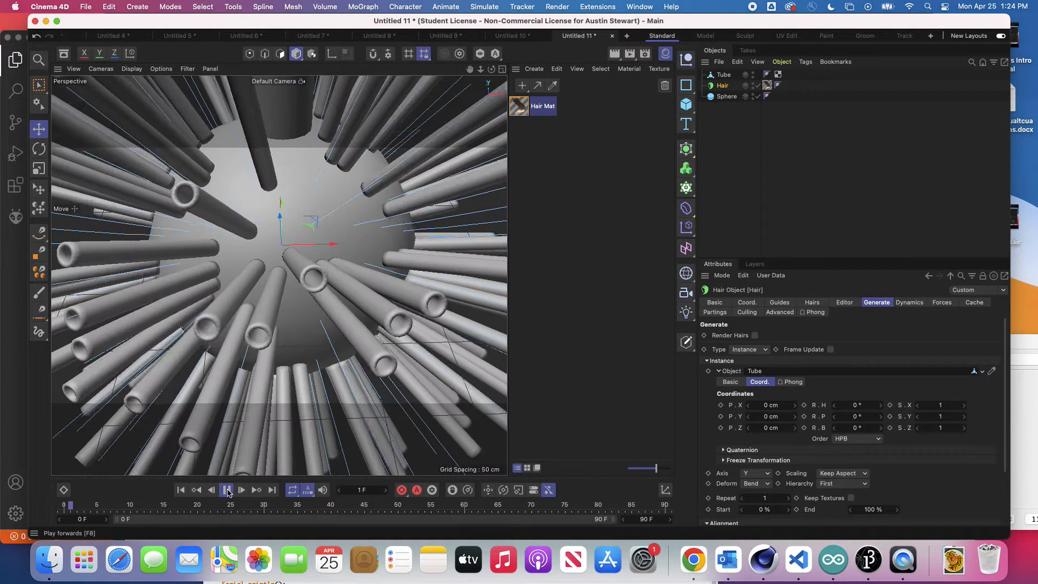
click(242, 490)
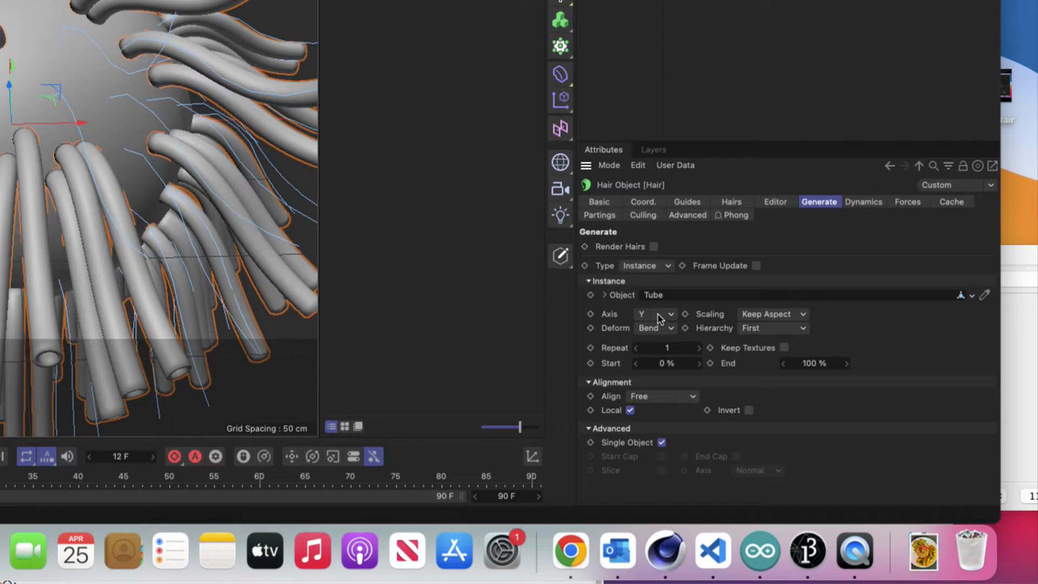
click(654, 328)
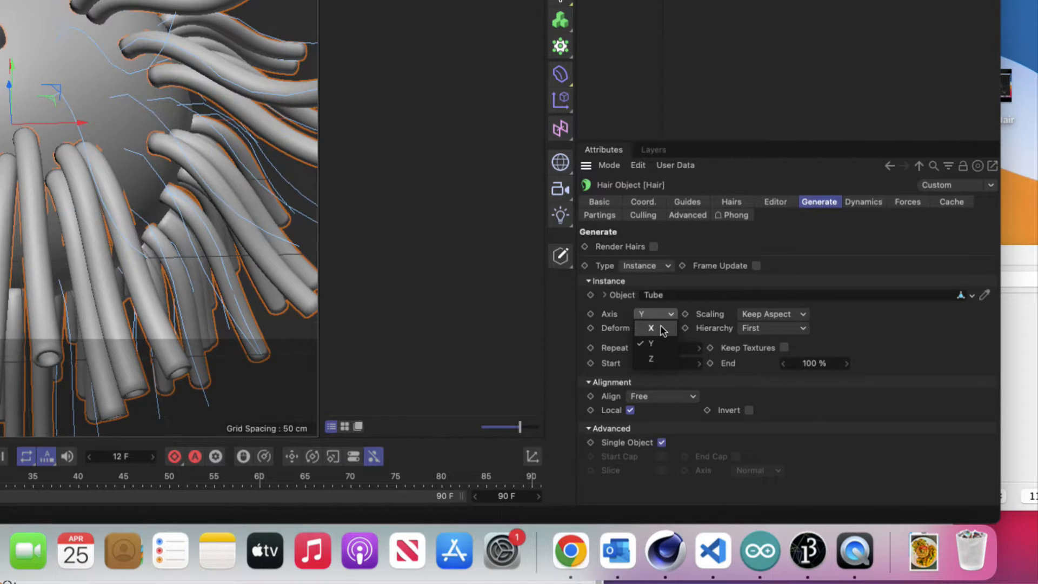
click(651, 327)
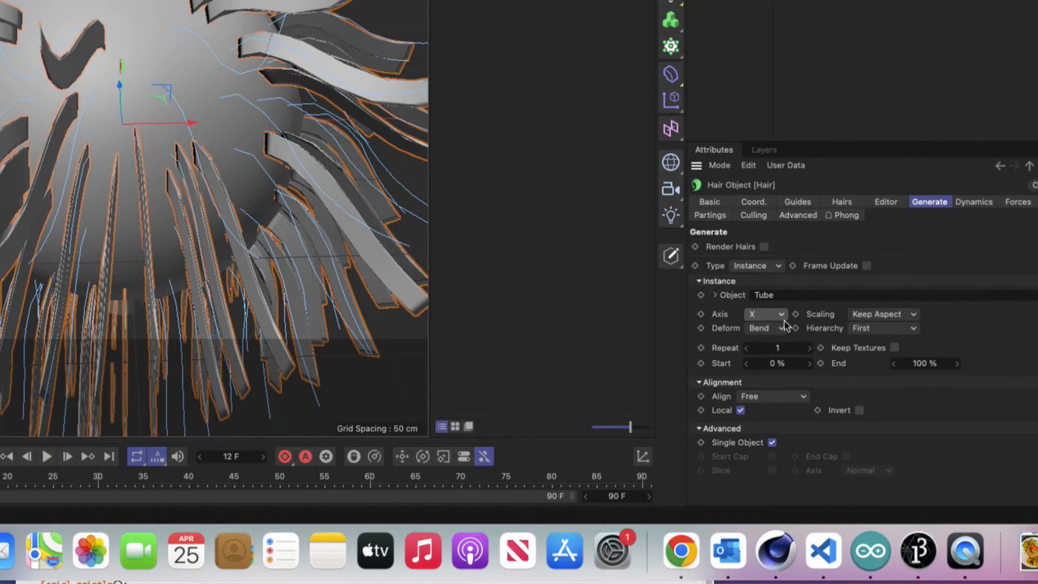
click(766, 314)
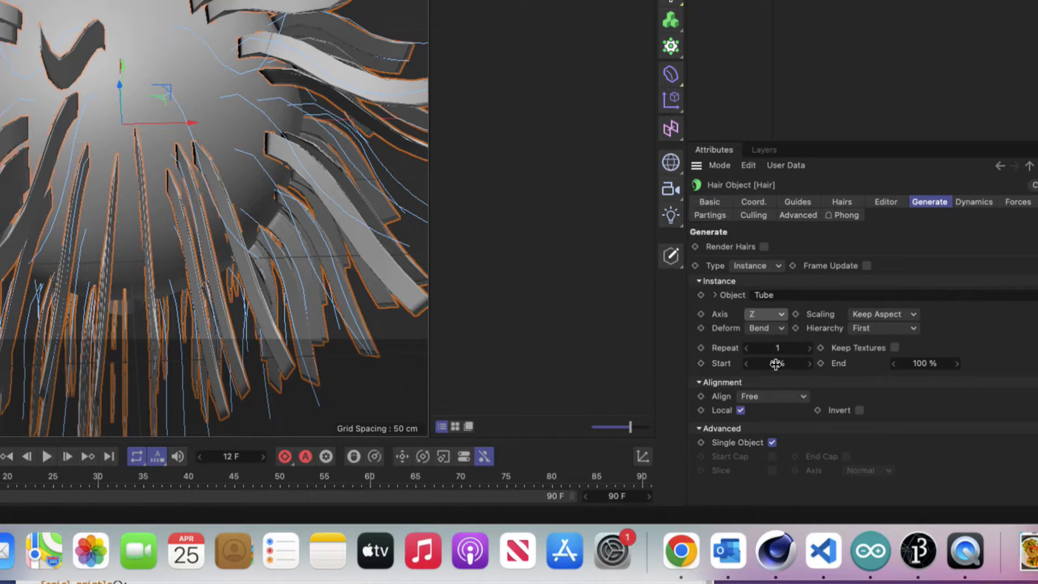
click(764, 313)
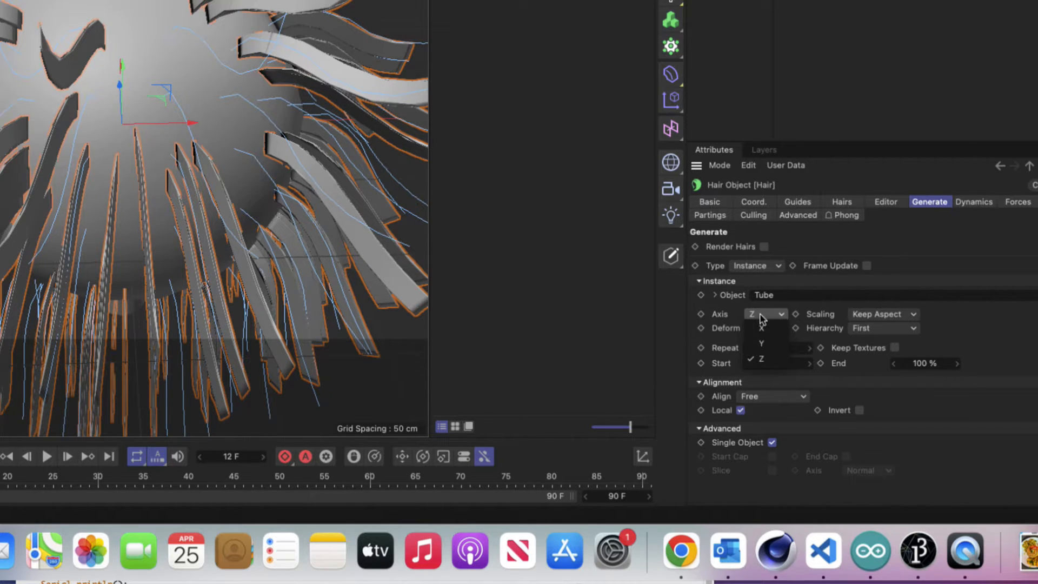
click(761, 344)
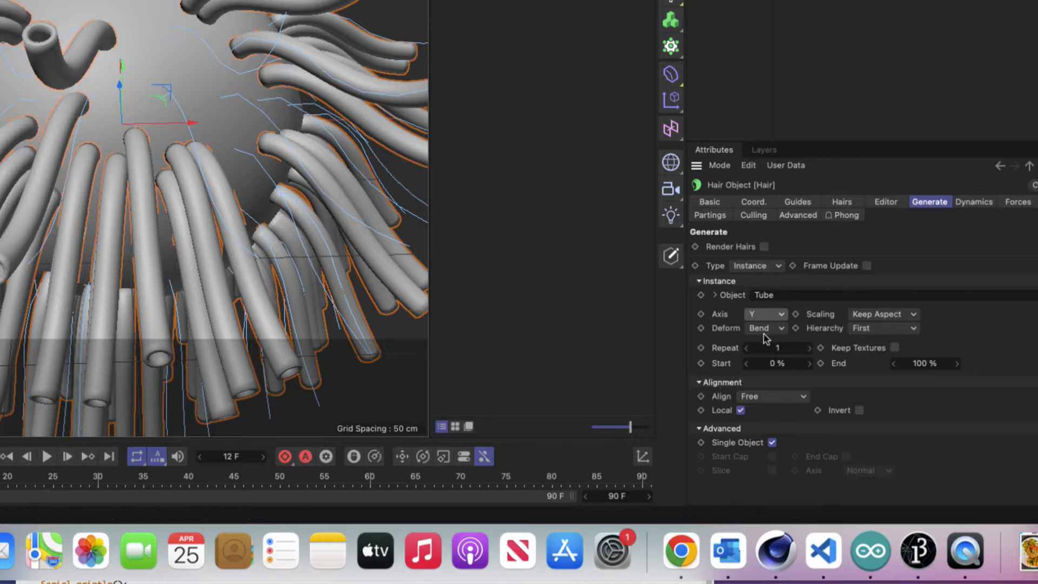
- Set instance Deform to None and orient the straight tubes along the Z axis
click(764, 327)
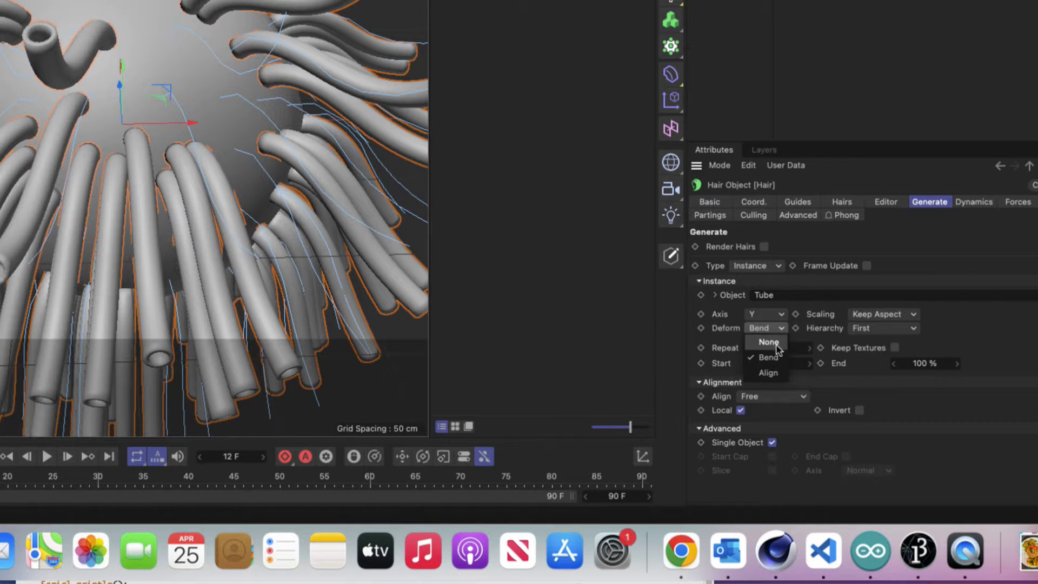
click(768, 342)
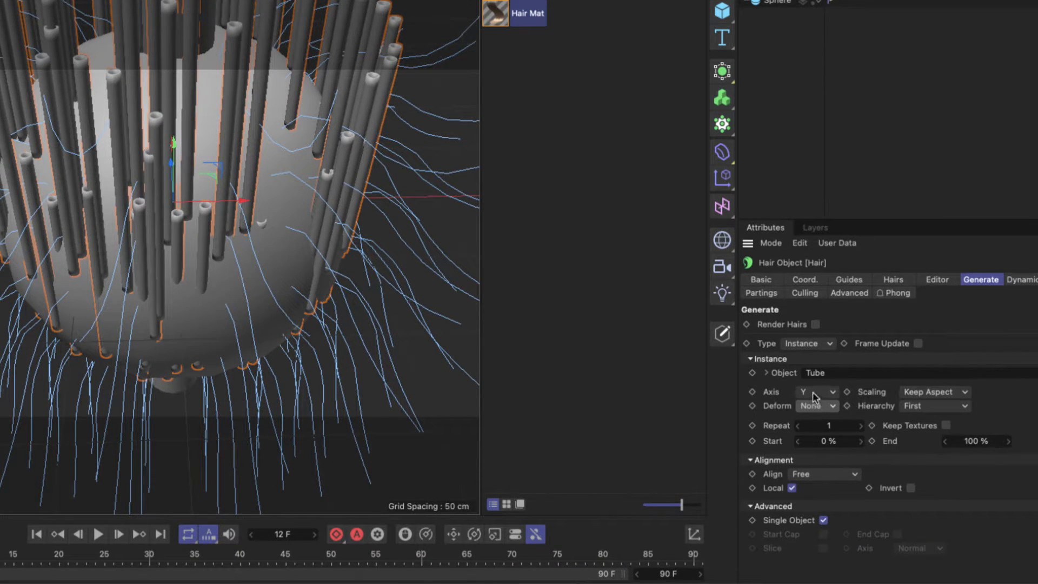
click(818, 392)
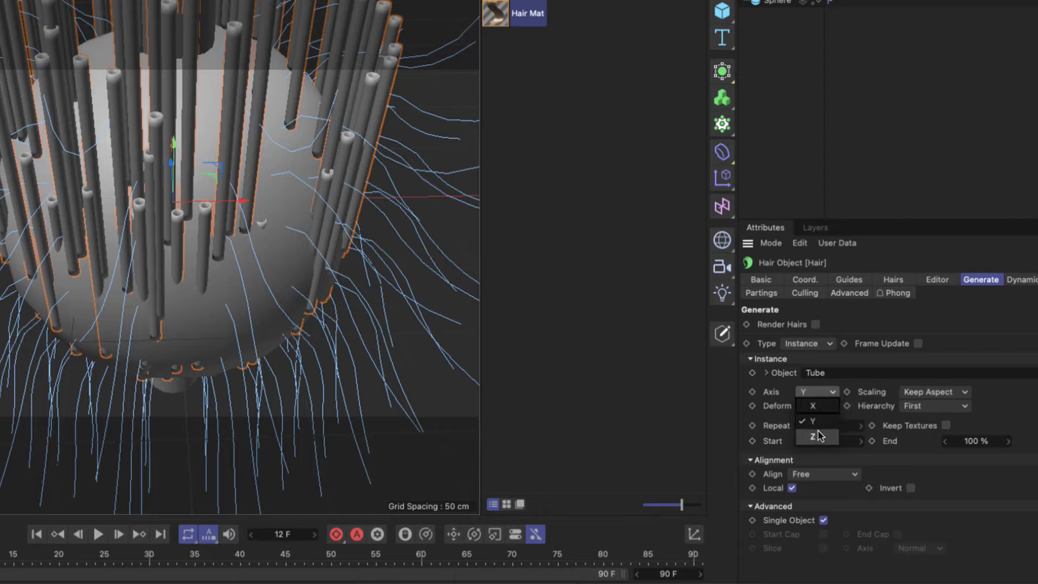
click(818, 438)
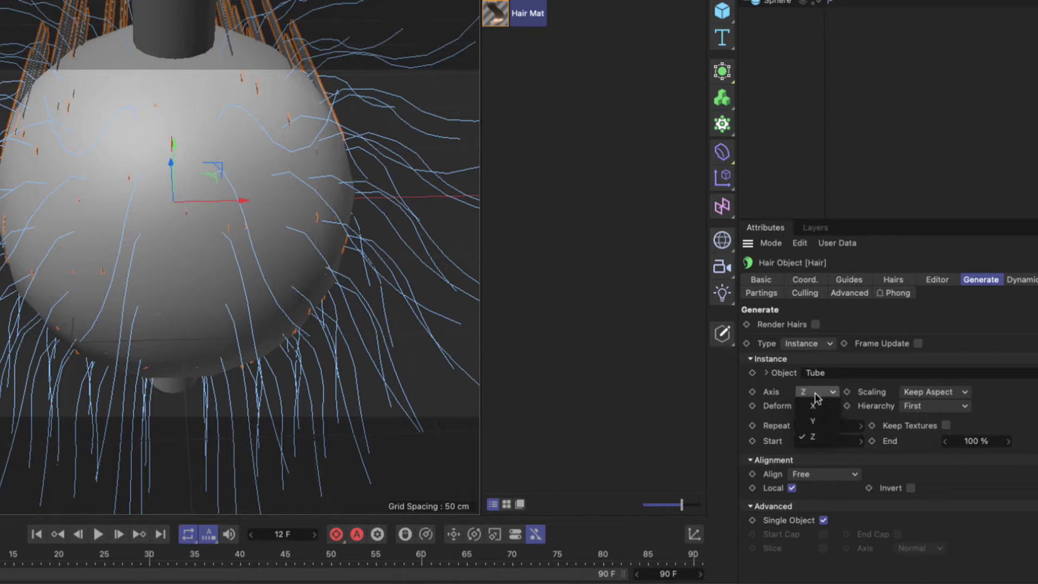
- Try the X axis, then return the instance axis to Y
click(813, 406)
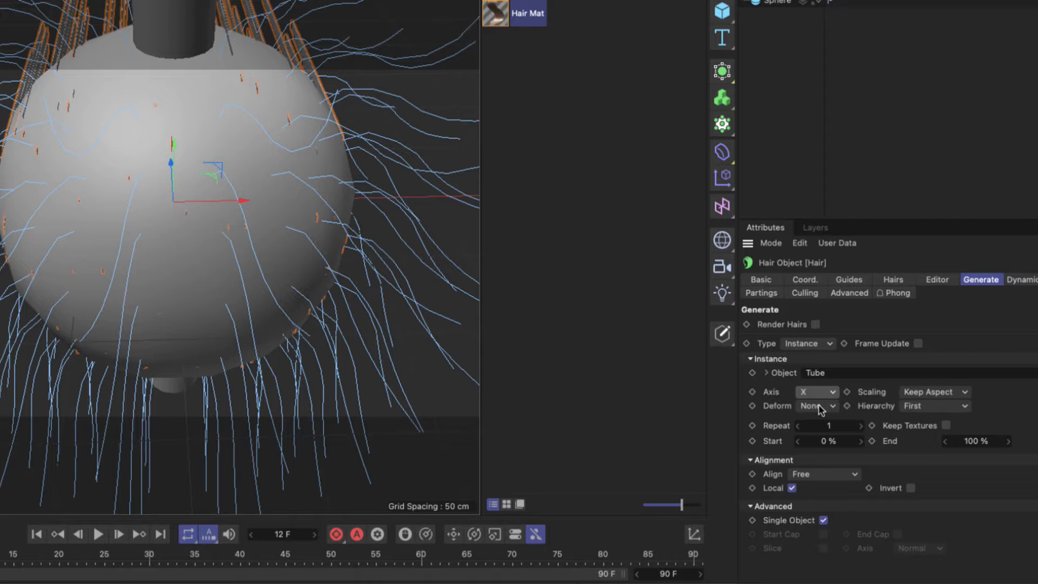
click(817, 391)
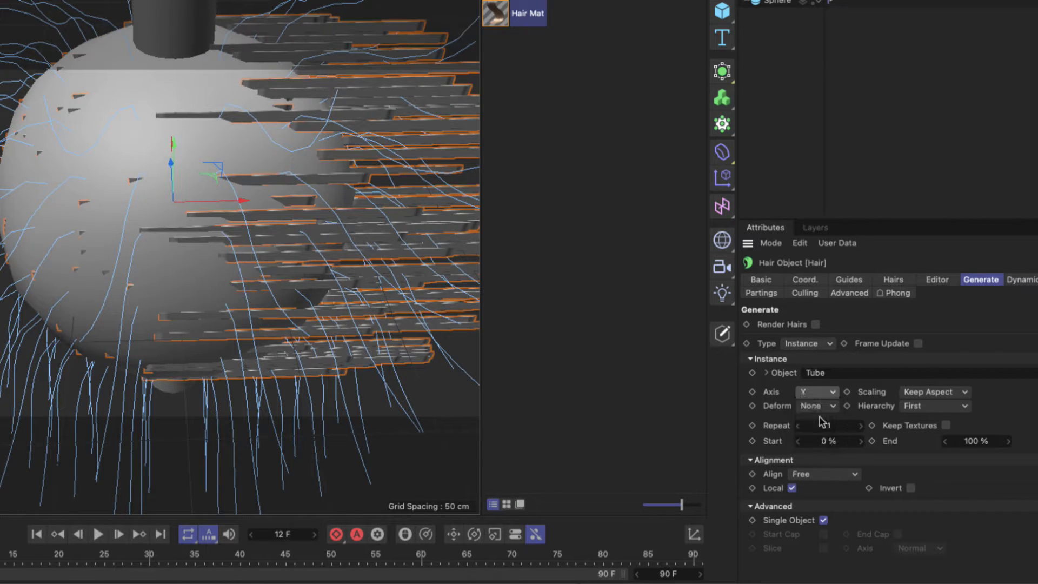
click(817, 405)
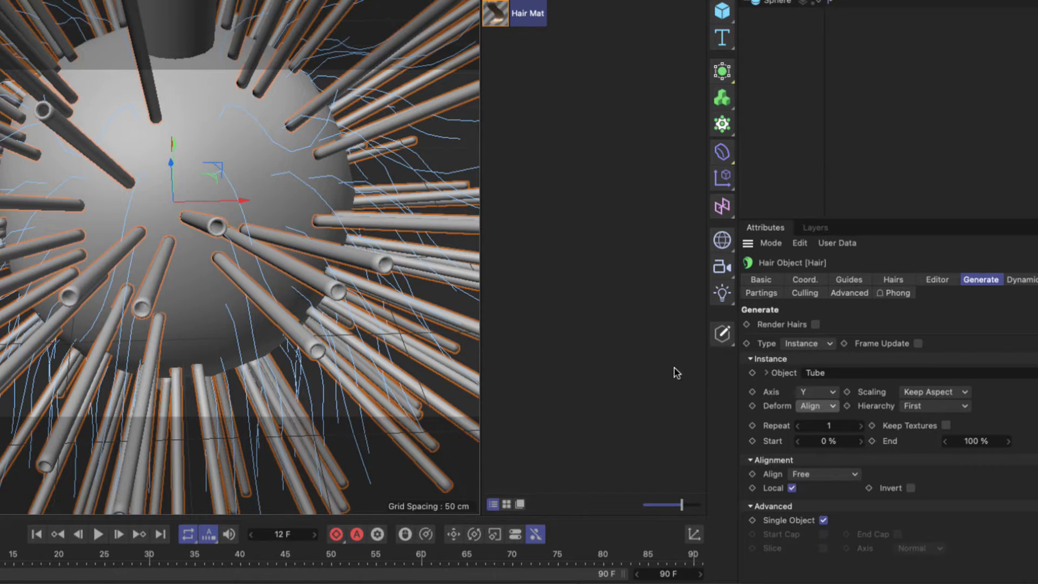
mouse_move(390, 457)
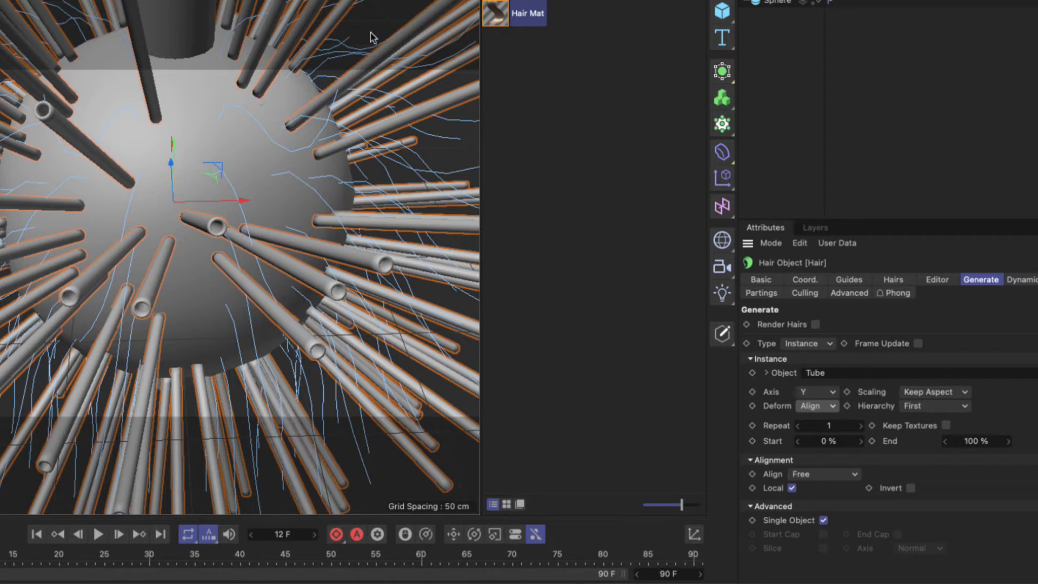
mouse_move(353, 55)
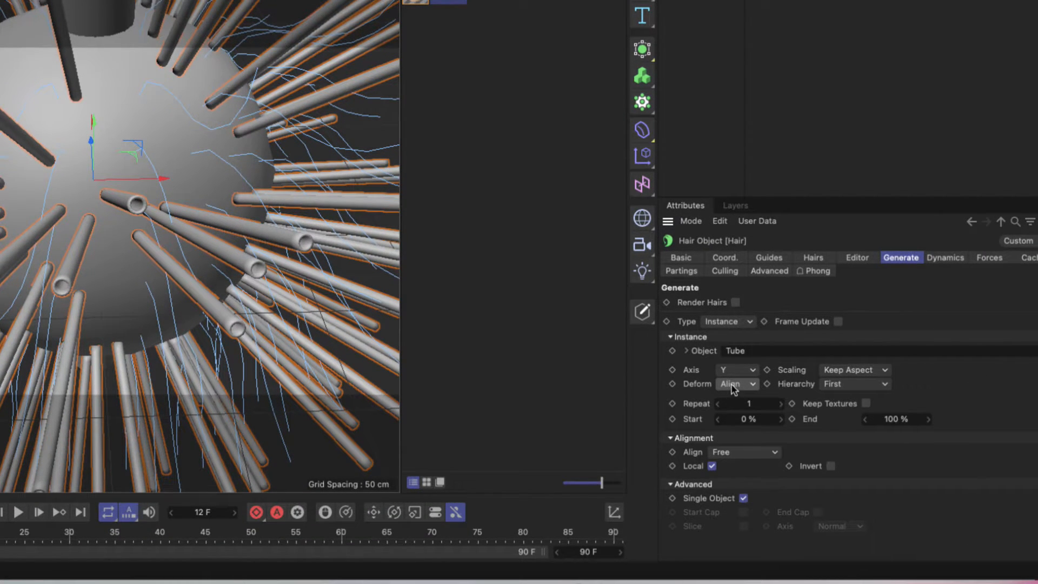
- Set instance Deform back to Bend with Uniform scaling
click(734, 384)
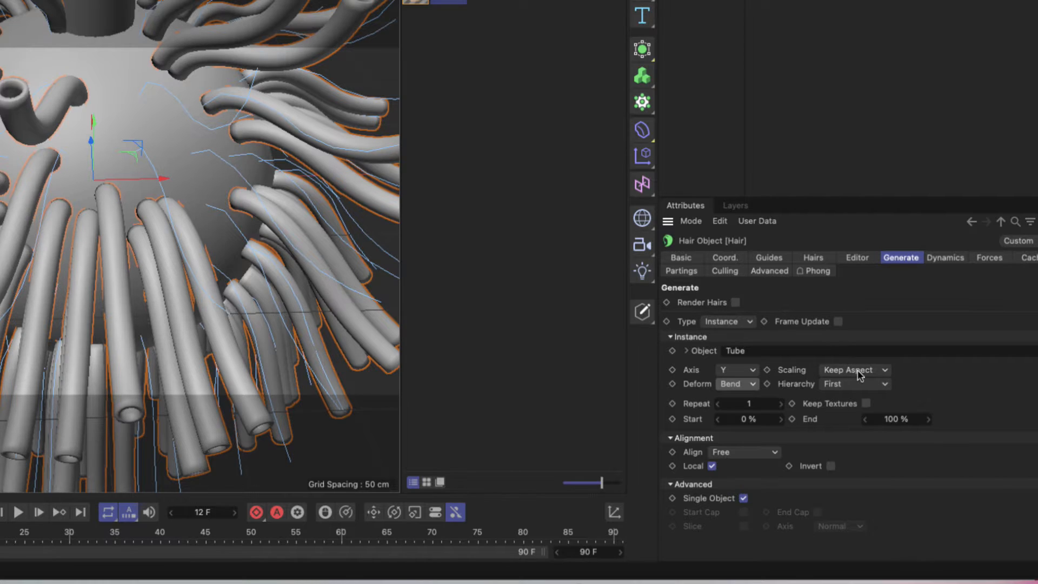
click(854, 370)
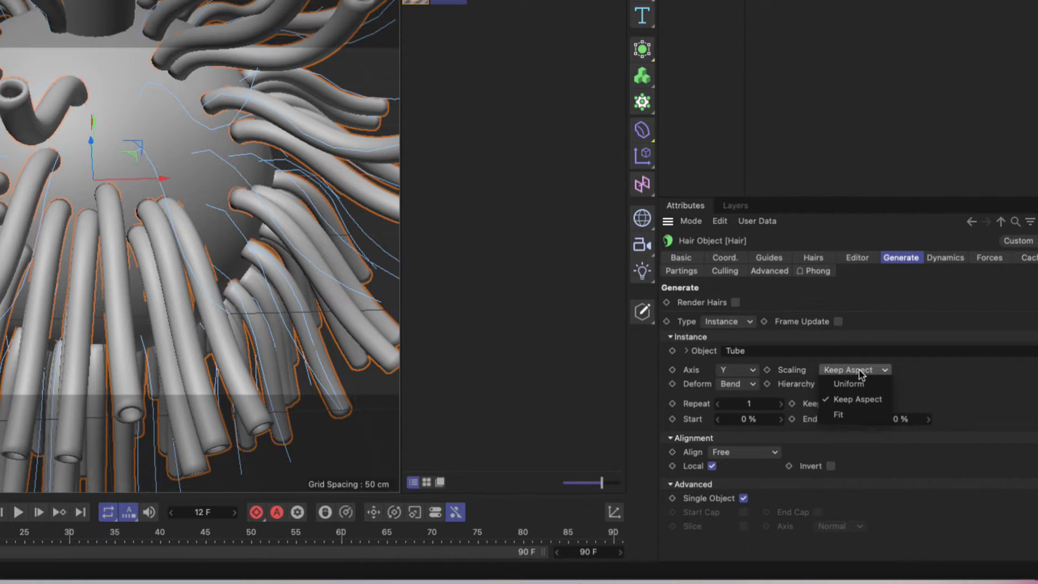
click(848, 383)
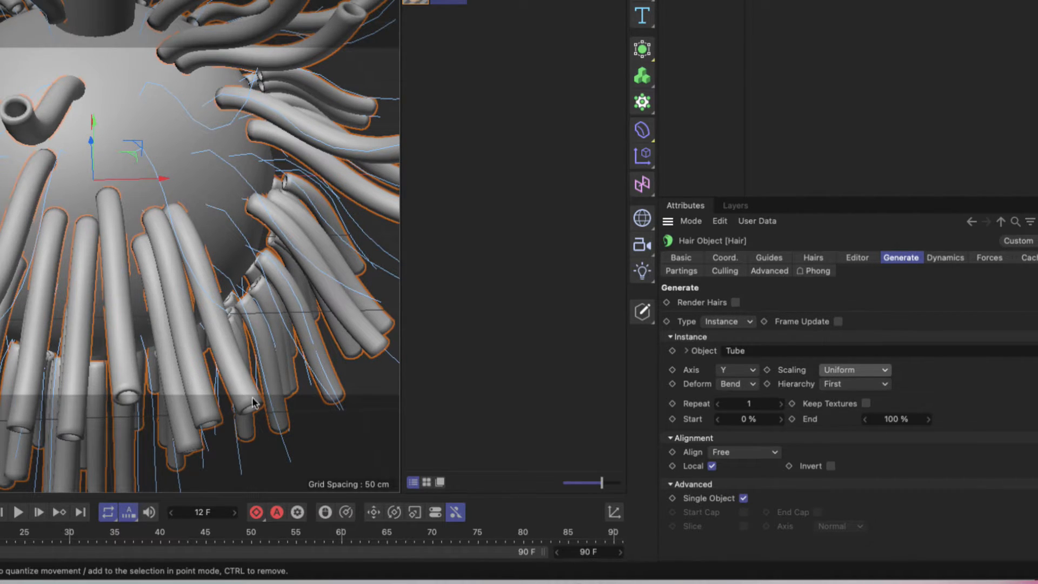
mouse_move(268, 147)
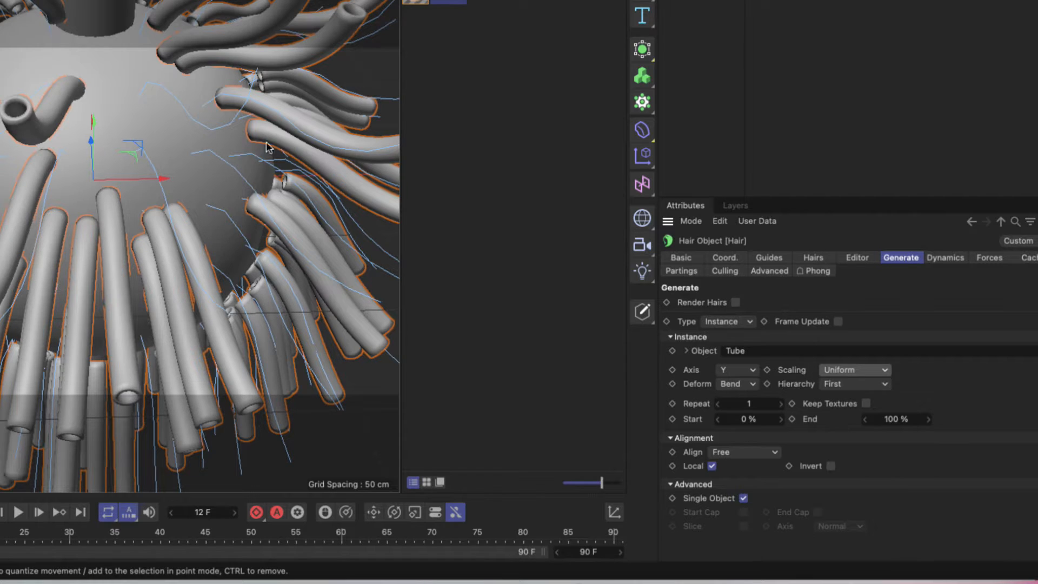
mouse_move(242, 219)
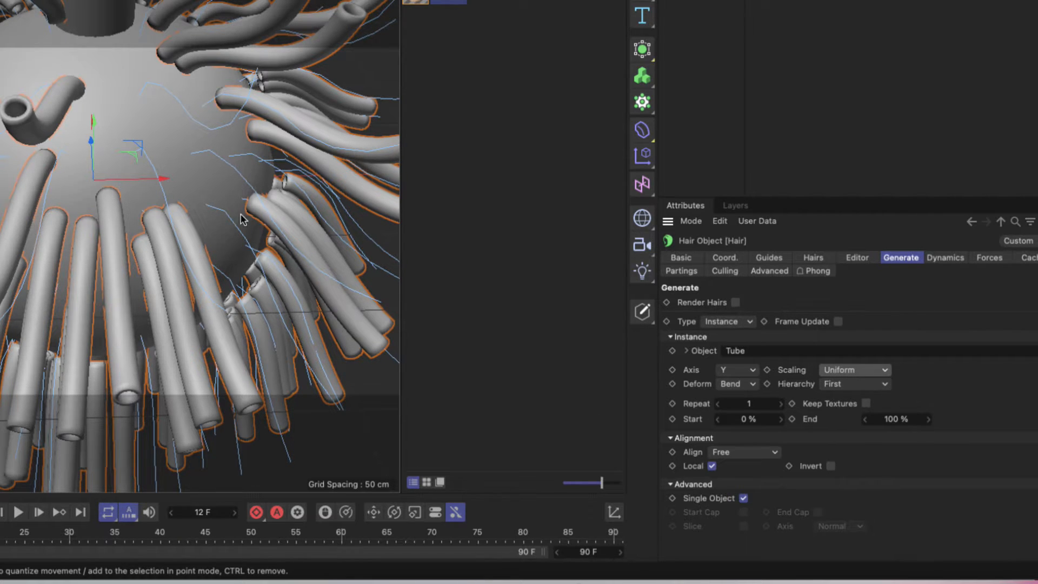
mouse_move(849, 389)
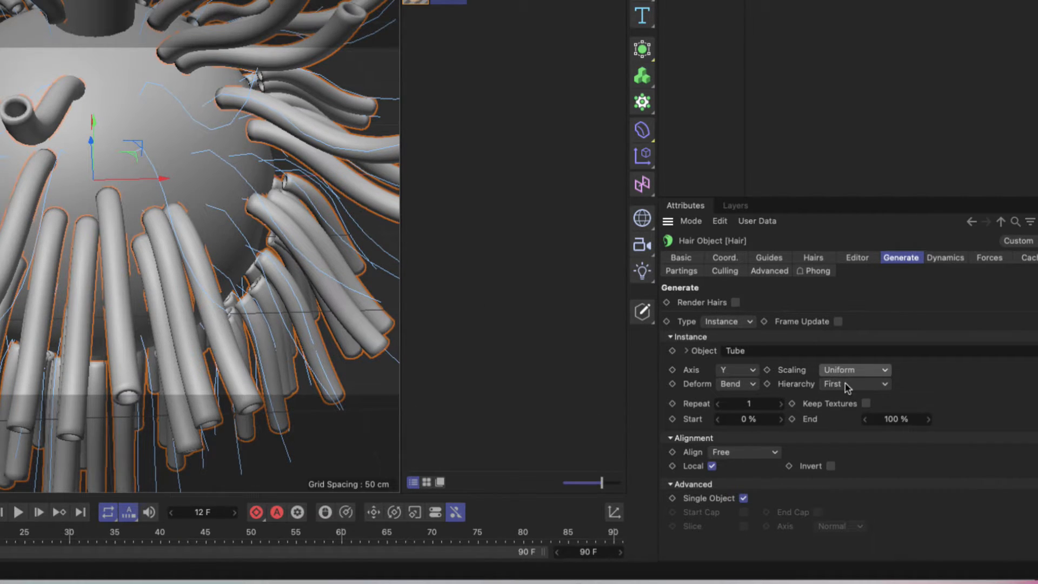
- Keep Hierarchy on first child and switch instance Scaling to Fit
click(855, 382)
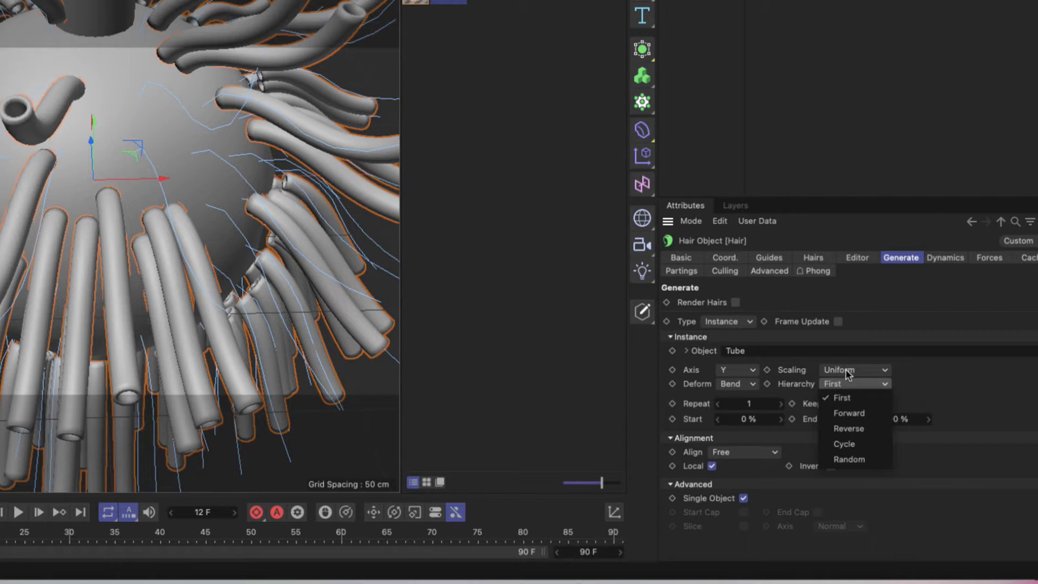
click(841, 397)
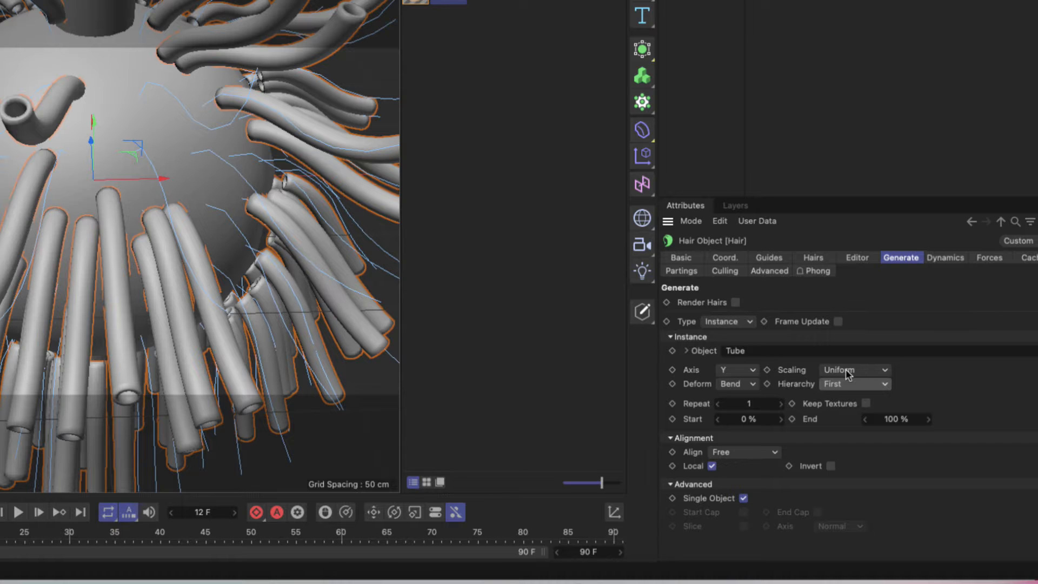
click(853, 369)
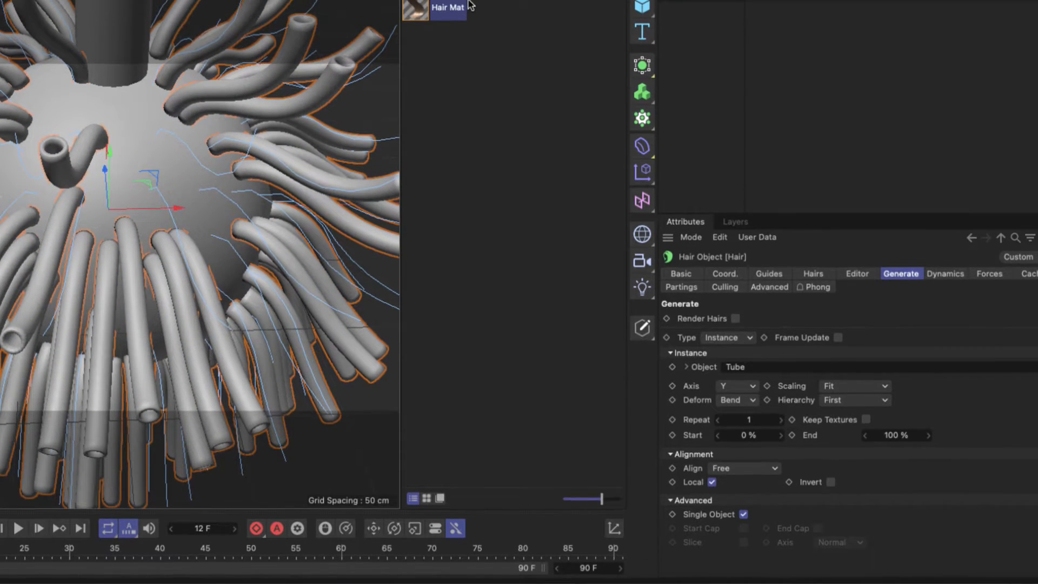
- Enable Hair Mat's Length channel with 50% variation, then select the Hair object
double_click(416, 8)
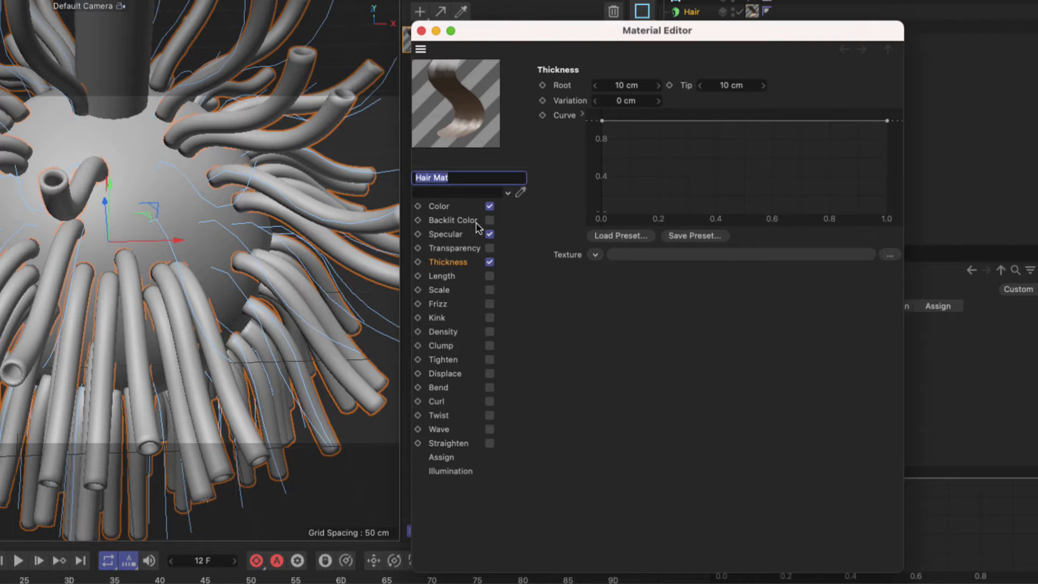
click(441, 276)
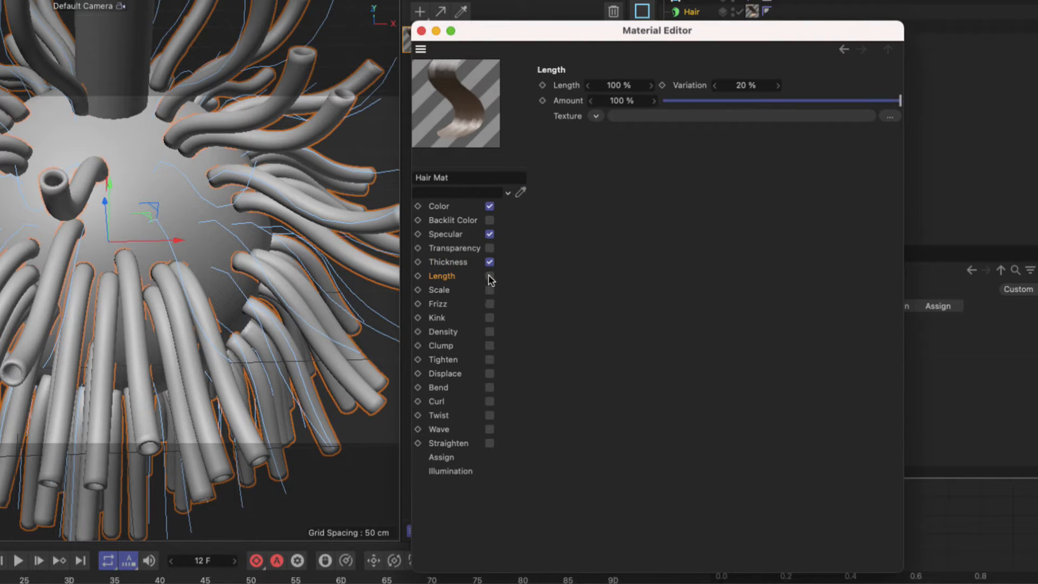
click(489, 276)
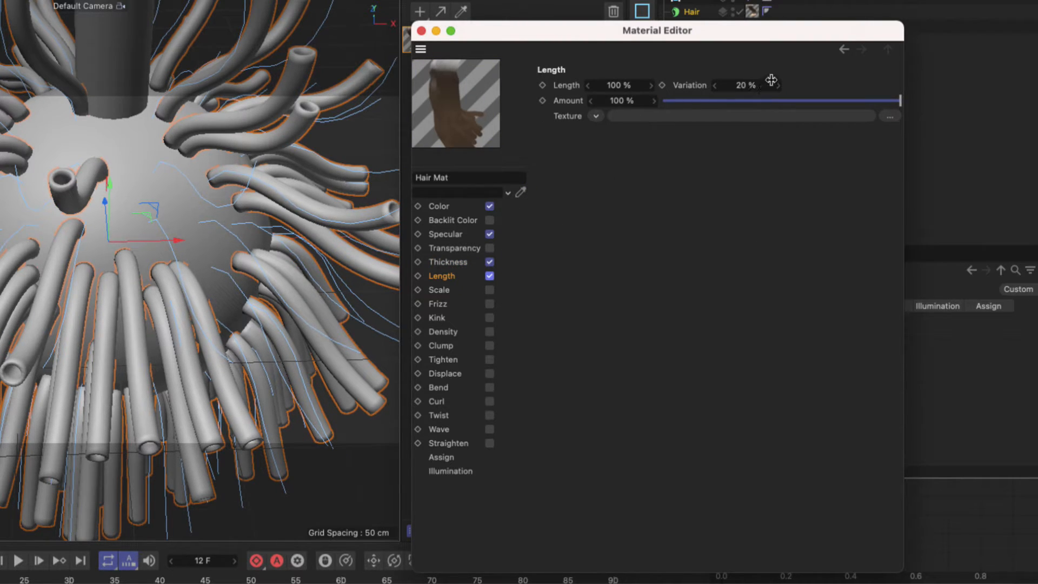
double_click(744, 84)
text(50)
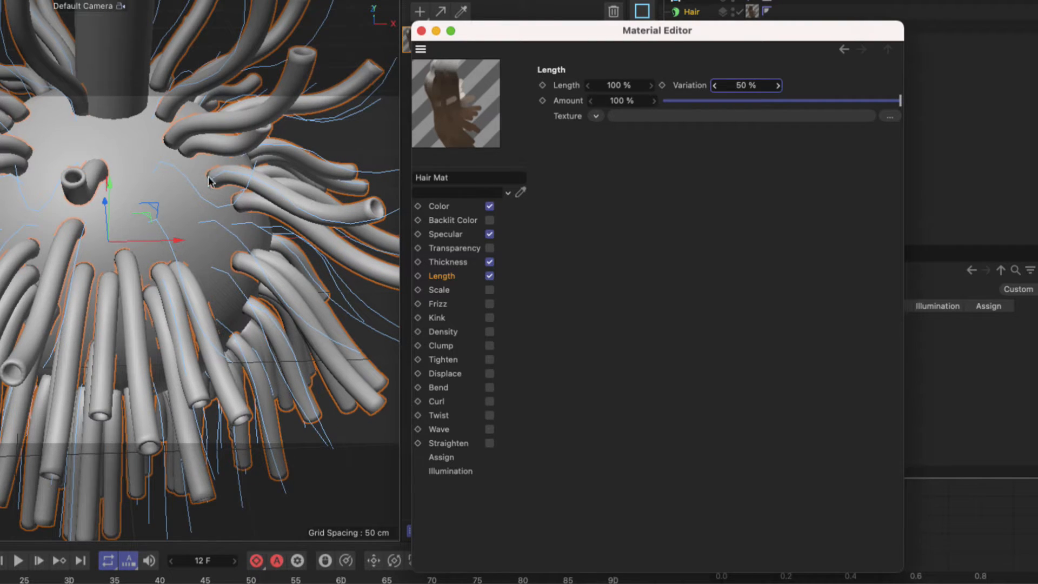
mouse_move(240, 159)
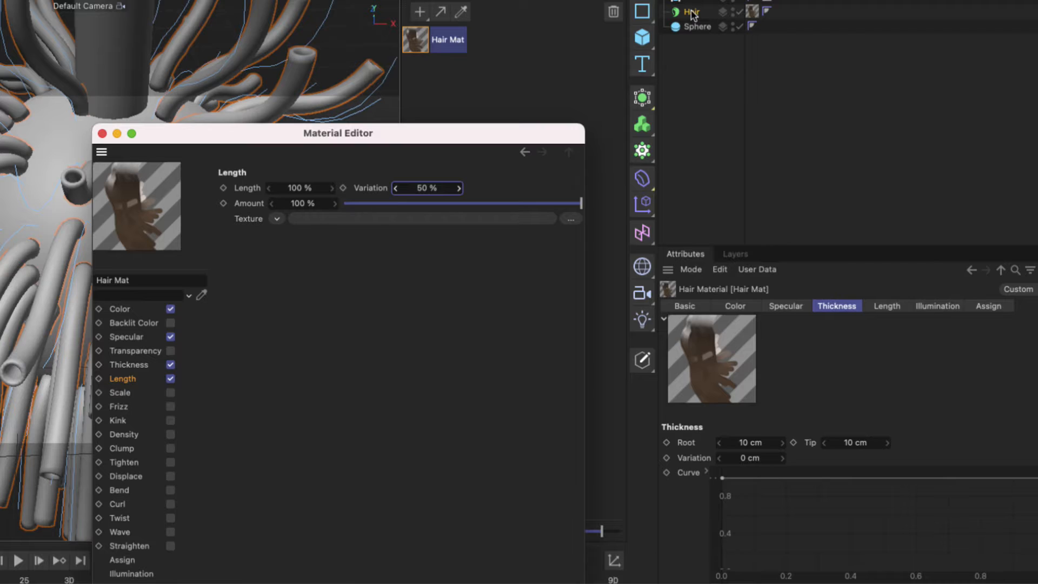
click(691, 11)
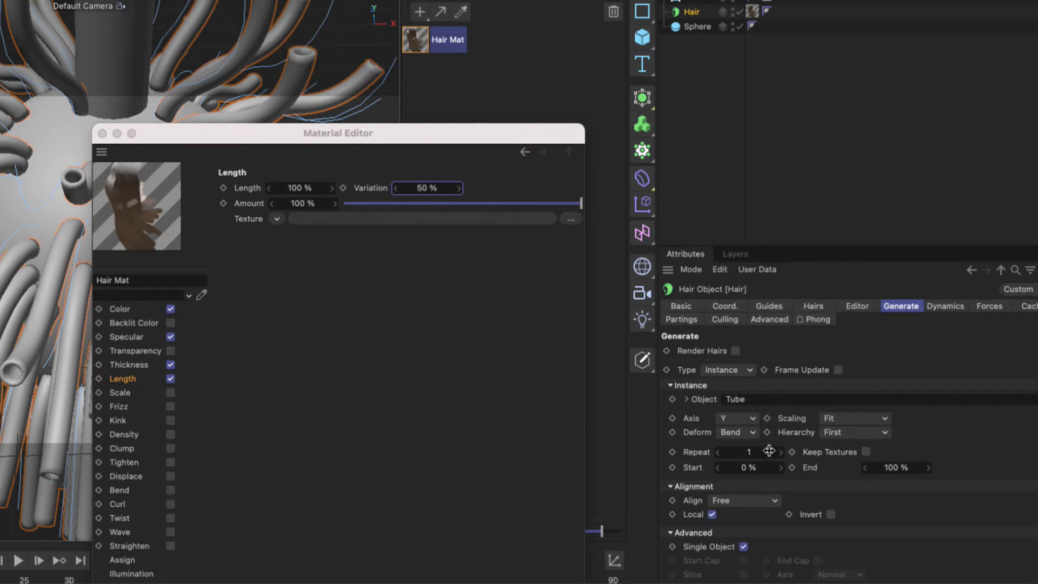
mouse_move(102, 136)
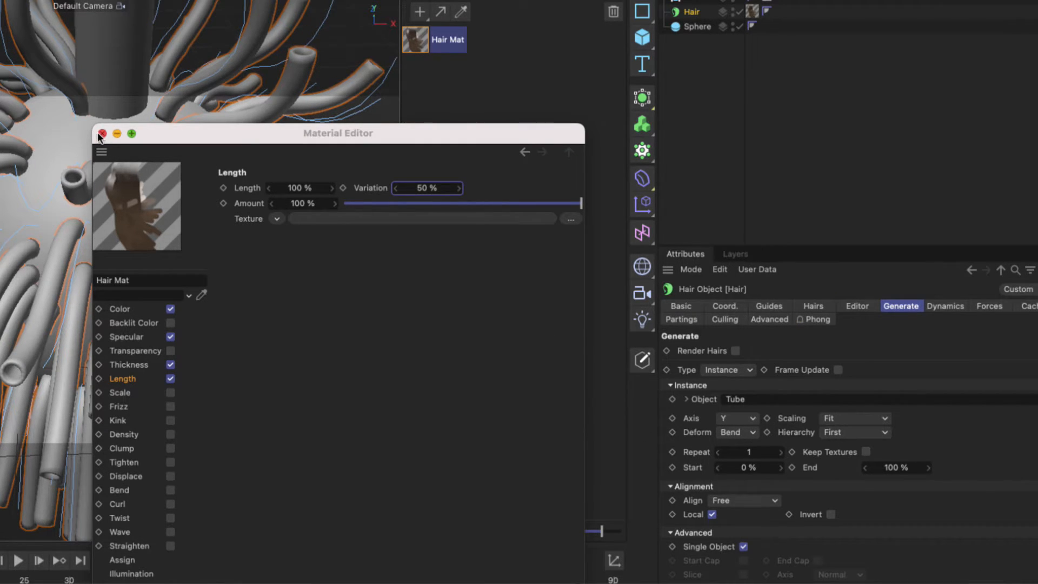
- Close the material editor and raise the instance Repeat count to 4
click(102, 134)
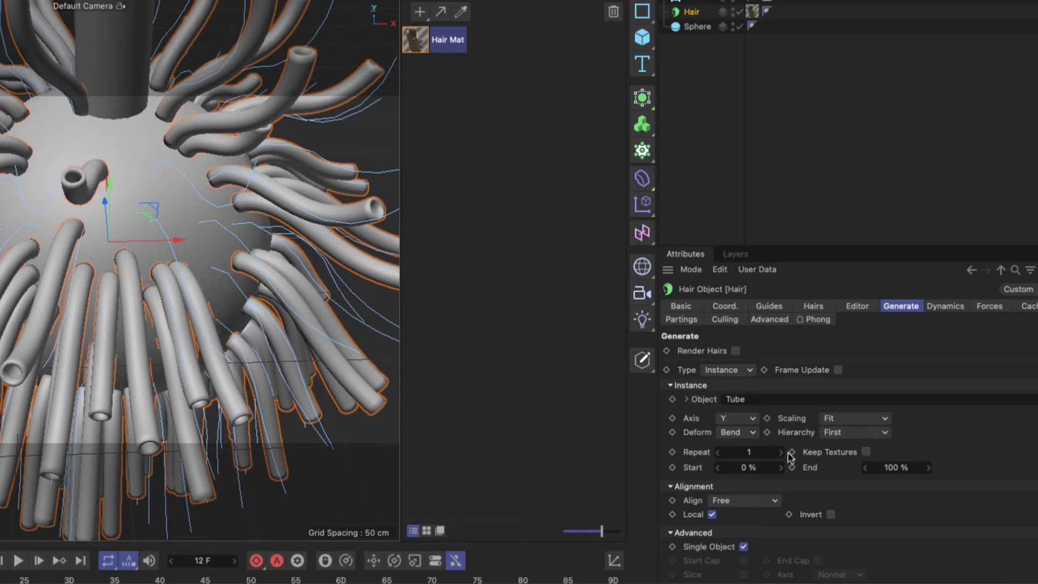
click(781, 452)
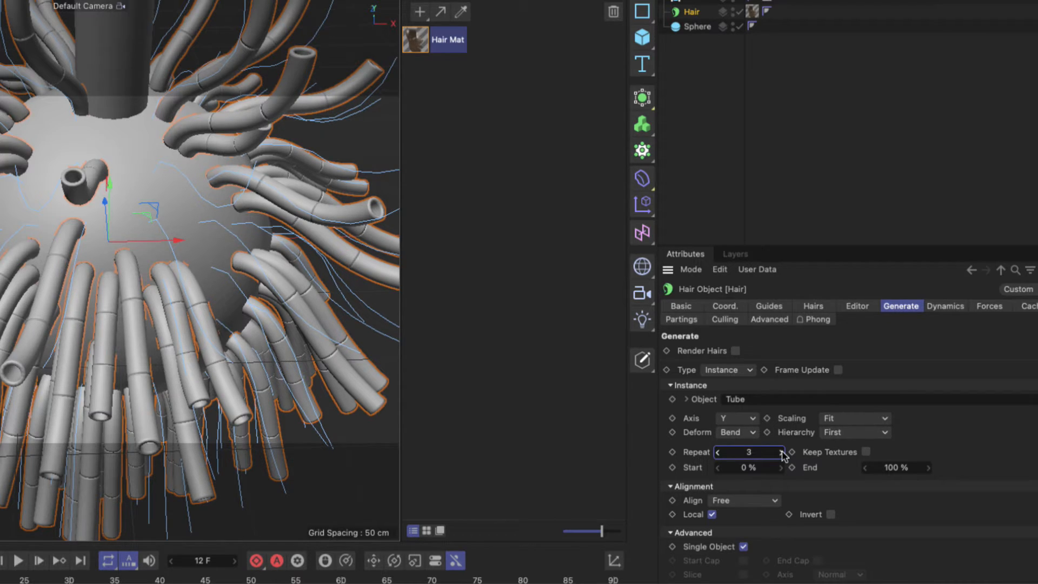
click(780, 452)
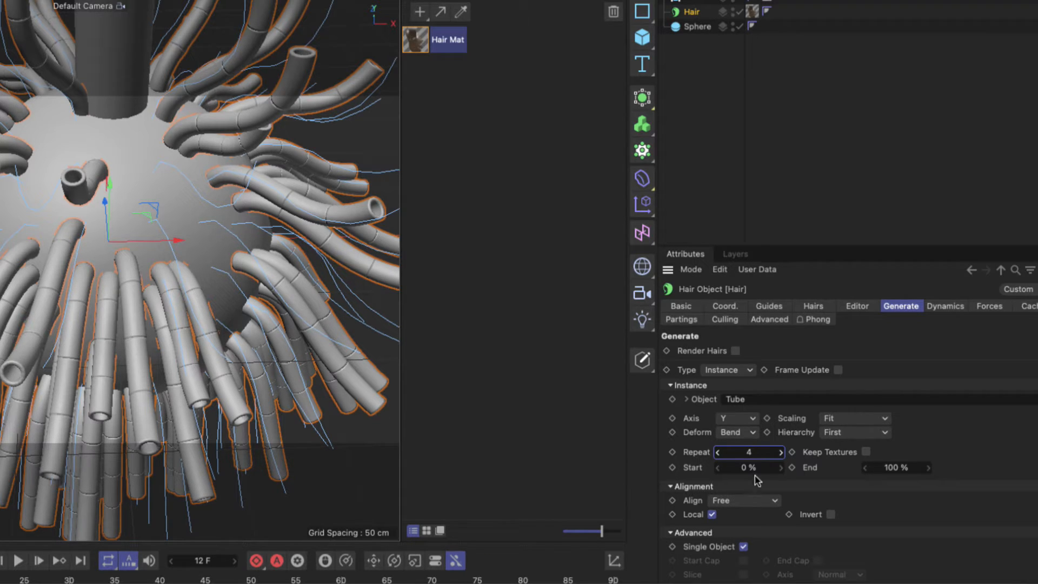
mouse_move(779, 472)
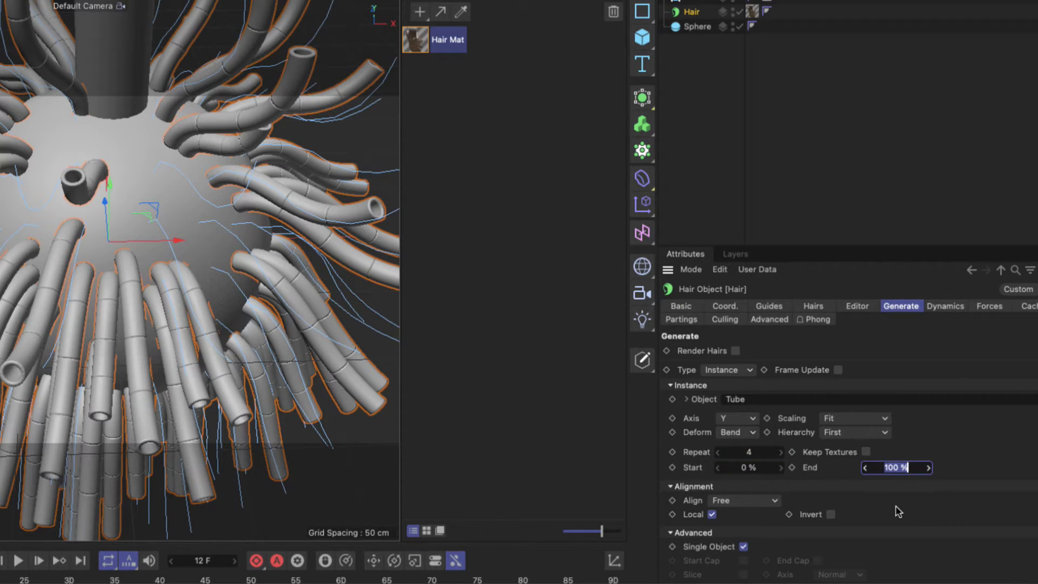
text(50)
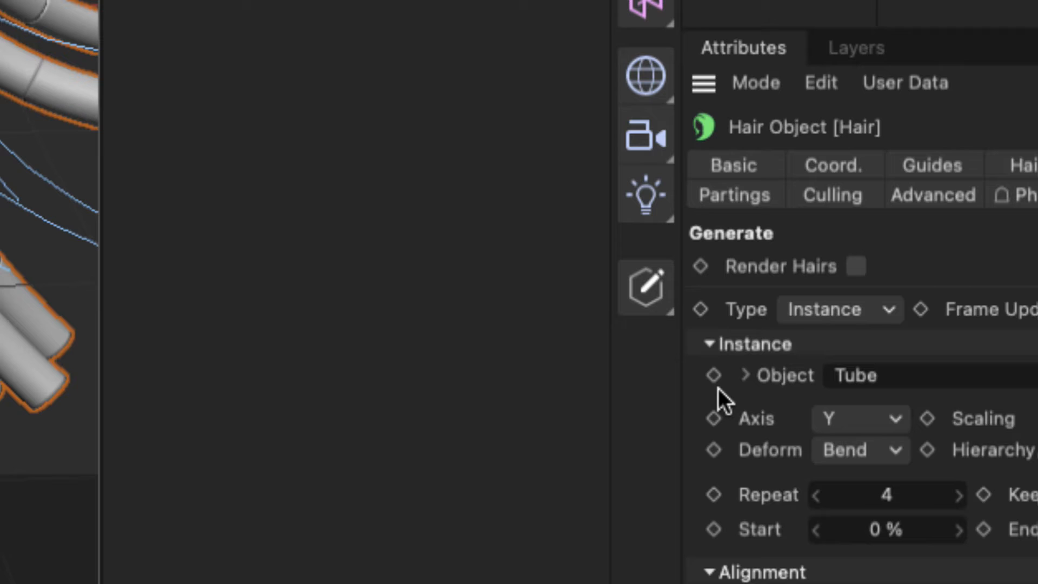
mouse_move(719, 391)
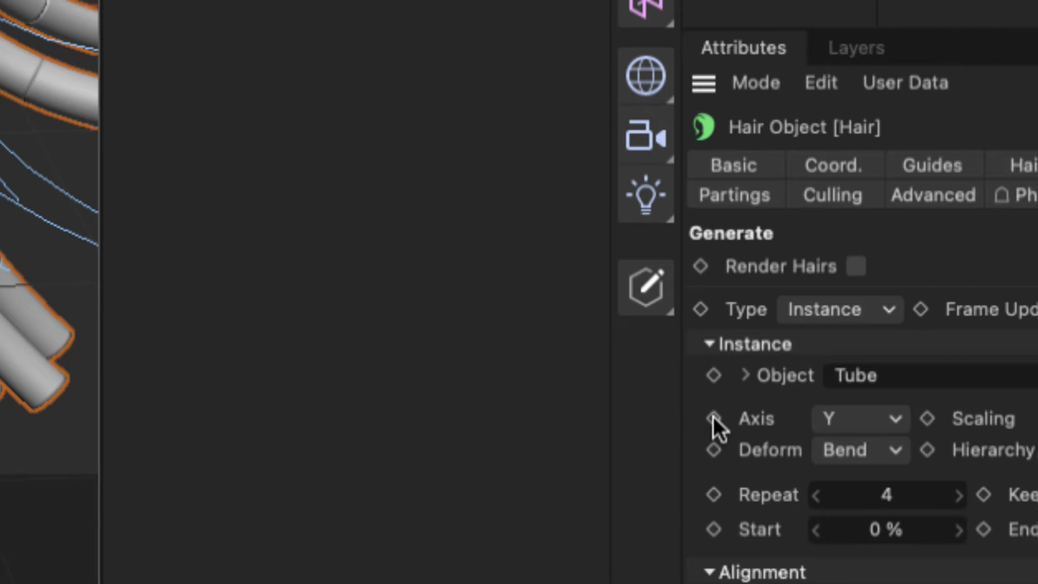
mouse_move(748, 461)
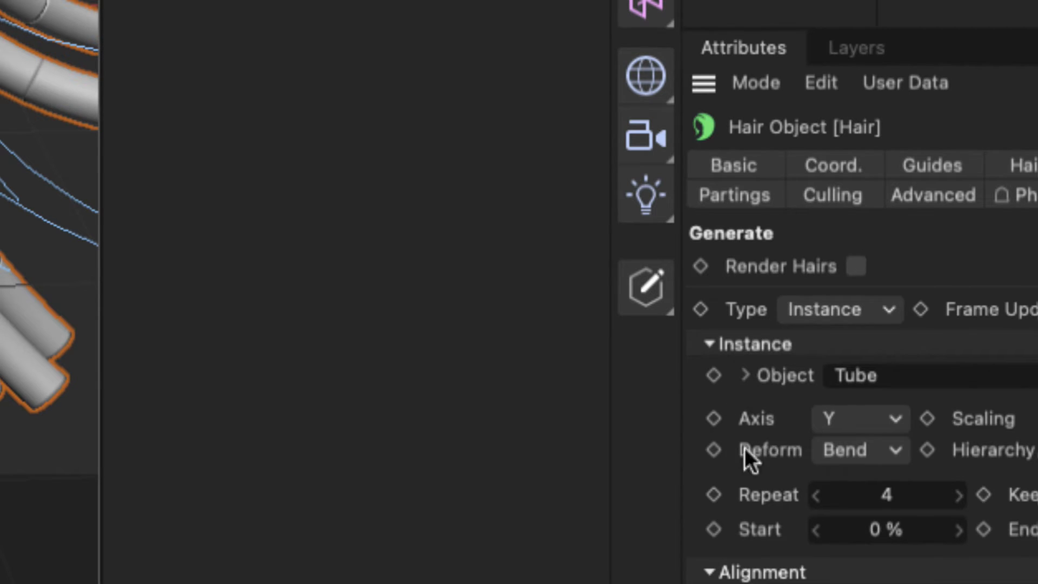
mouse_move(851, 464)
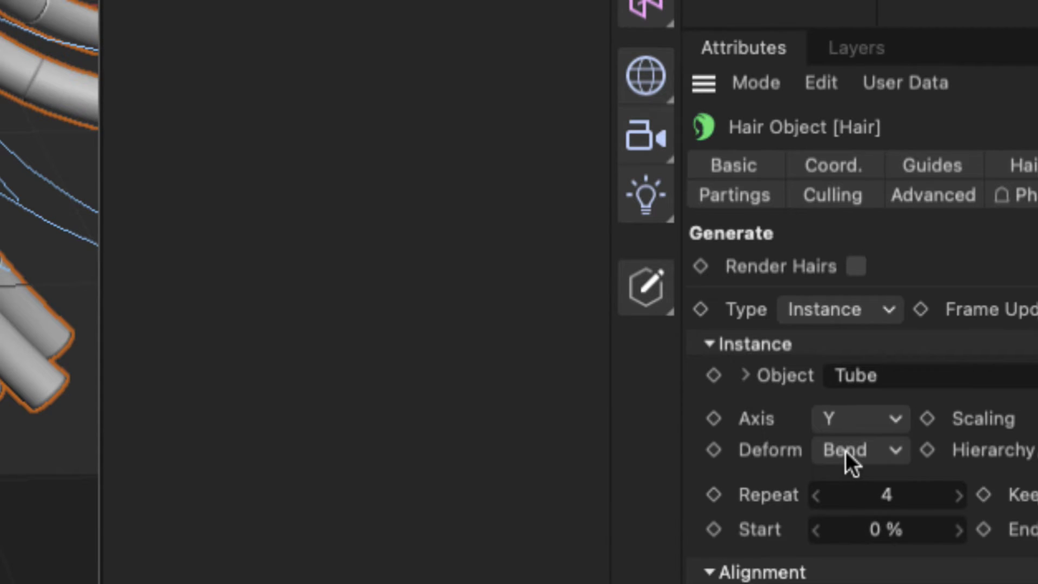
mouse_move(811, 468)
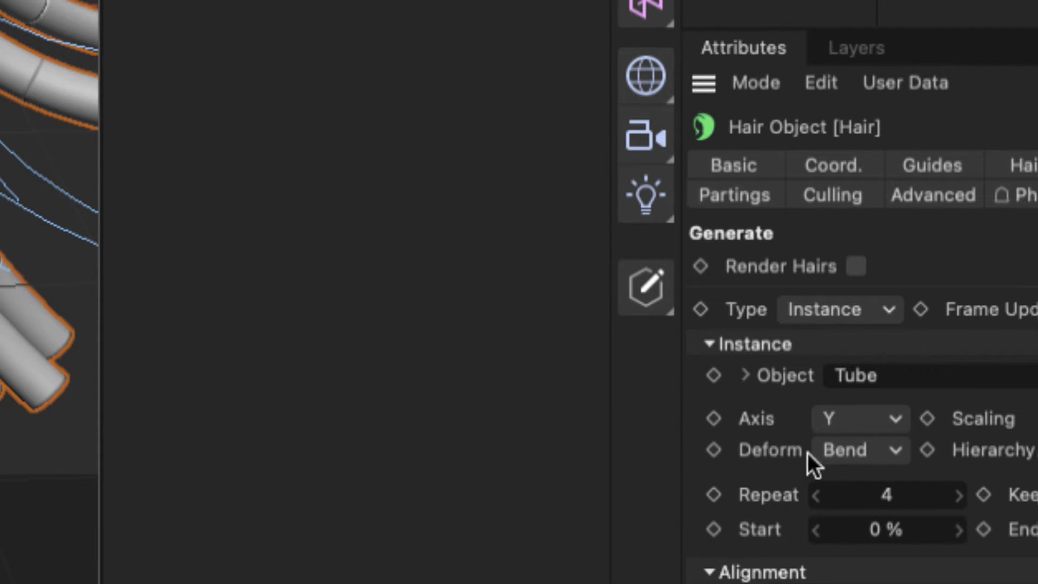
mouse_move(938, 499)
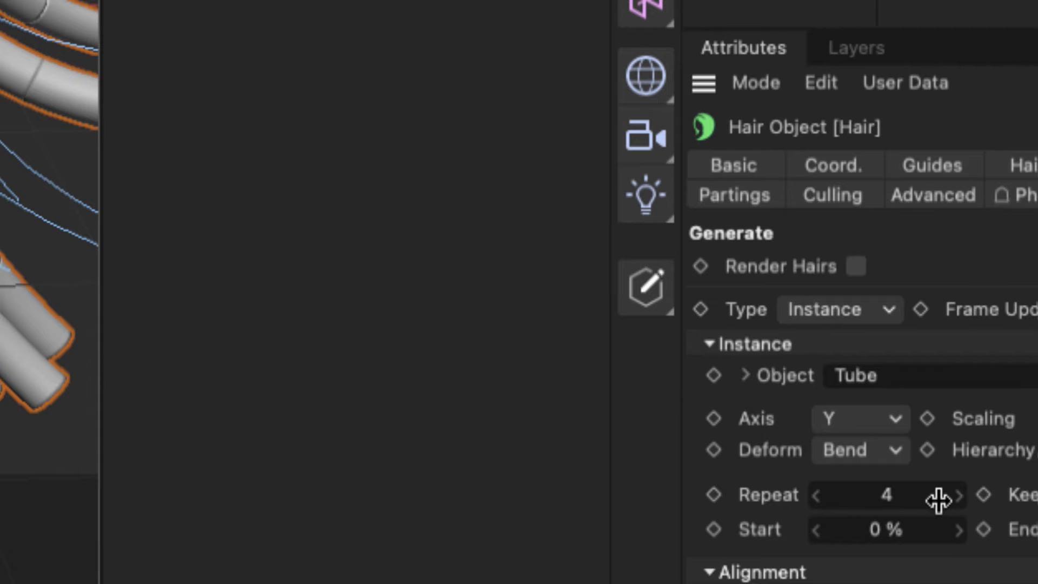
mouse_move(785, 540)
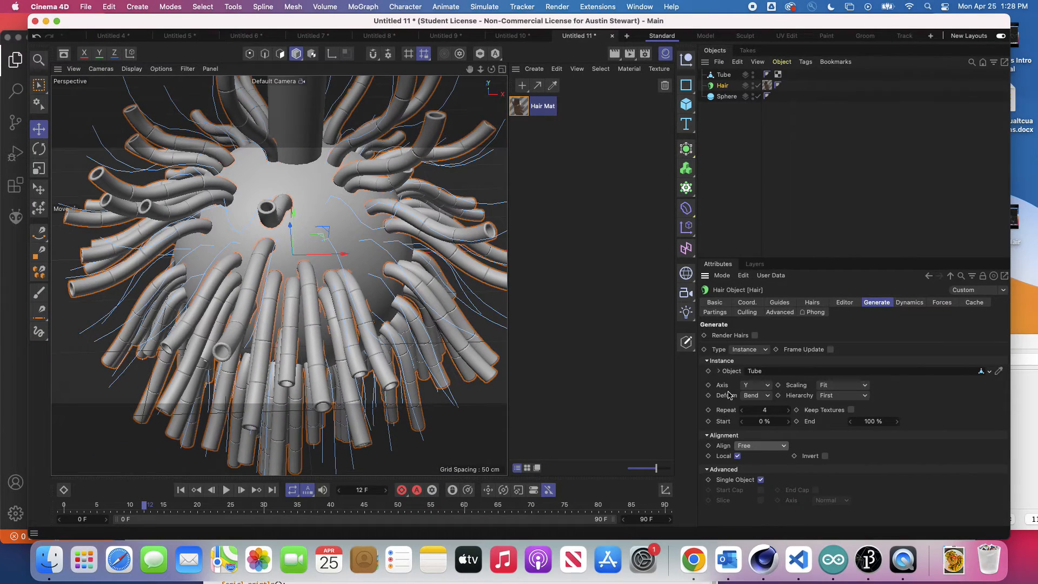
click(761, 445)
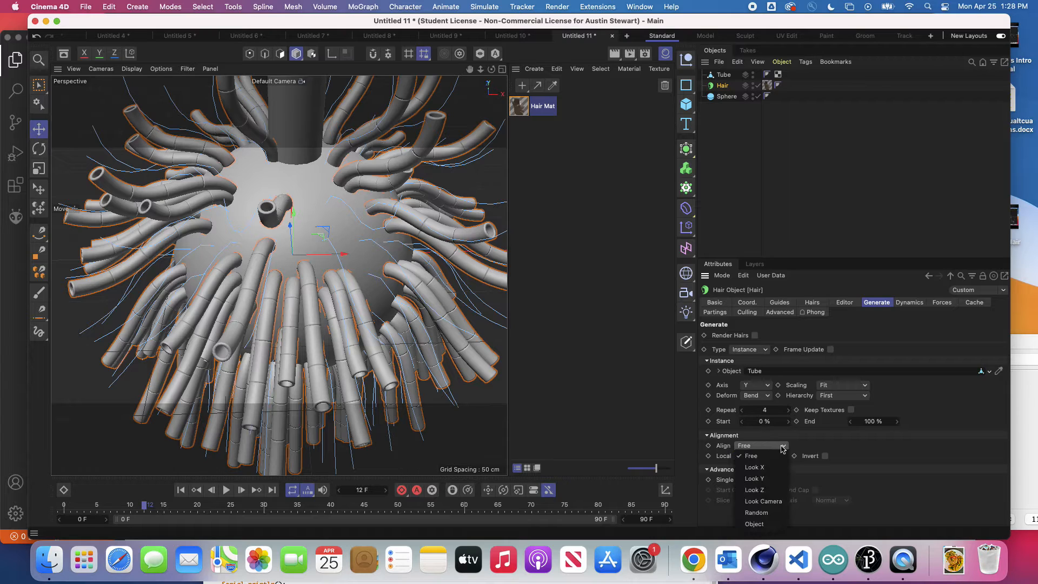
click(754, 468)
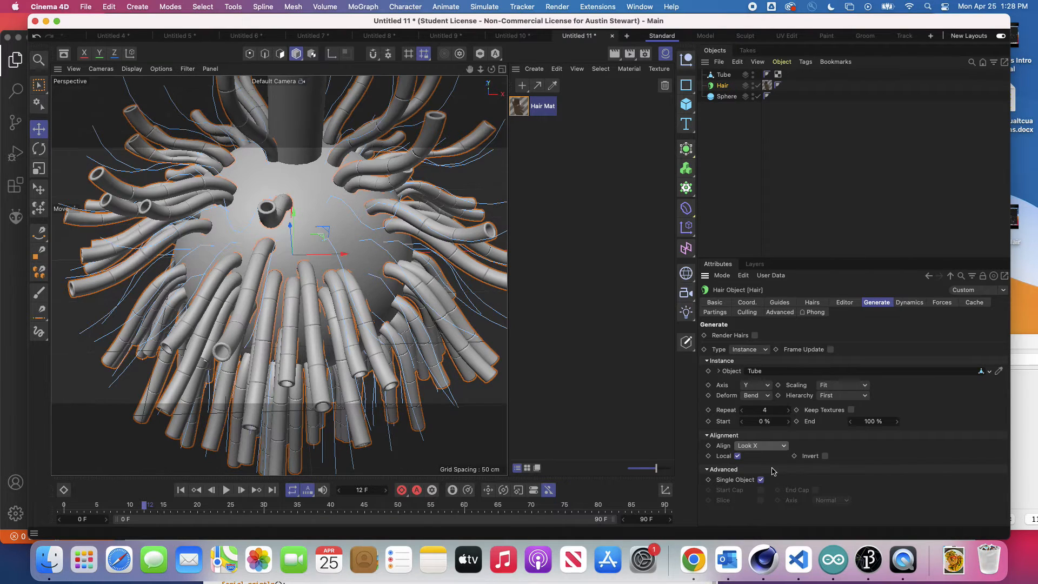
click(760, 444)
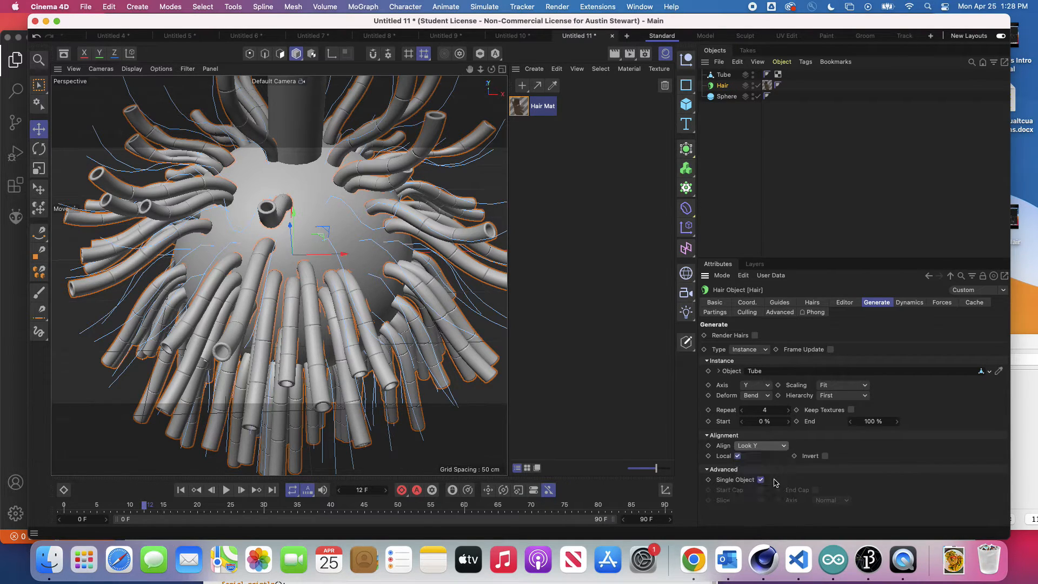
click(760, 445)
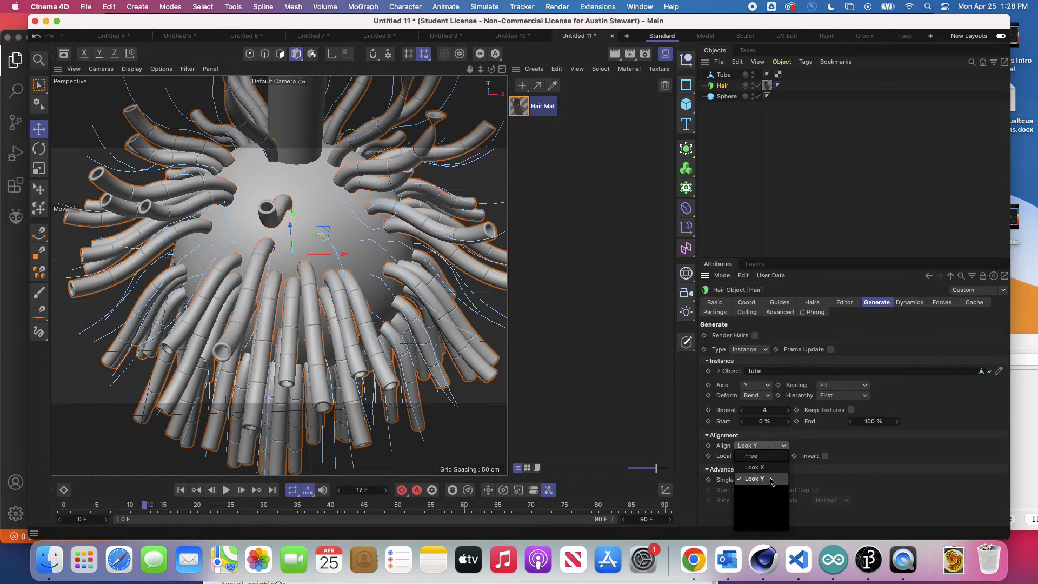
click(755, 467)
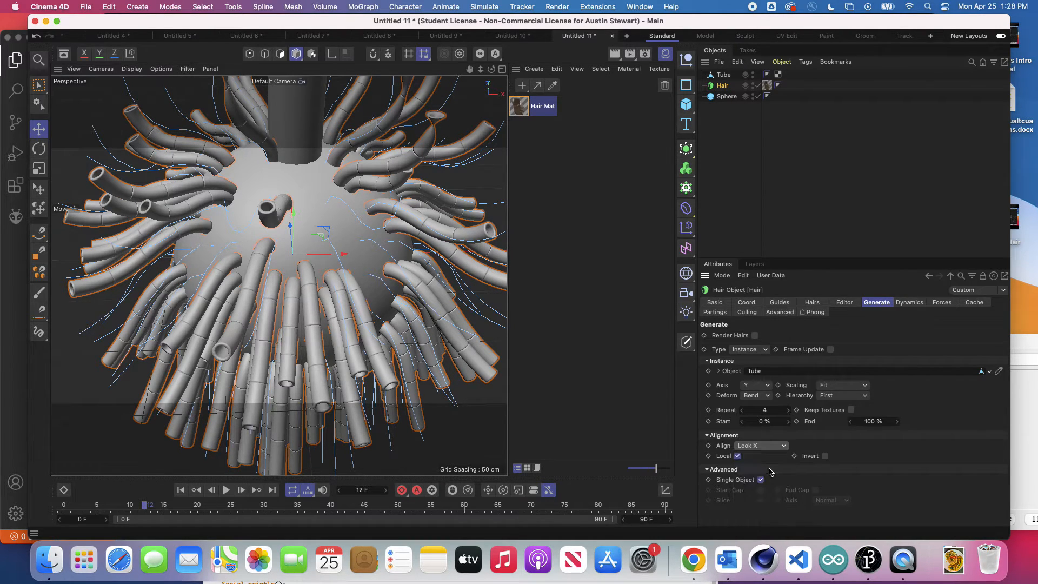
click(761, 444)
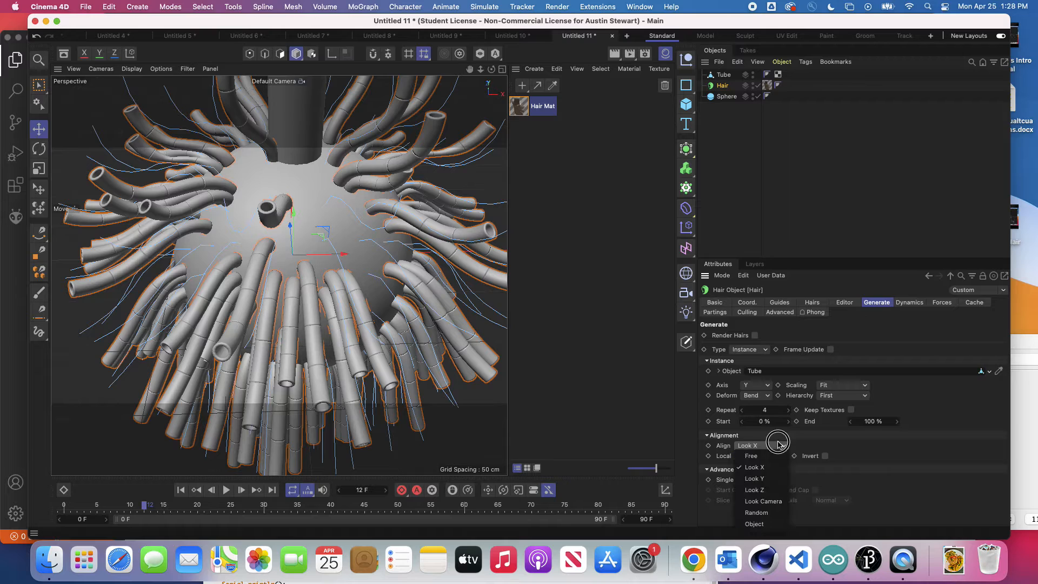
click(754, 489)
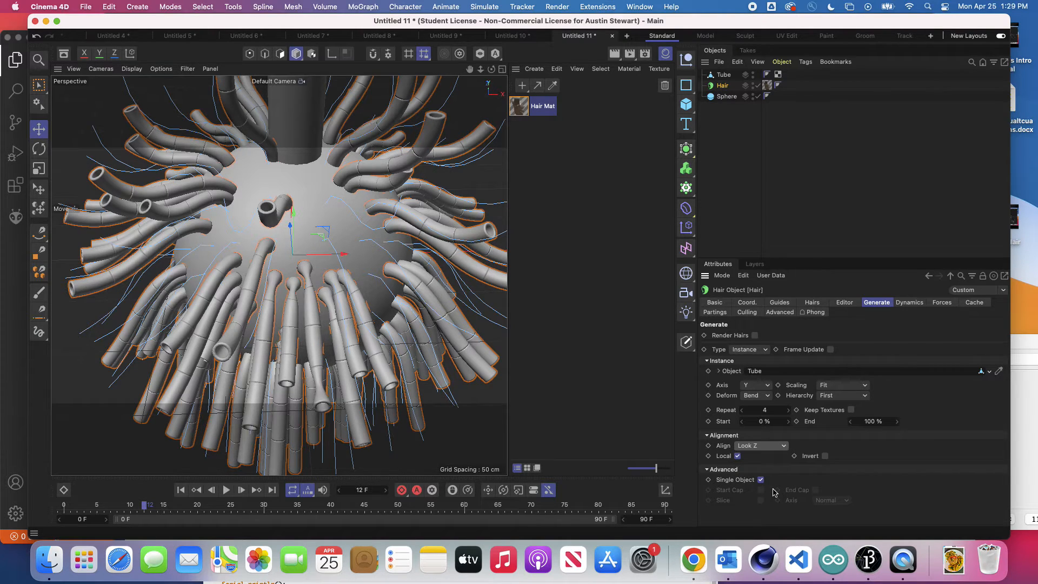
click(760, 445)
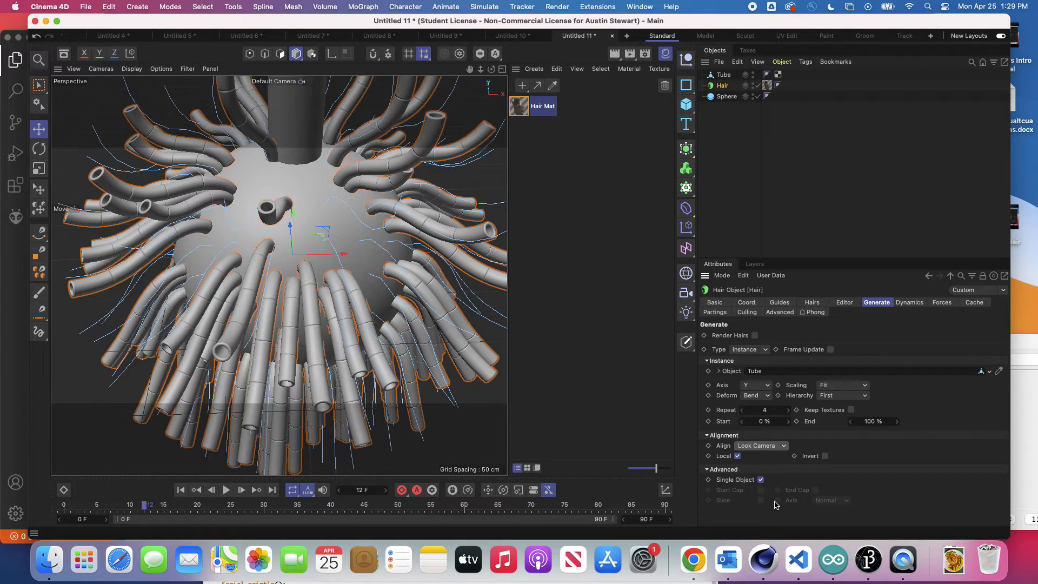
mouse_move(779, 455)
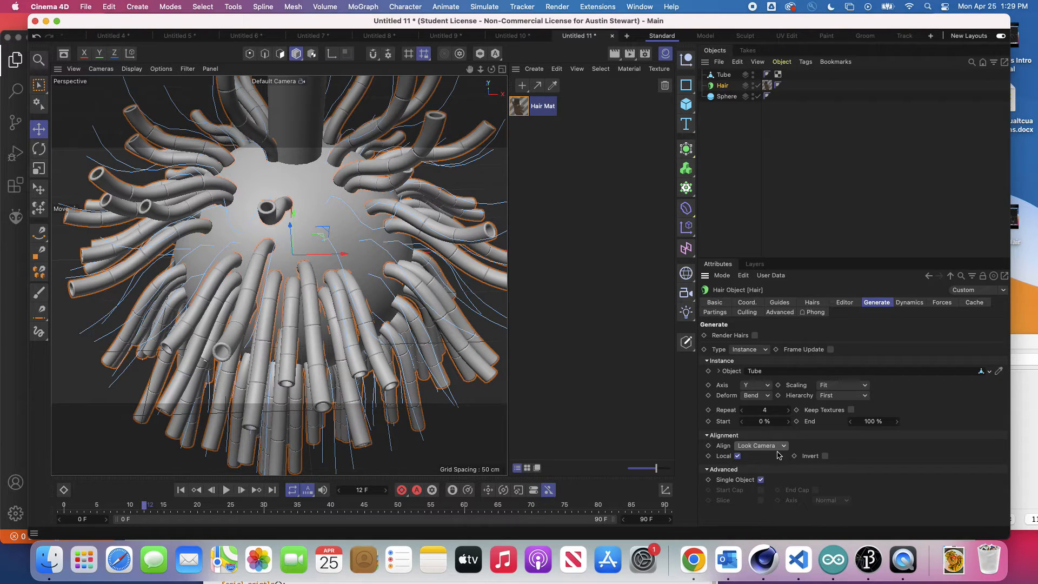
click(760, 444)
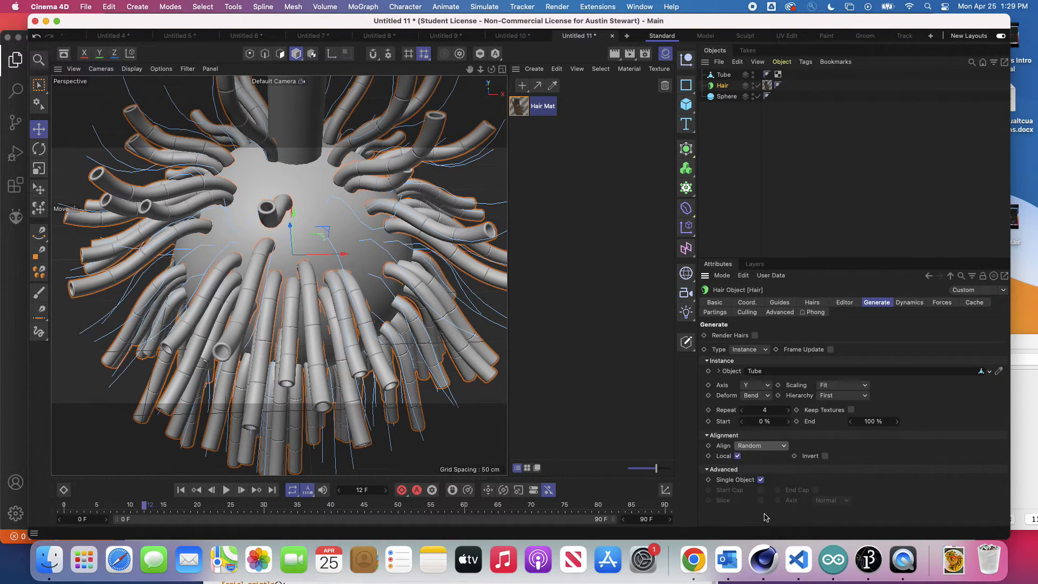
click(760, 445)
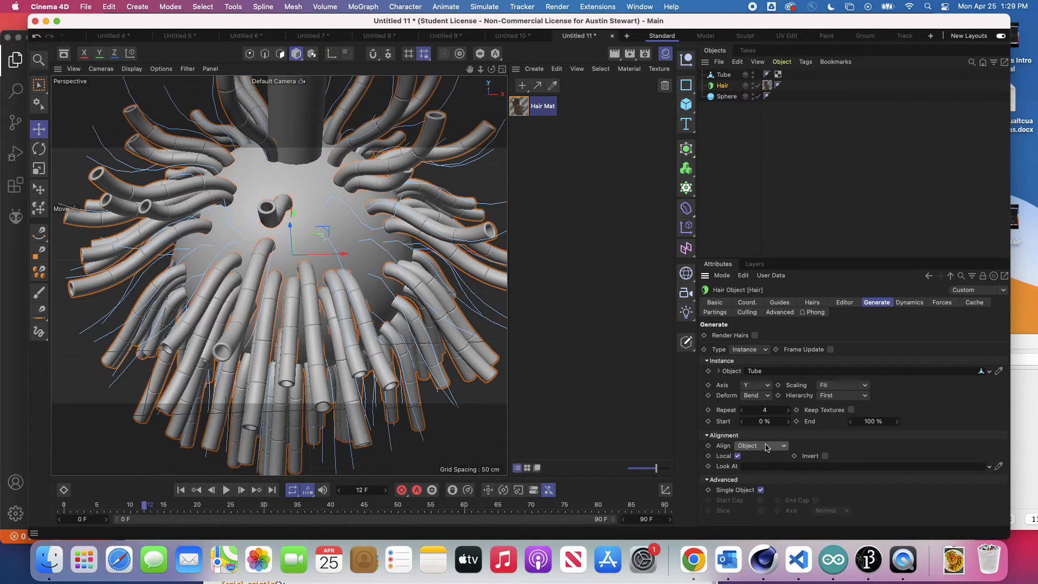
click(760, 445)
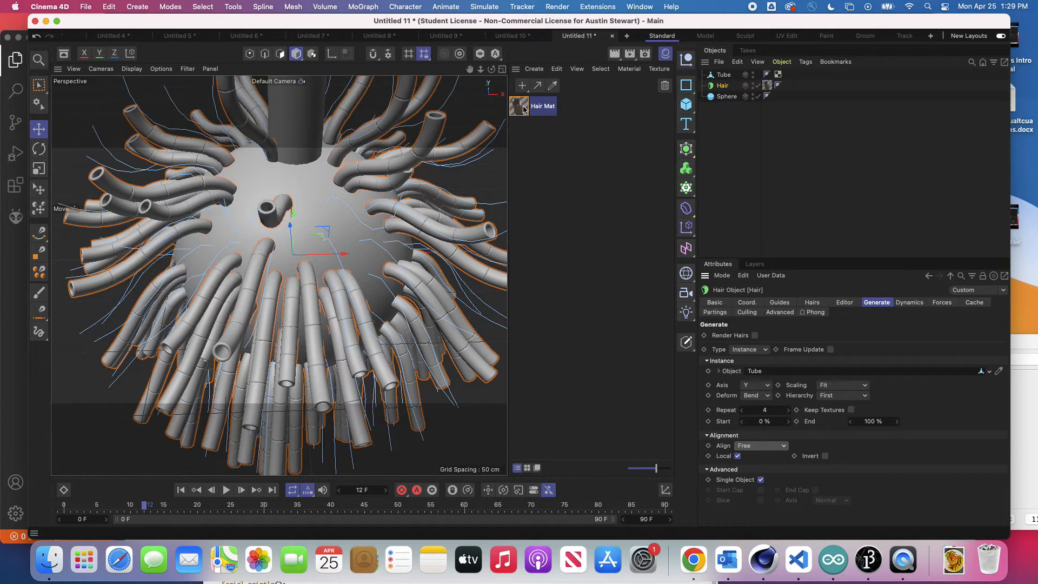
- Edit Hair Mat so its thickness tapers to 2 cm at the tip
double_click(542, 106)
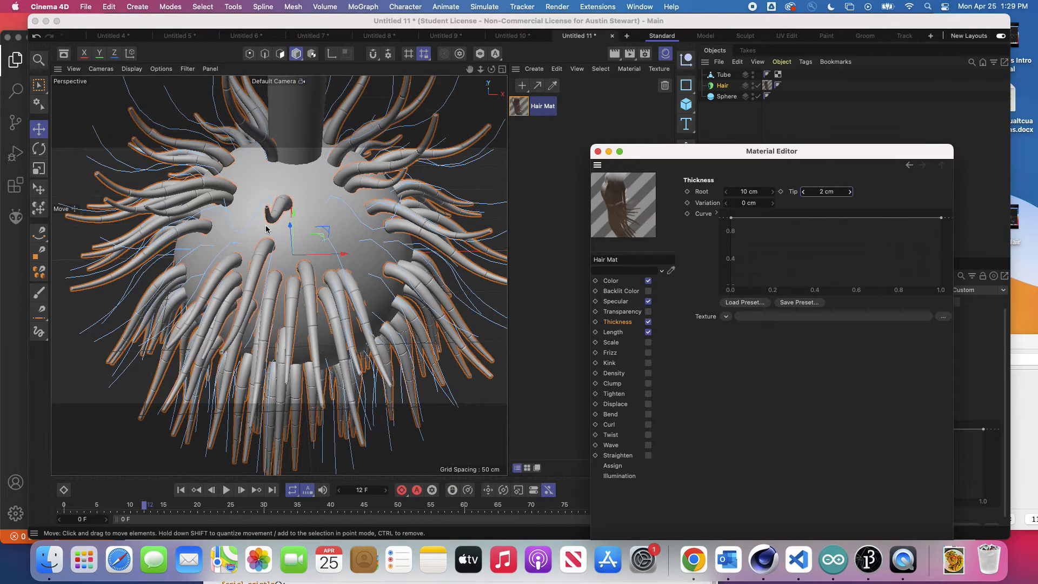
mouse_move(282, 206)
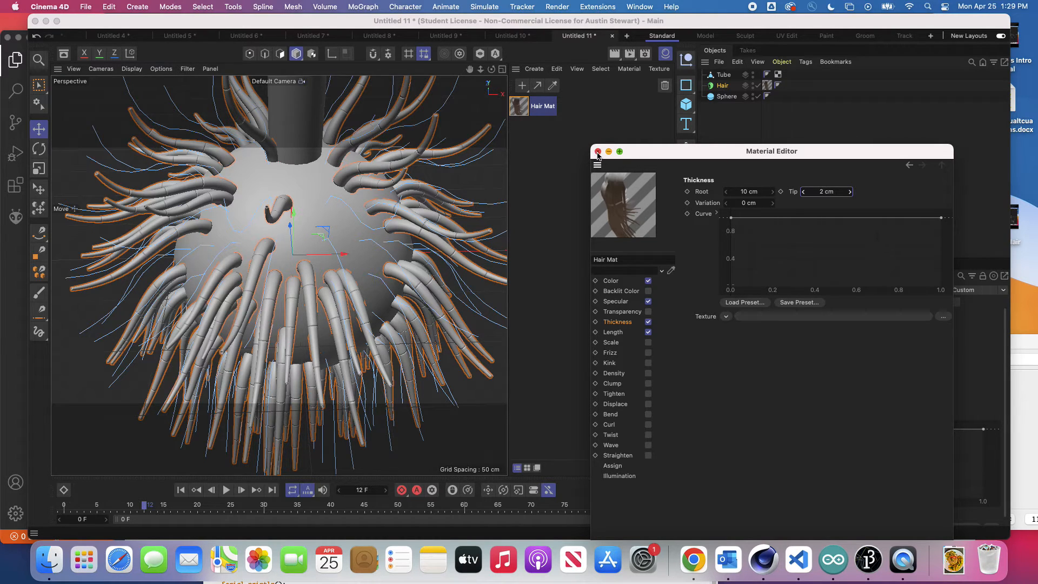
- Close the Hair Mat material editor, keeping the 2 cm tip
click(598, 153)
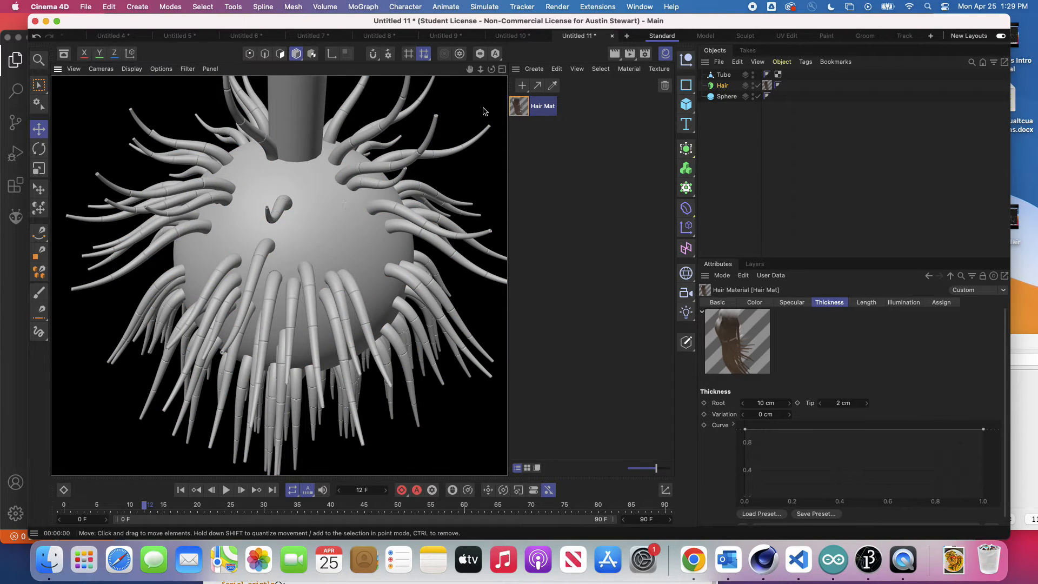
mouse_move(682, 189)
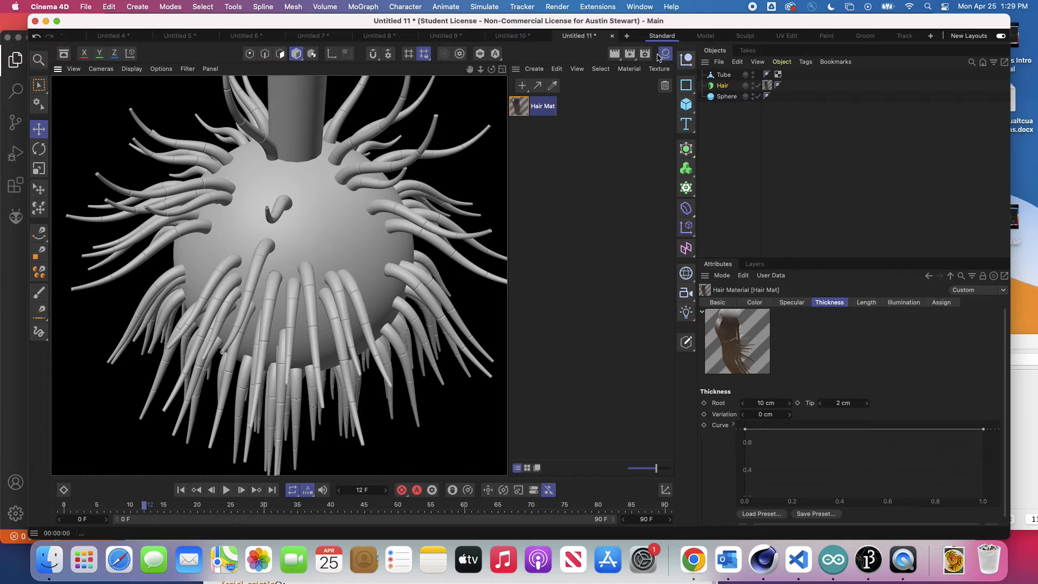
mouse_move(518, 71)
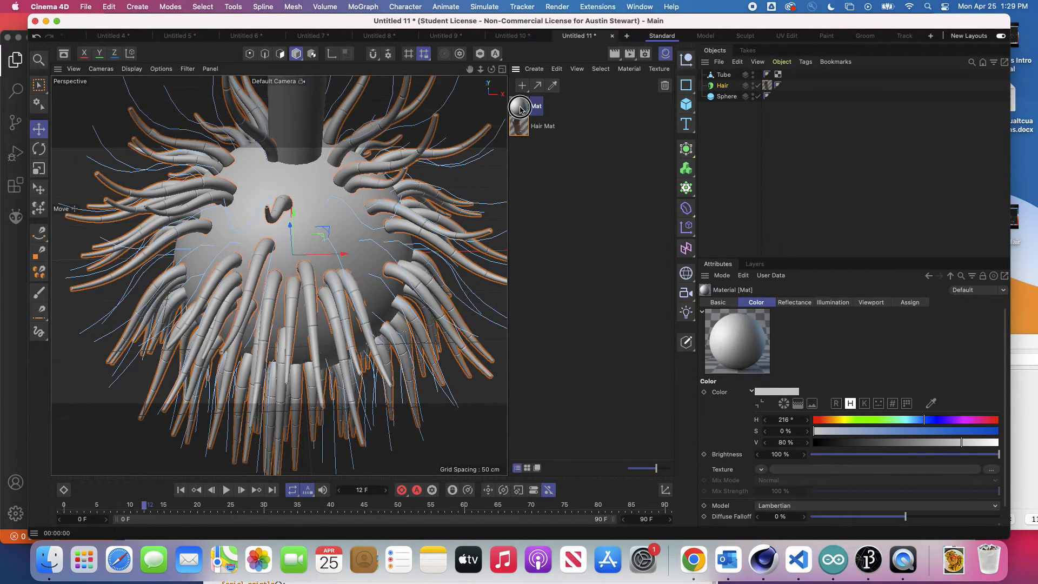
- Give the new material a gold colour and a Beckmann reflectance layer, then assign it to the Hair object
double_click(520, 106)
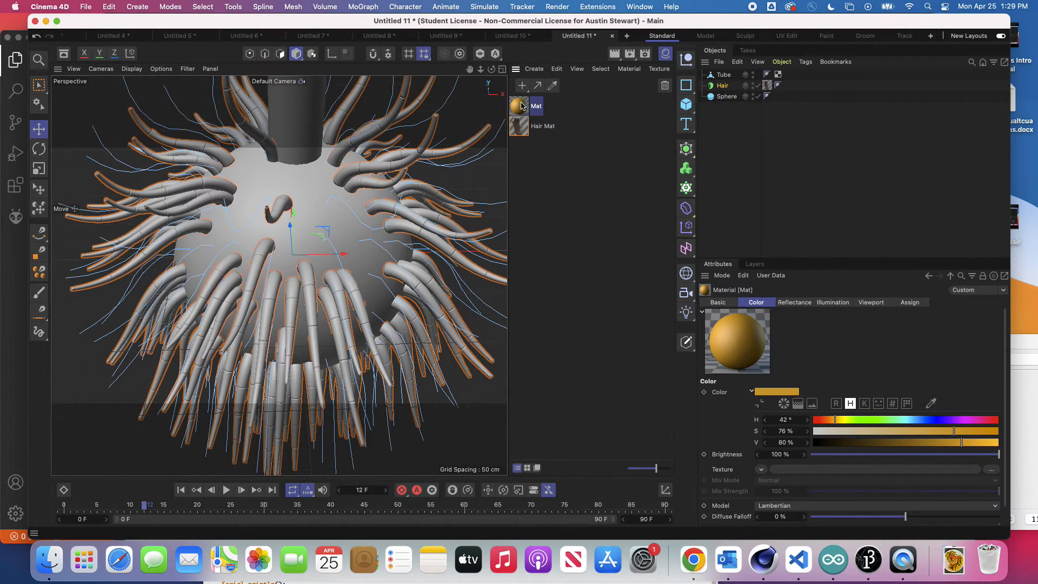
double_click(518, 106)
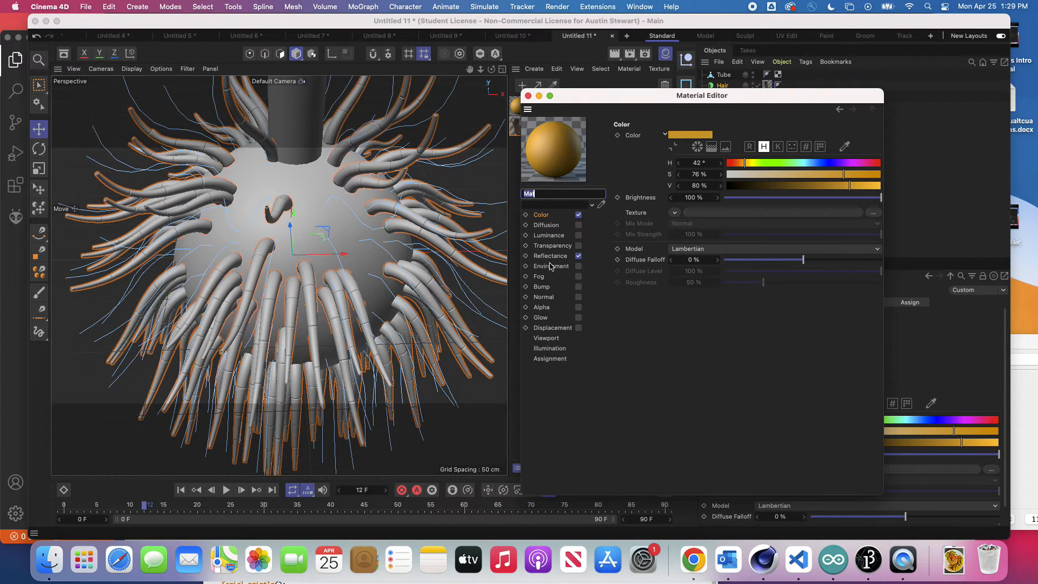
click(550, 255)
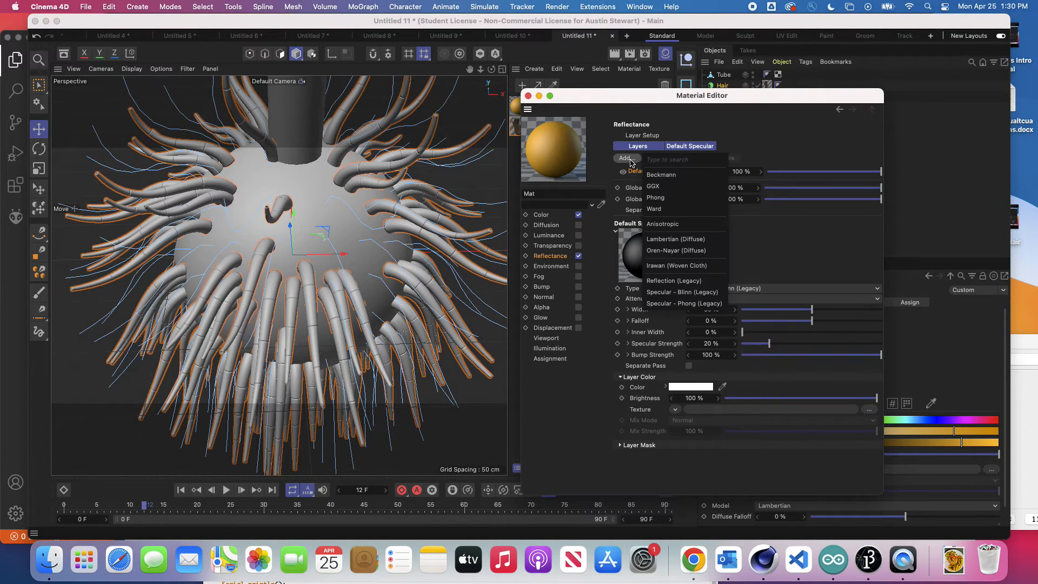
click(661, 174)
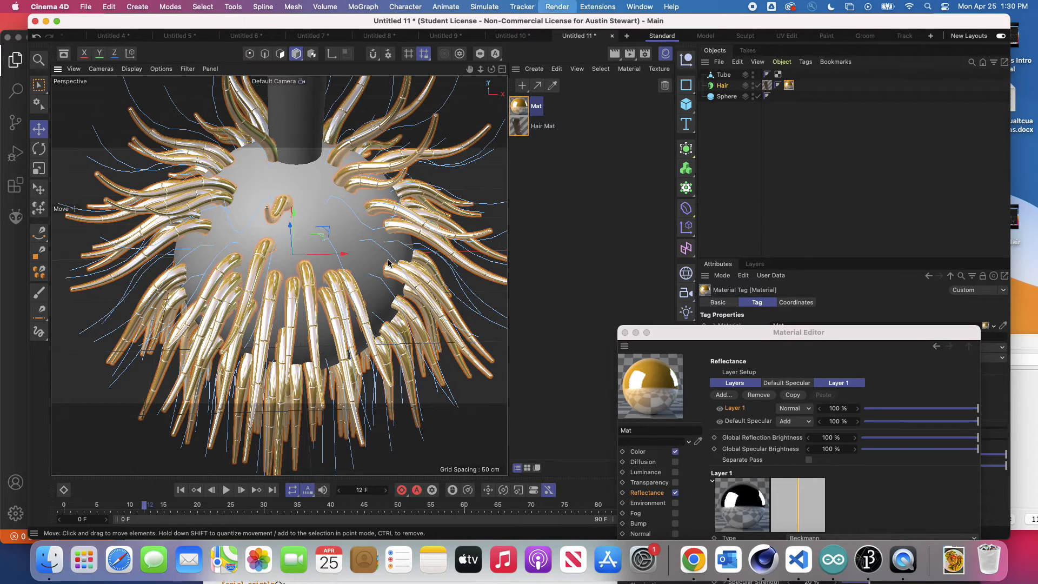
- Render the active viewport to preview the gold tubes against the white sphere
click(257, 490)
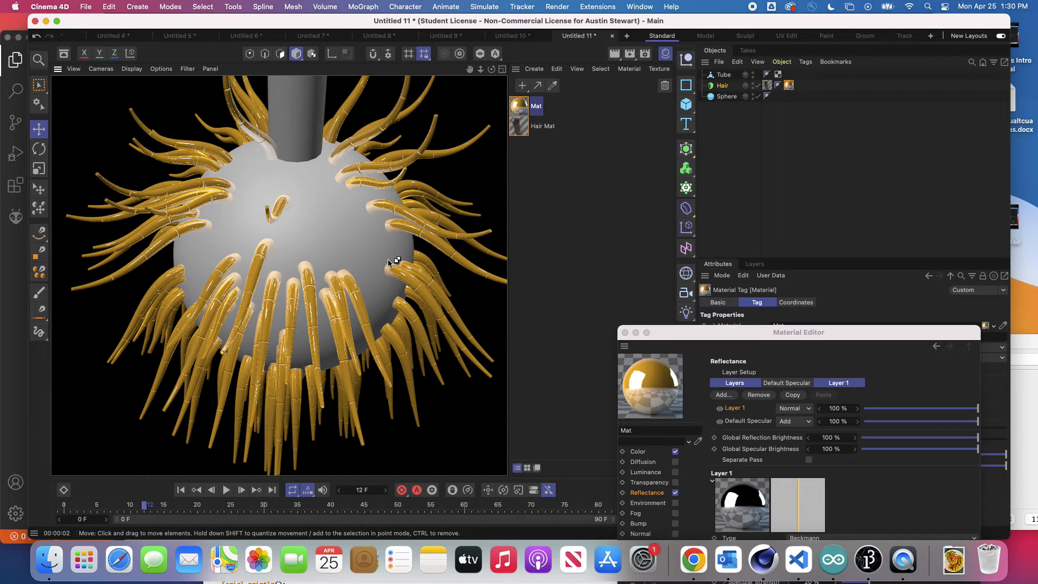
mouse_move(332, 258)
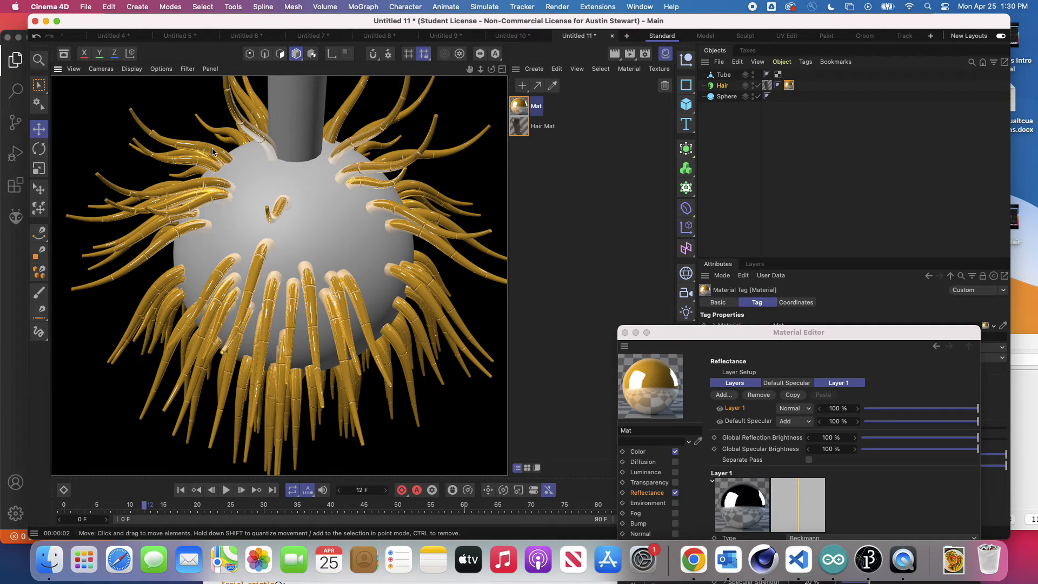
mouse_move(218, 155)
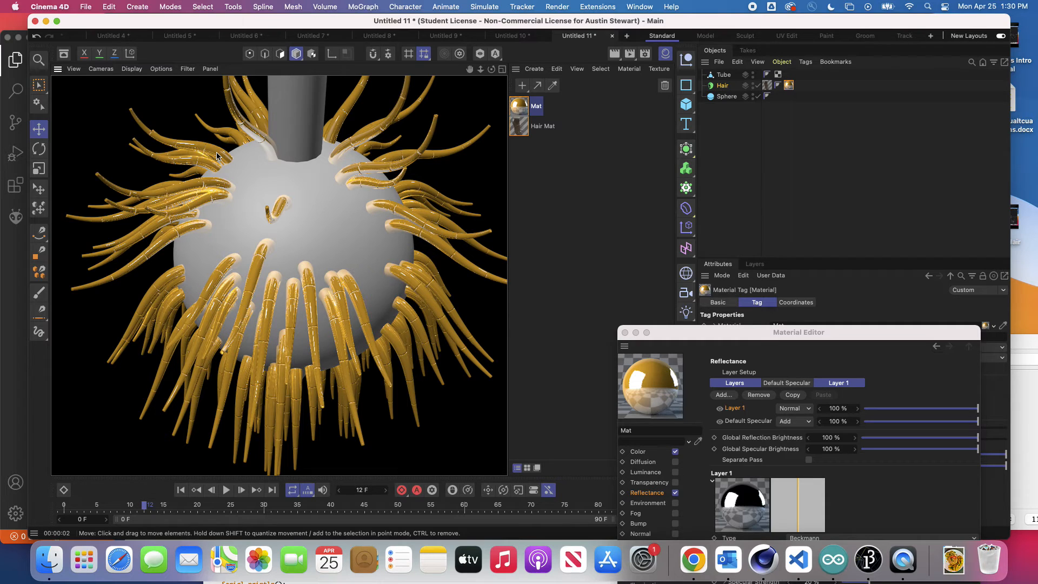
mouse_move(413, 308)
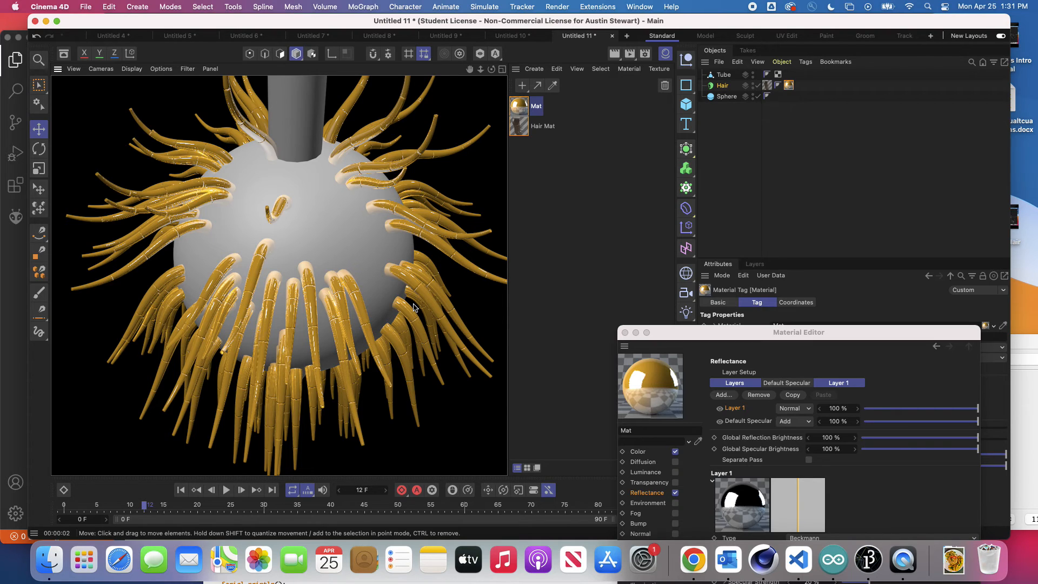
mouse_move(403, 323)
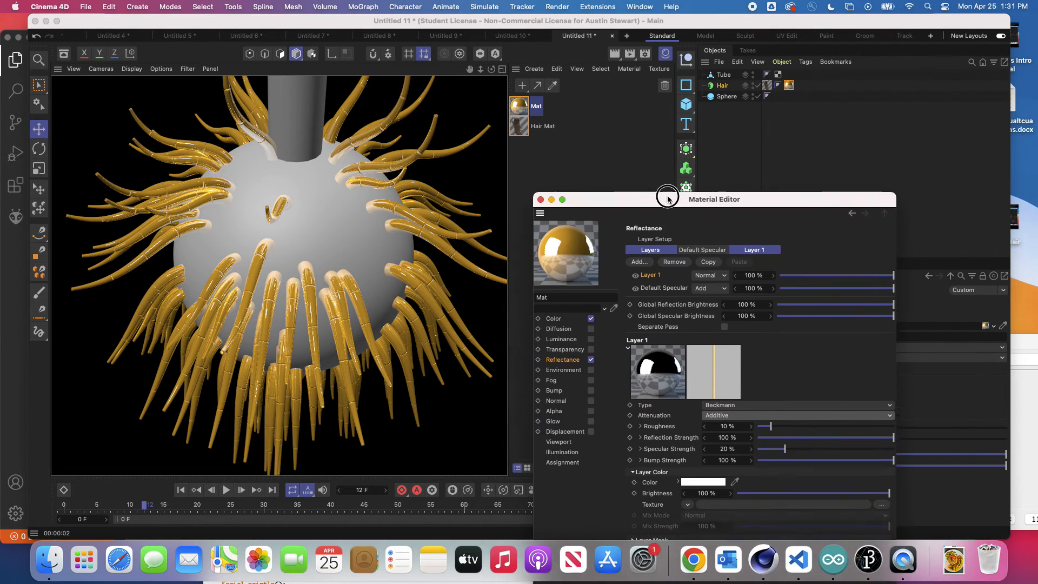
- Close the Material Editor, play and stop the hair animation near frame 17, and select the Hair object
click(541, 199)
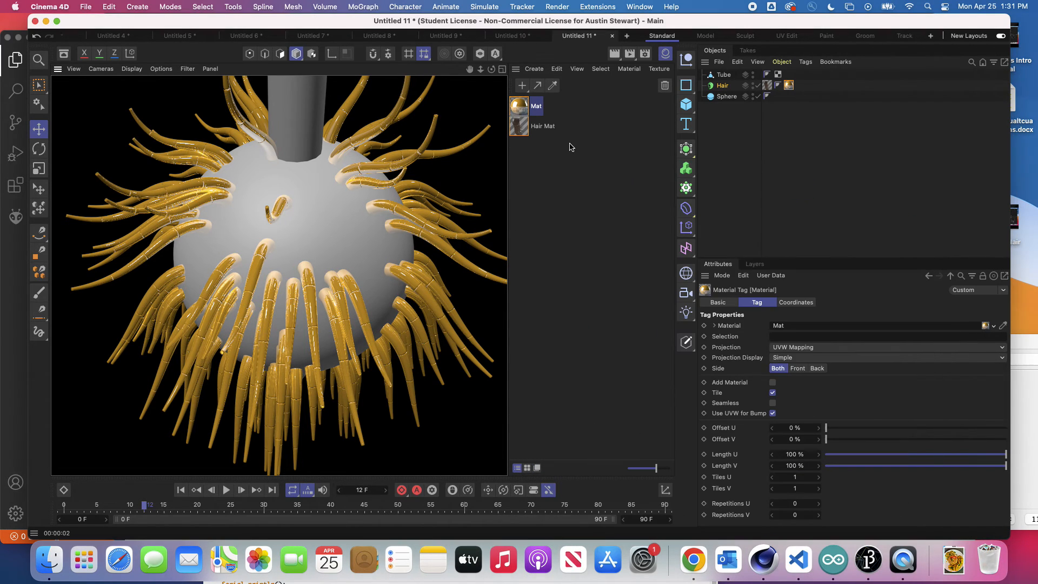
click(226, 490)
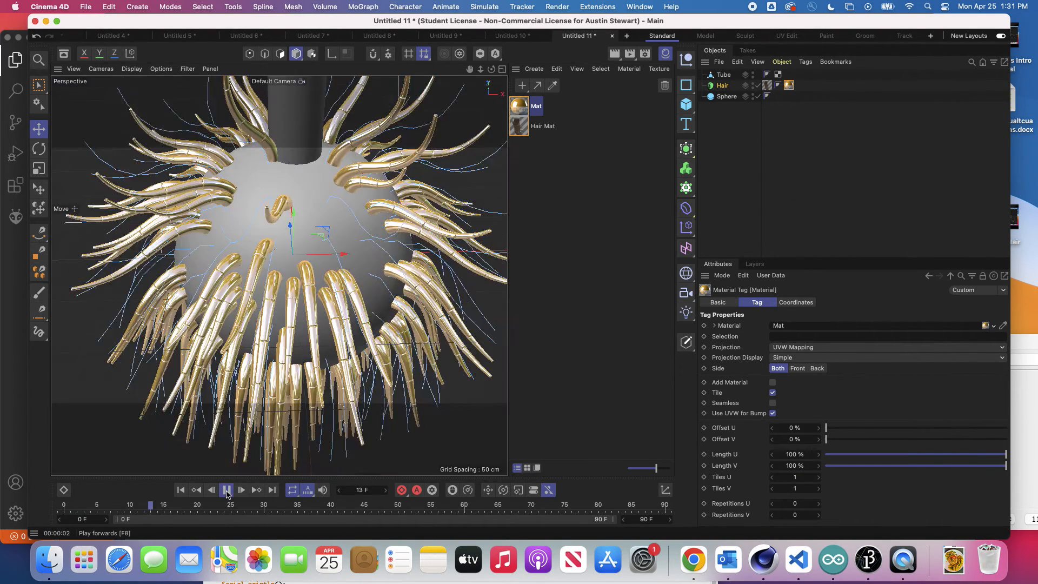
click(226, 488)
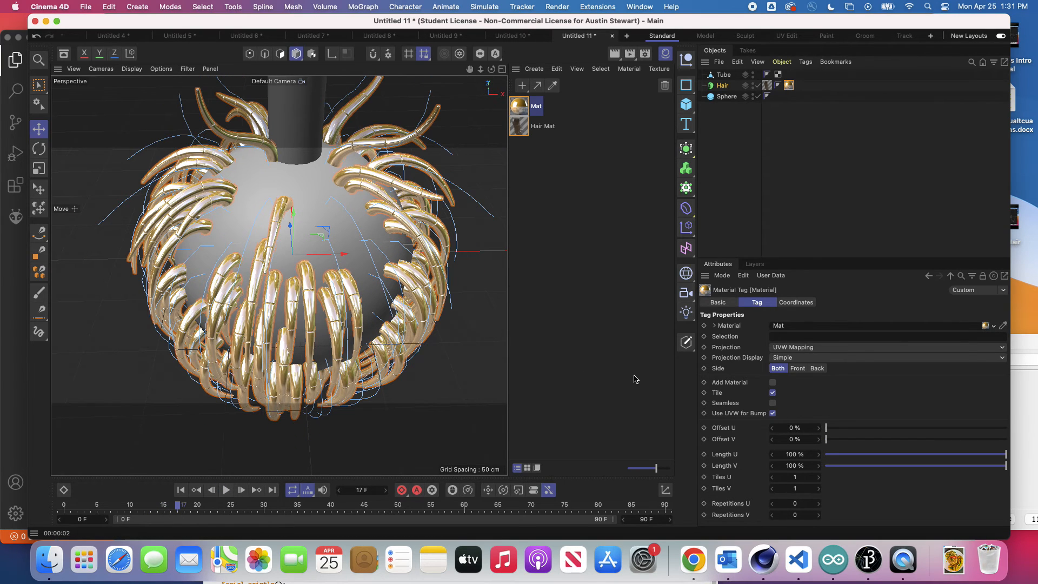
mouse_move(802, 388)
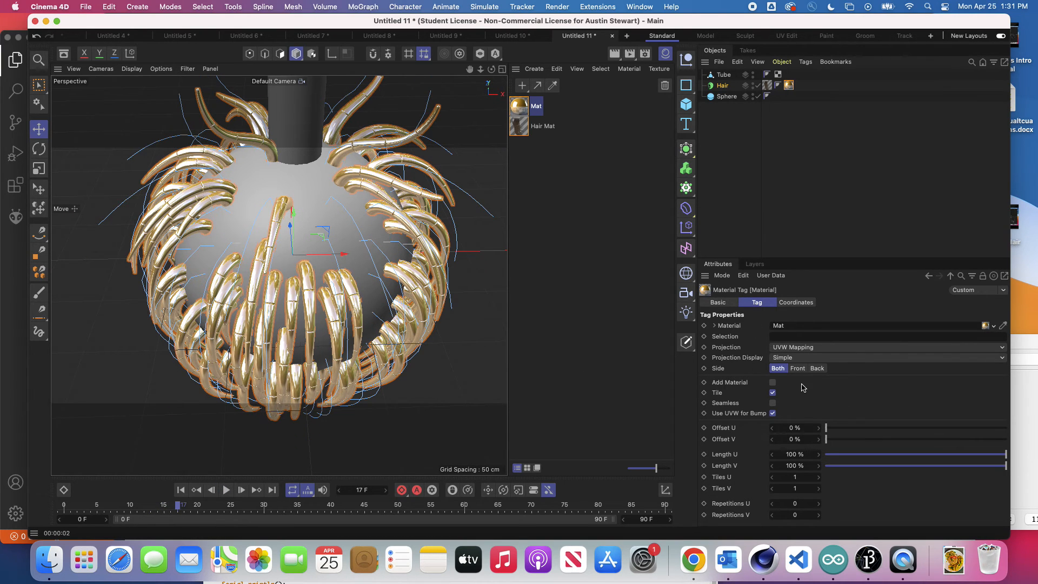
mouse_move(756, 424)
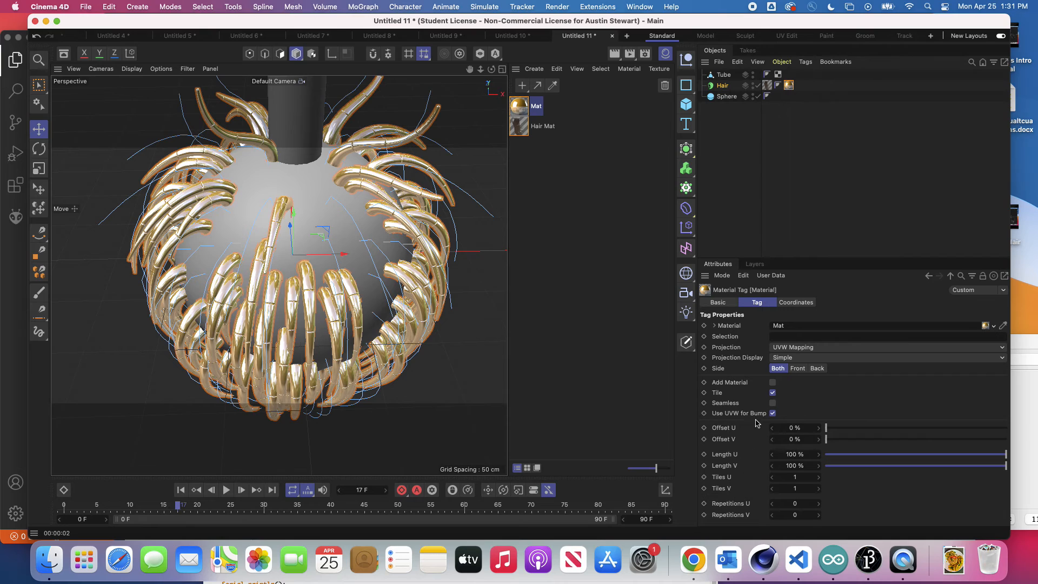
click(723, 86)
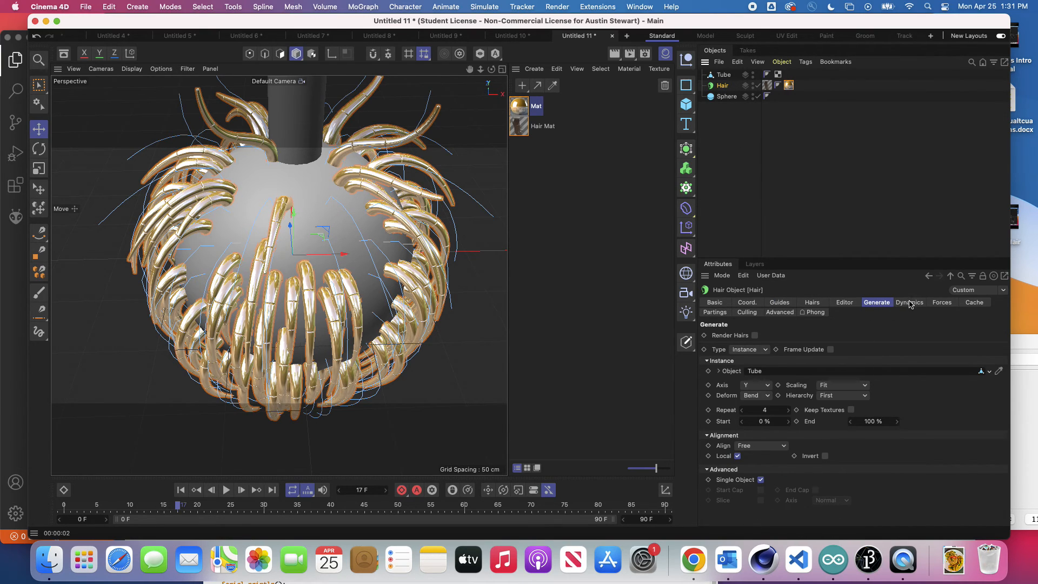
- In the Hair object's Forces settings, change Gravity from -9.81 to -1
click(909, 303)
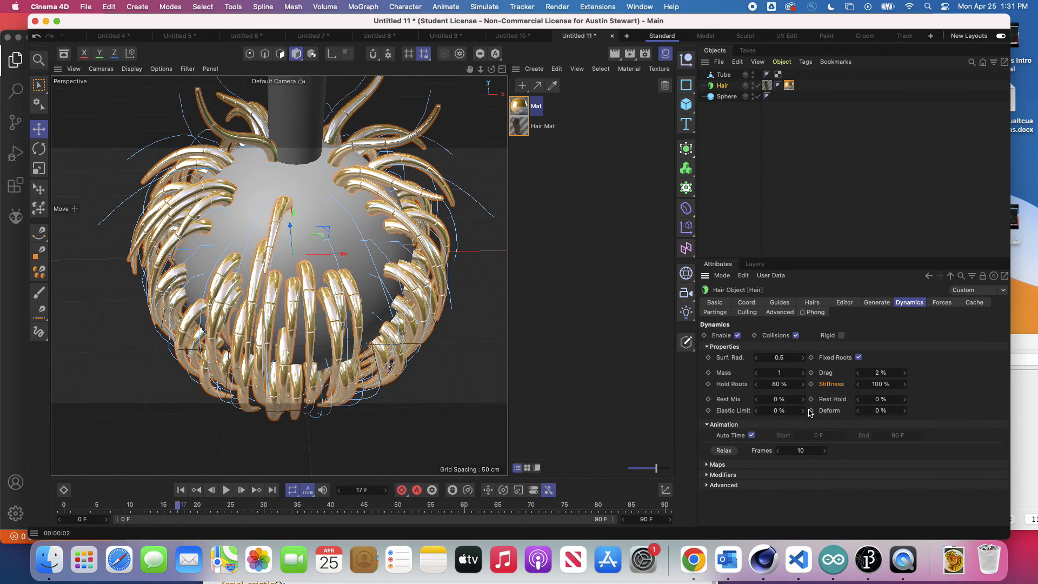
click(942, 303)
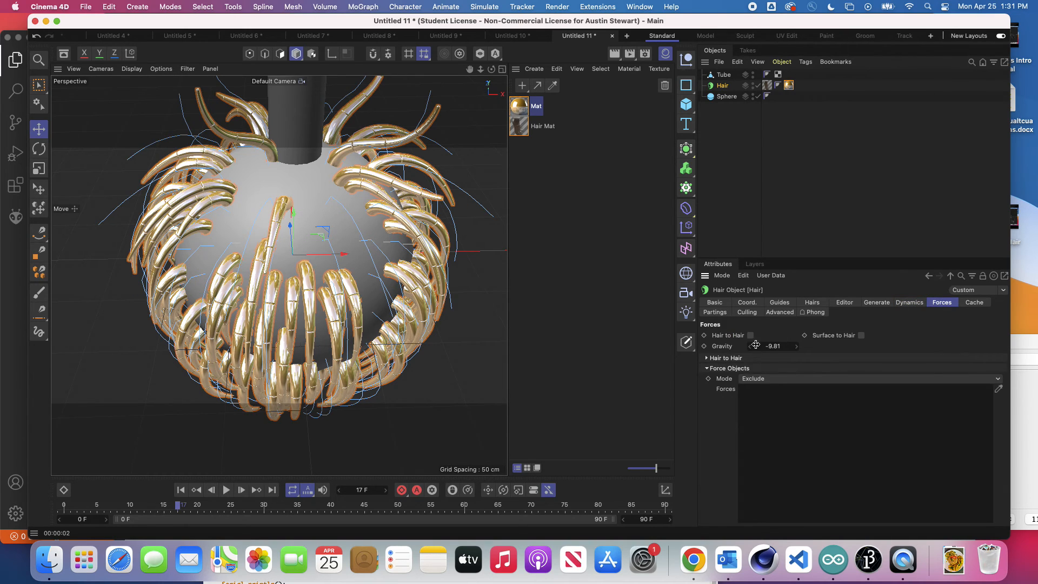
click(774, 346)
text(-1)
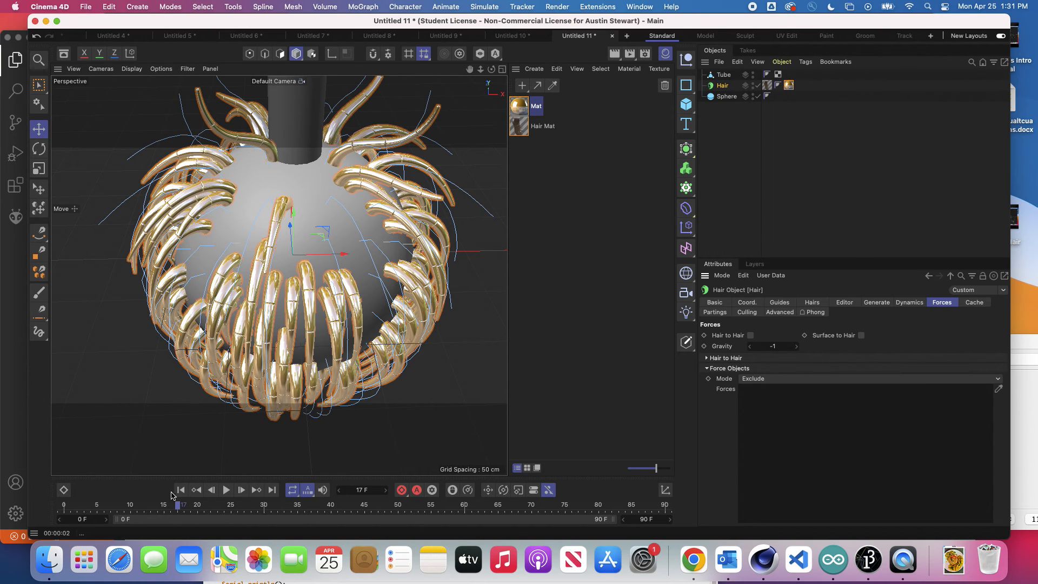
- Replay the simulation from frame 0 with -1 gravity and stop around frame 30
click(226, 490)
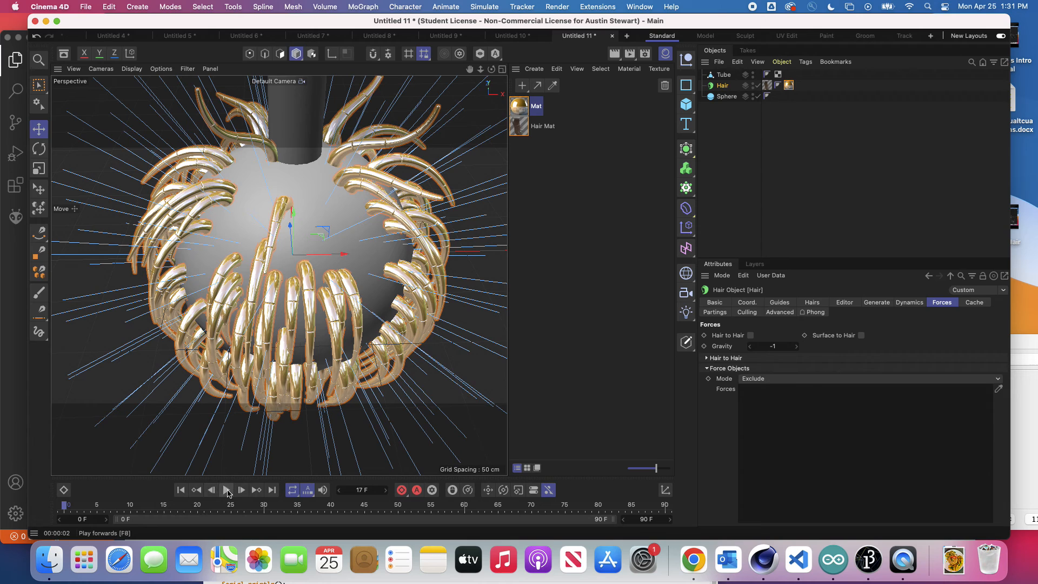
click(226, 490)
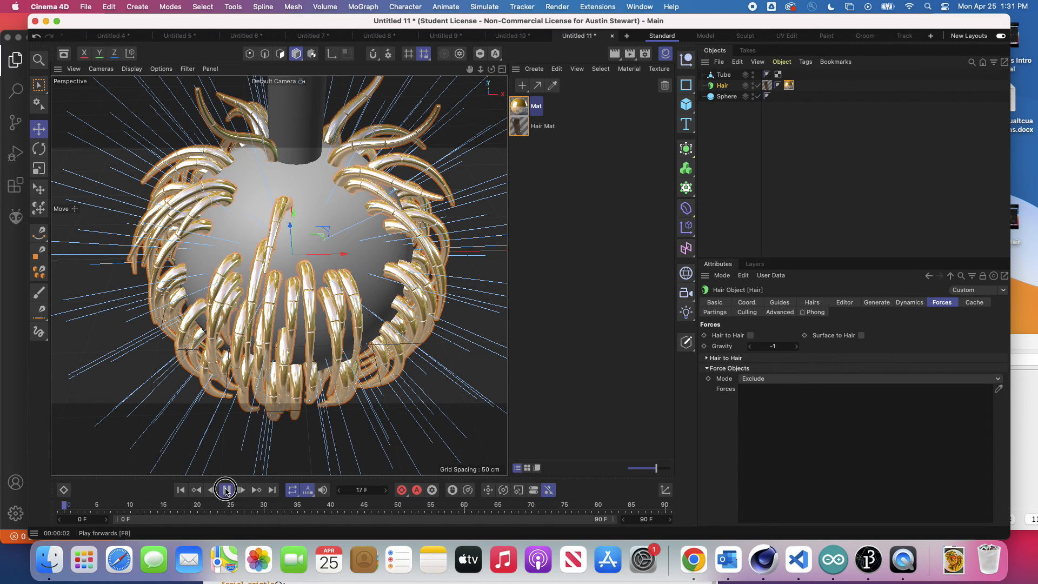
click(226, 490)
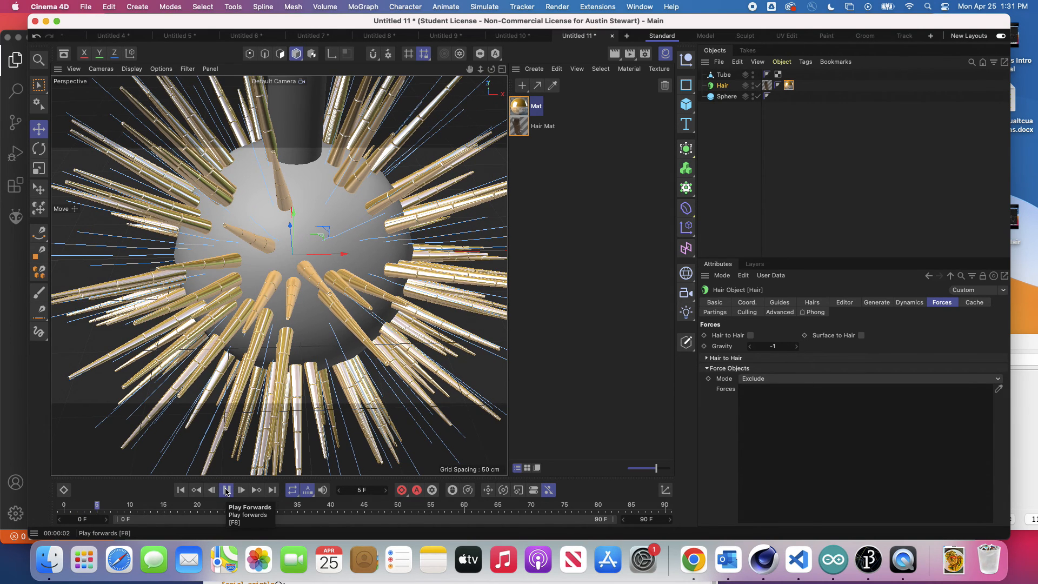
click(226, 490)
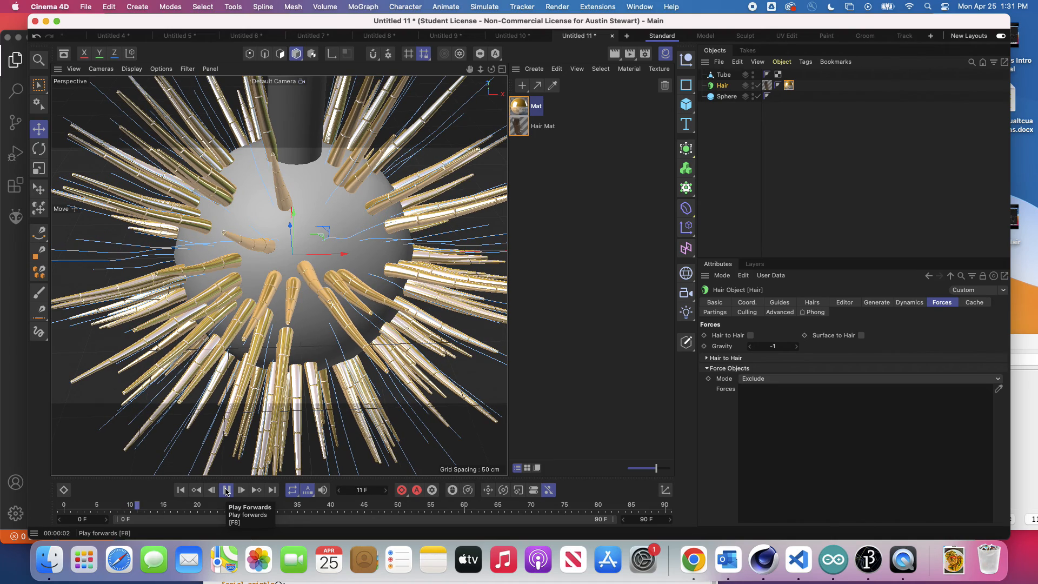
click(226, 490)
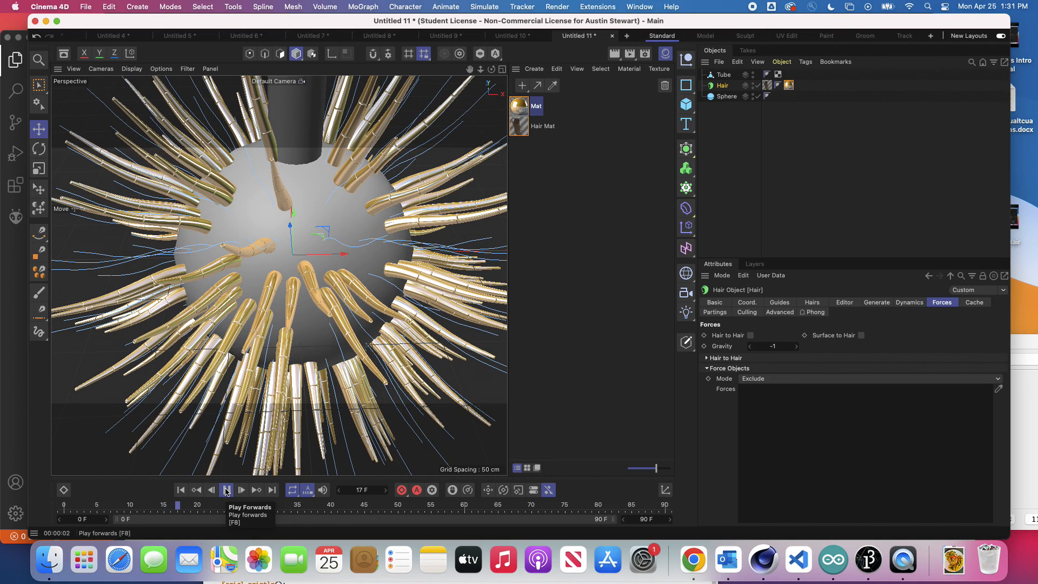
click(226, 490)
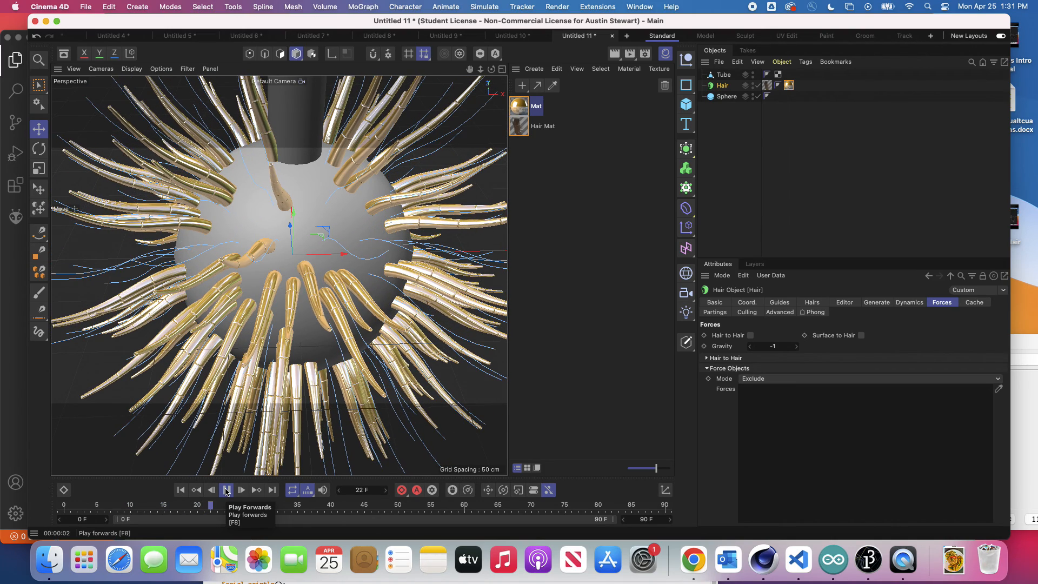
click(226, 490)
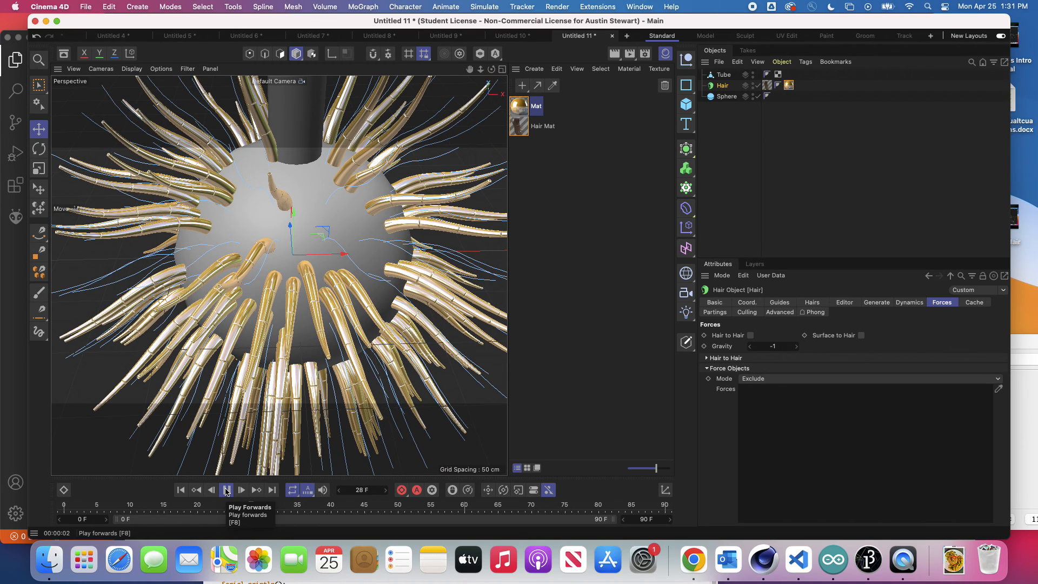
click(226, 489)
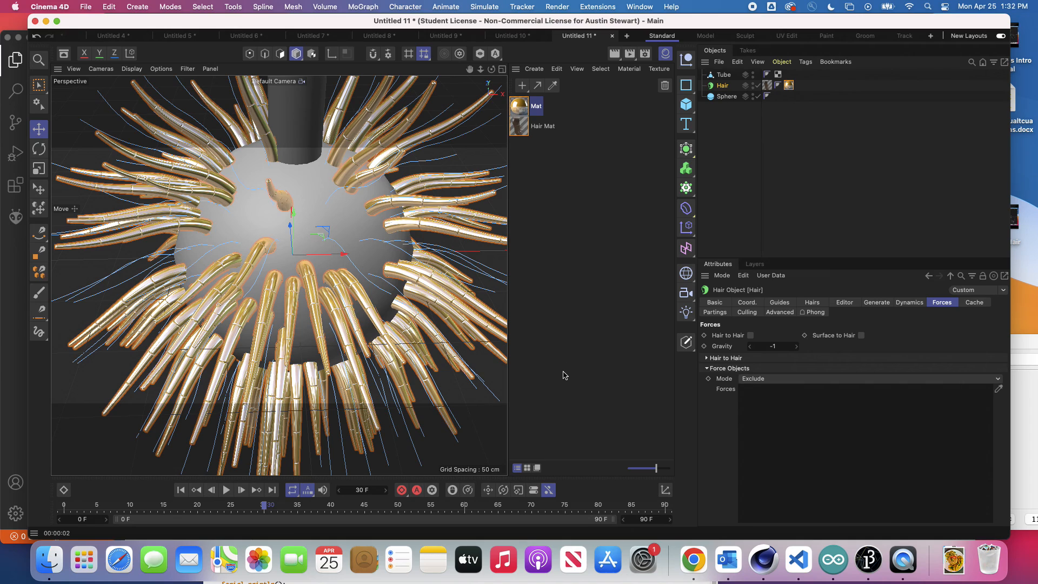
mouse_move(825, 412)
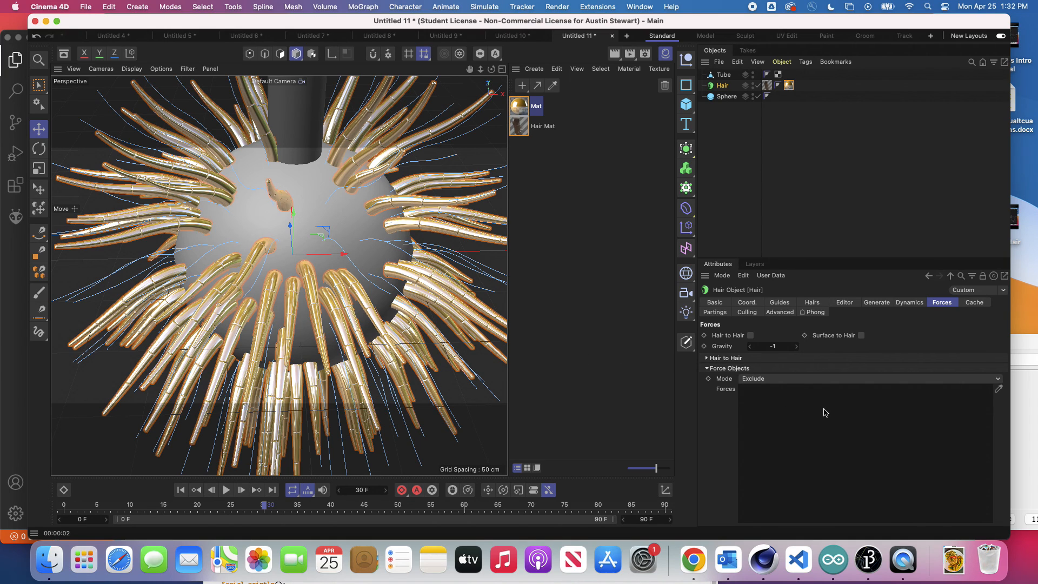